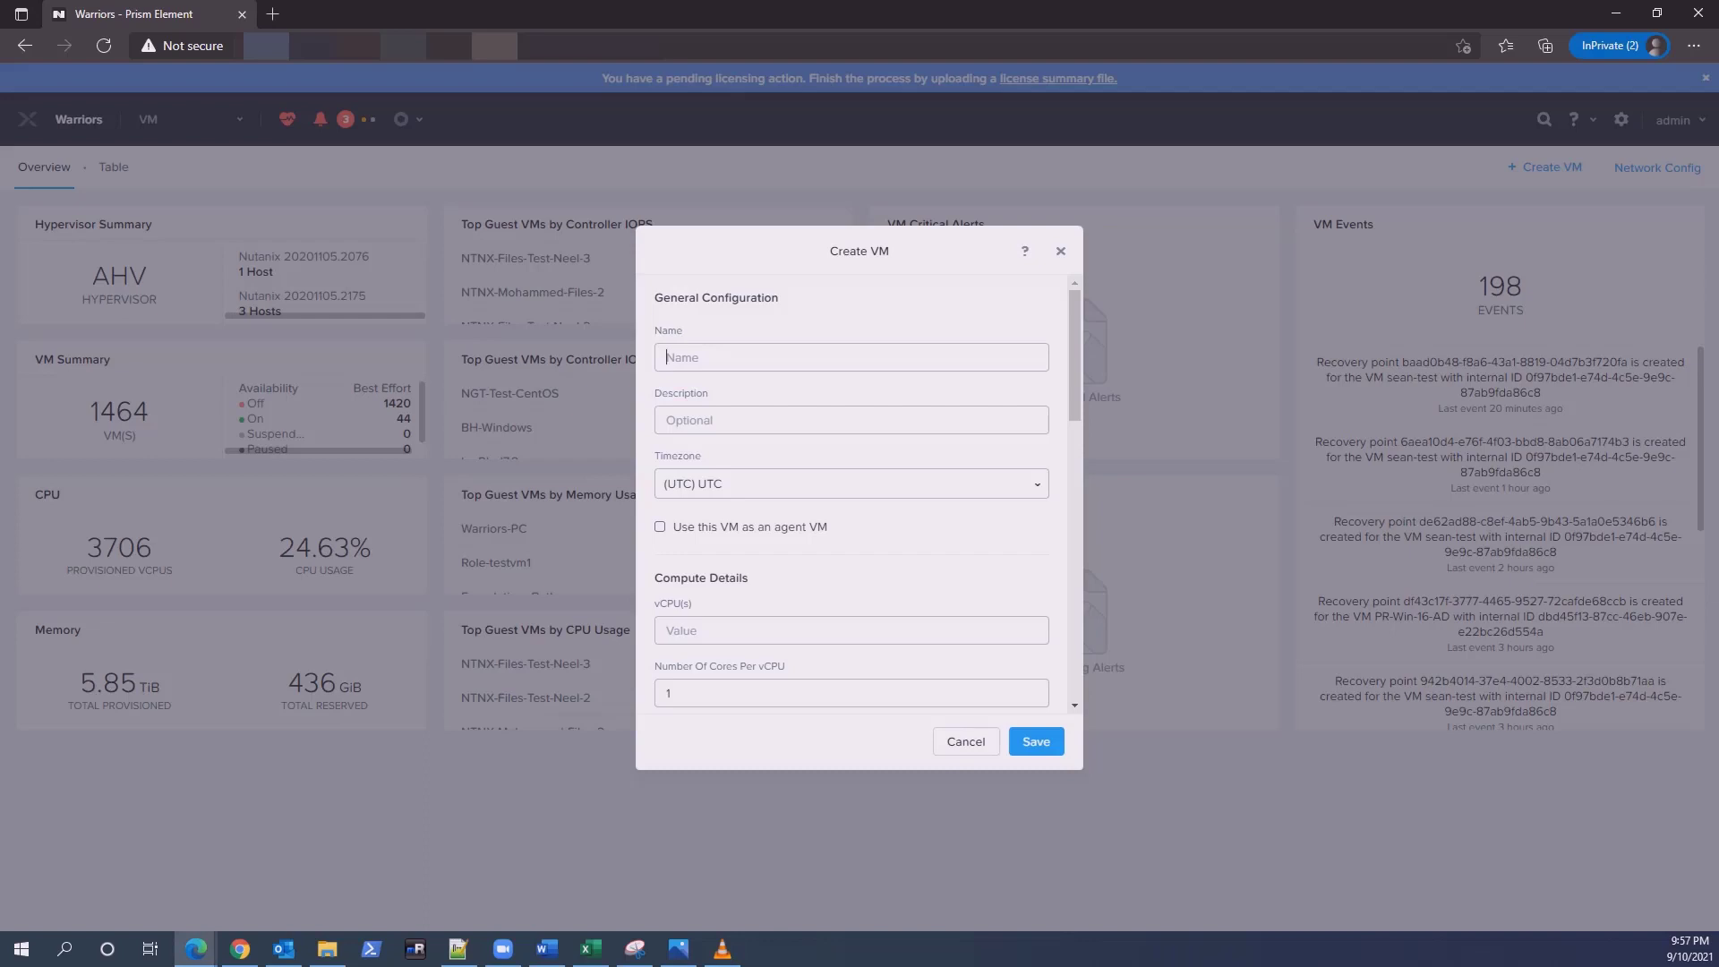
Enter BH-W2022 as the VM name and 4 vCPUs in the Create VM form
{"action": "type", "text": "BH-W"}
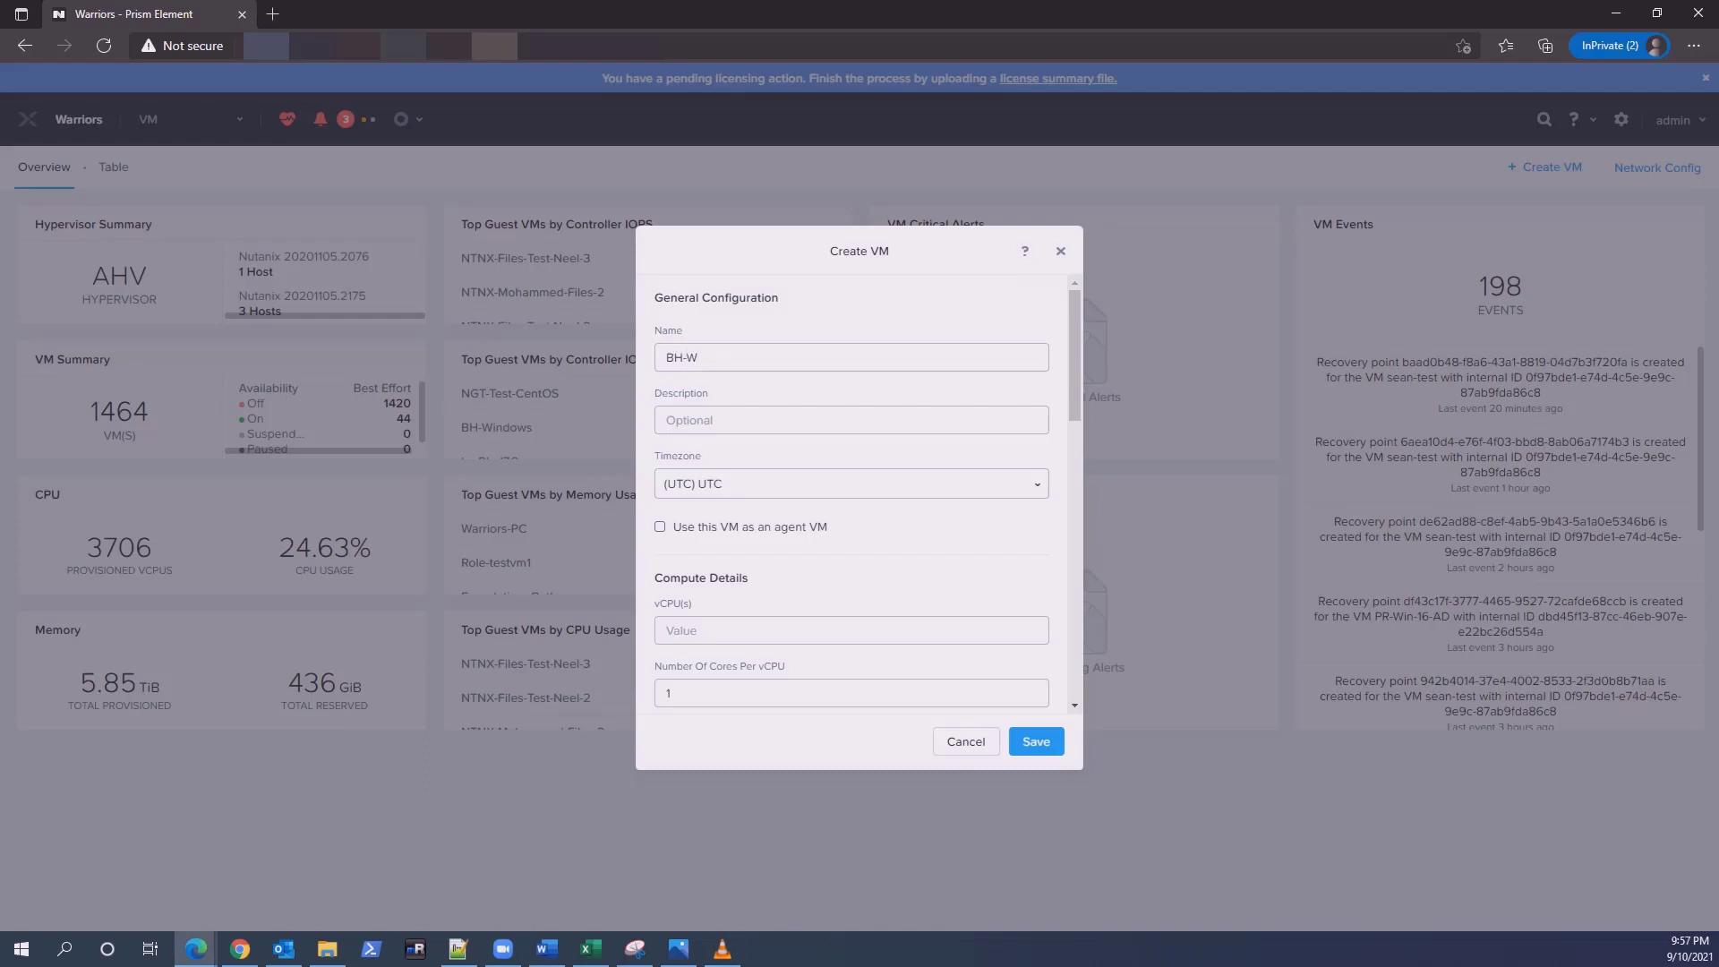
{"action": "type", "text": "2022"}
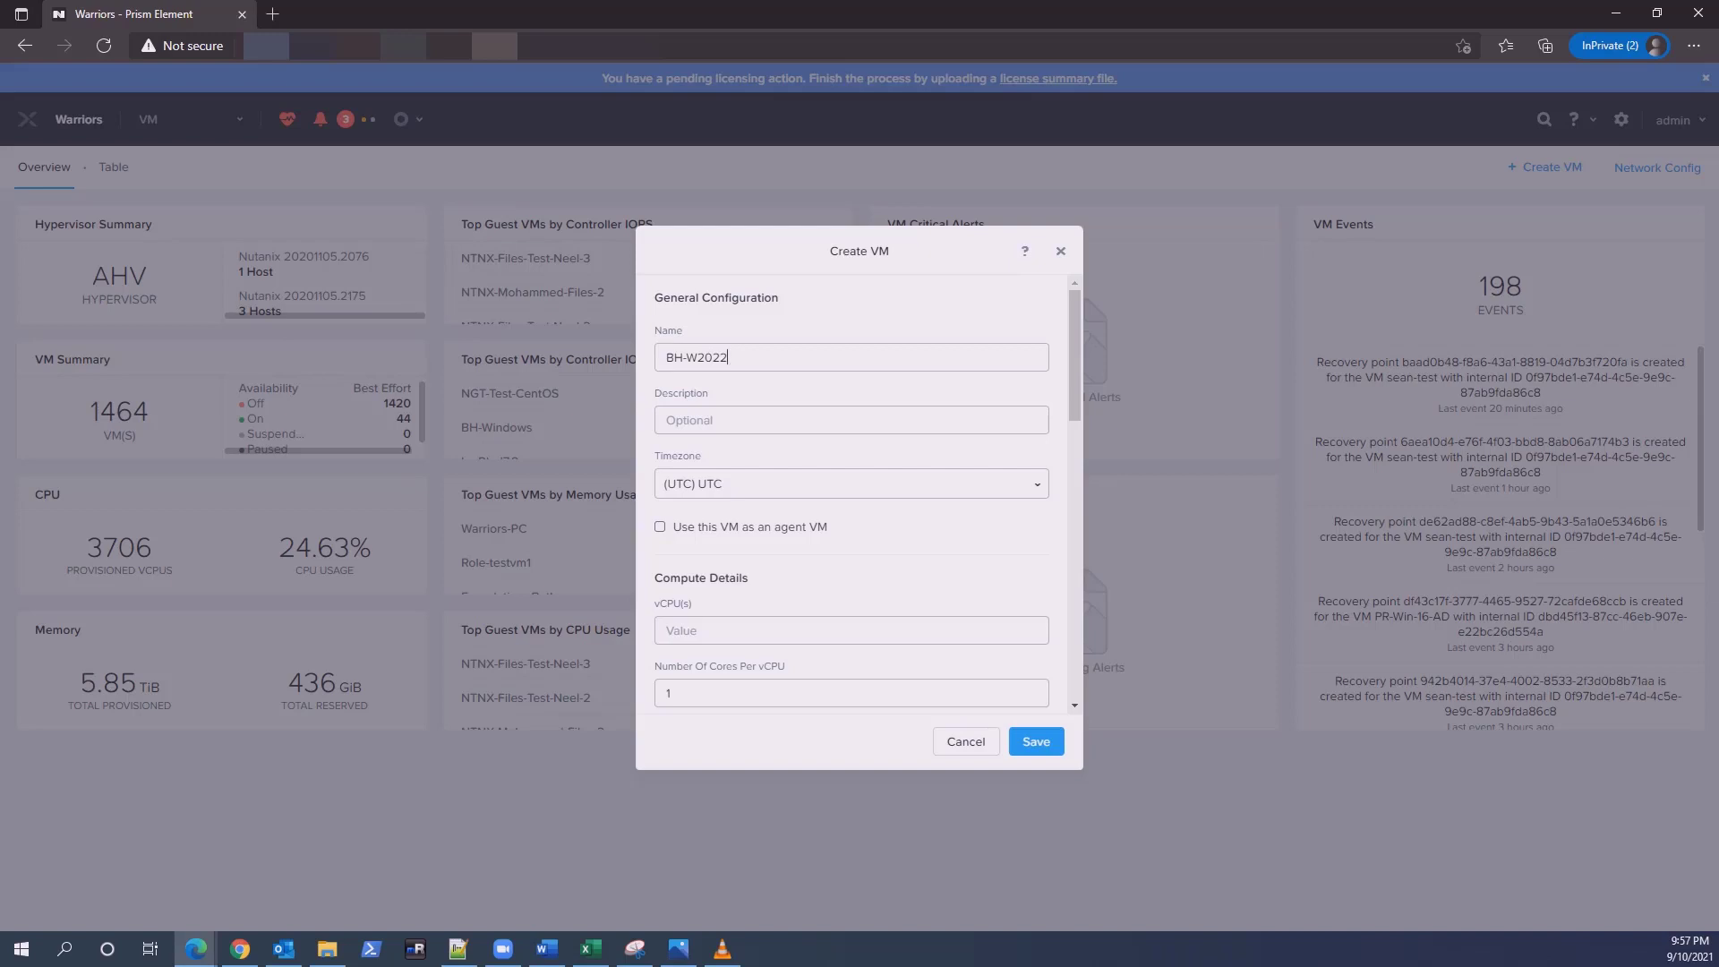
{"action": "scroll", "scroll_direction": "down", "scroll_amount": 3}
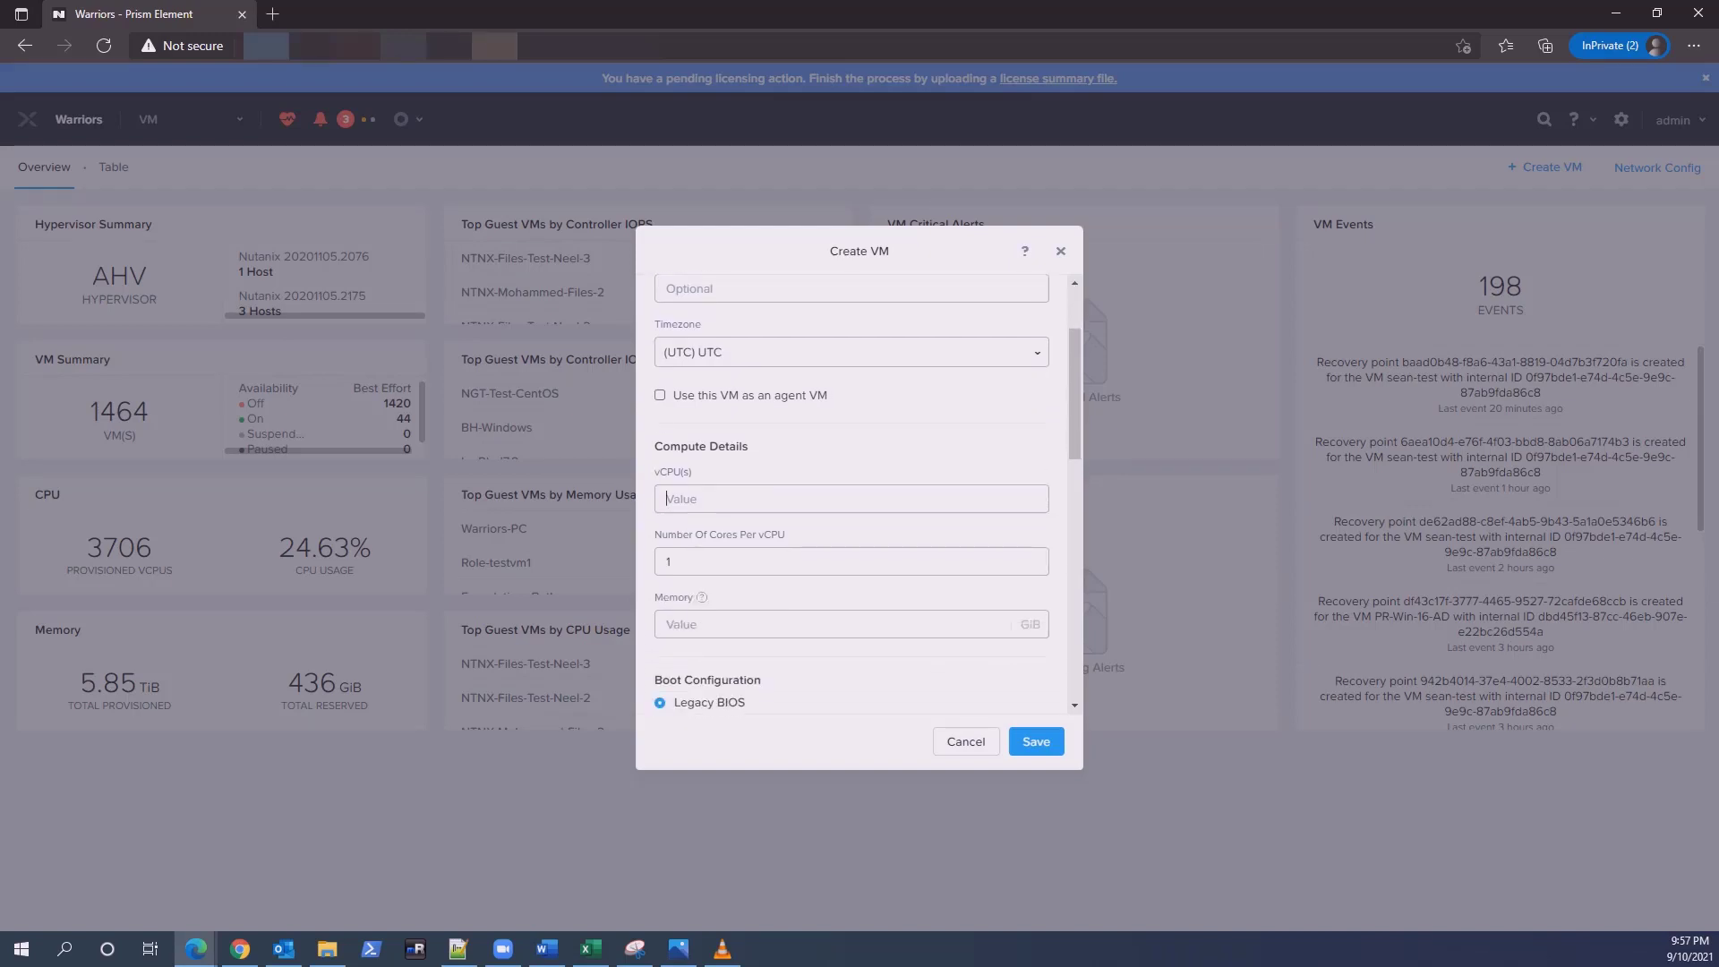
{"action": "type", "text": "4"}
{"action": "left_click", "coordinate": [852, 624]}
{"action": "type", "text": "8"}
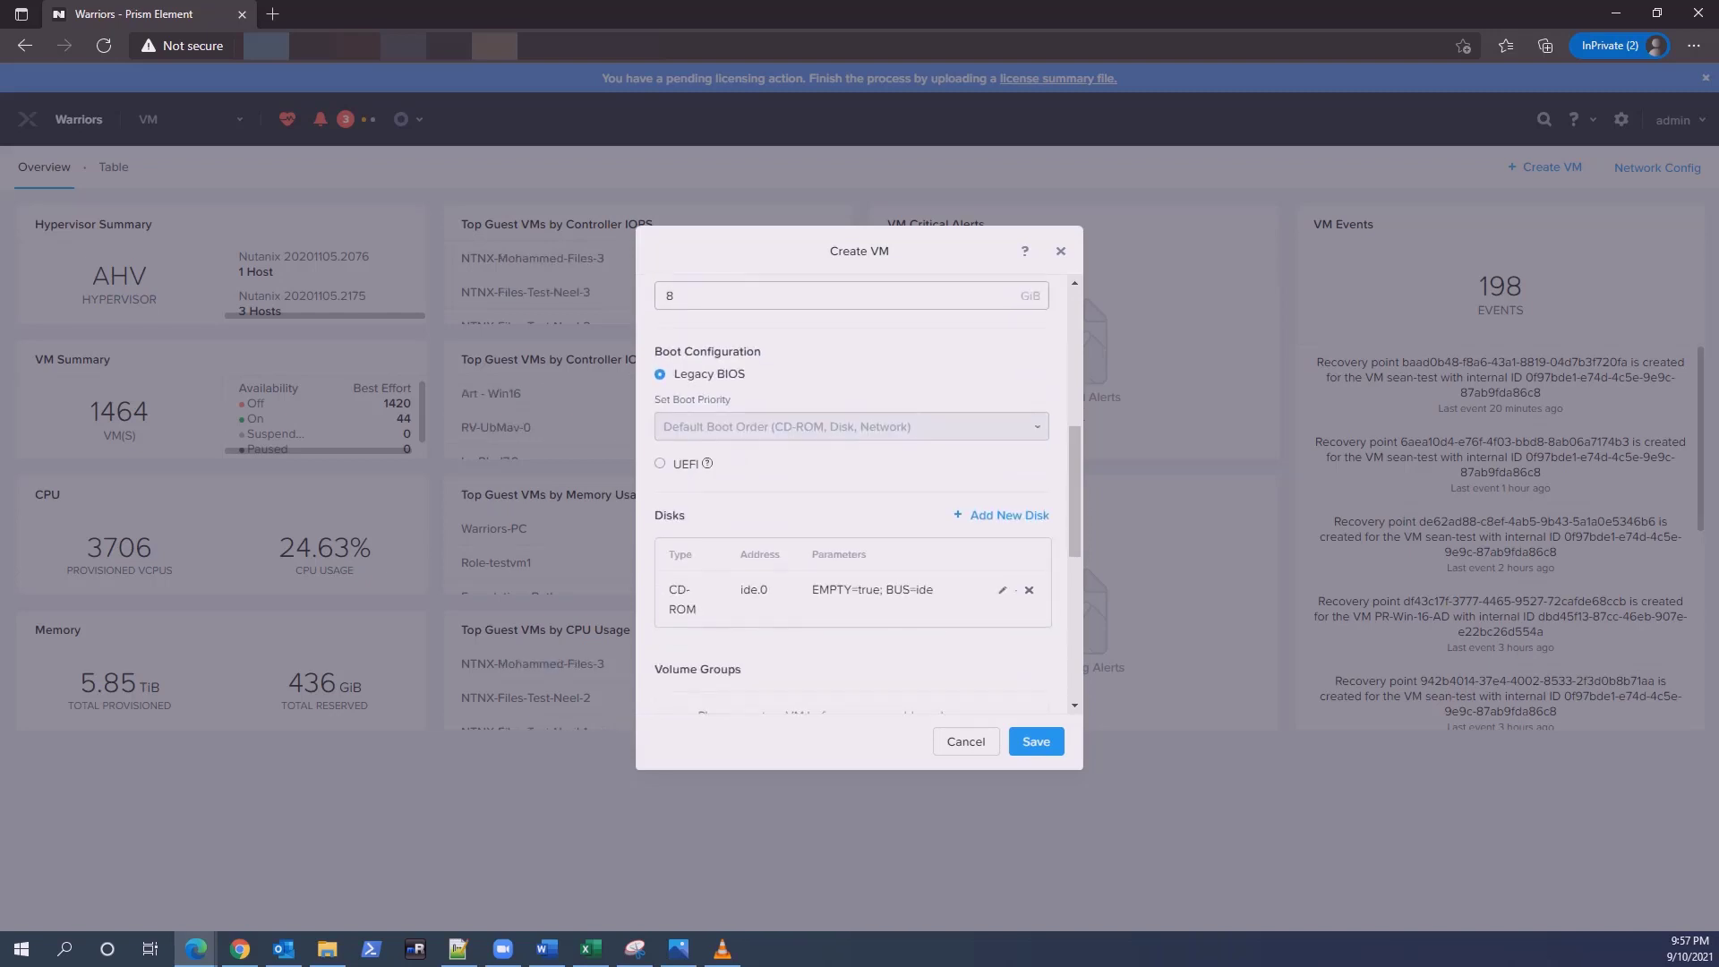
Add a second CD-ROM and load both from Image Service with the Windows and VirtIO ISOs
{"action": "left_click", "coordinate": [999, 514]}
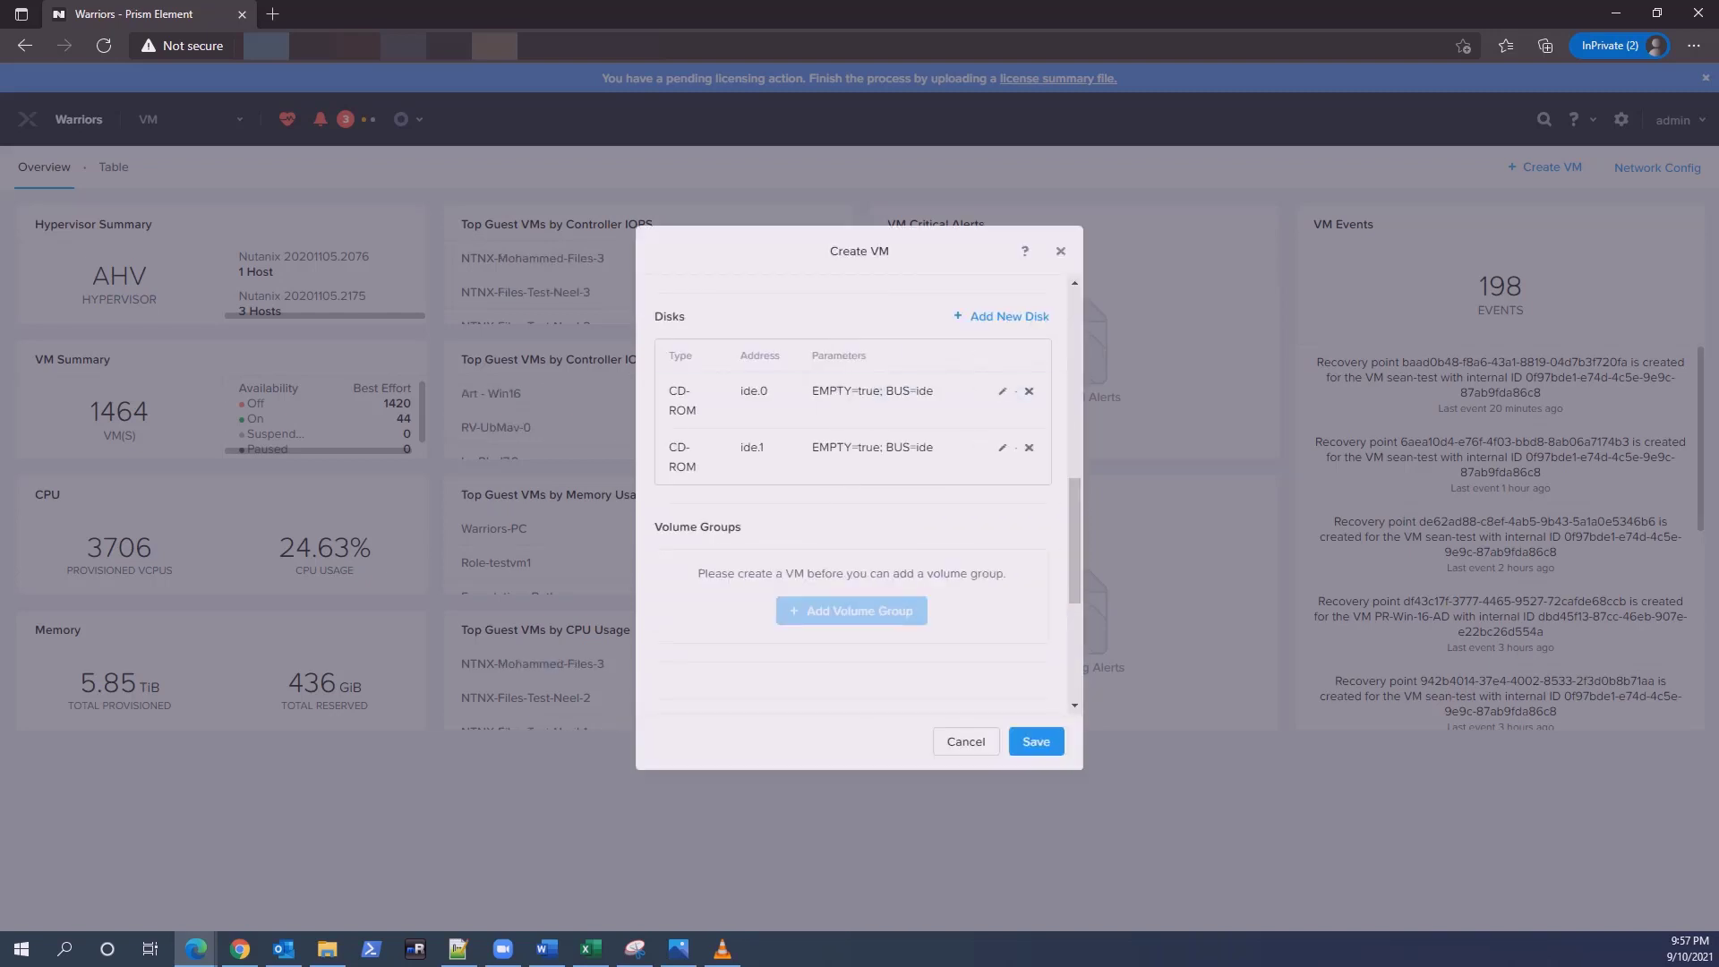
{"action": "left_click", "coordinate": [1007, 316]}
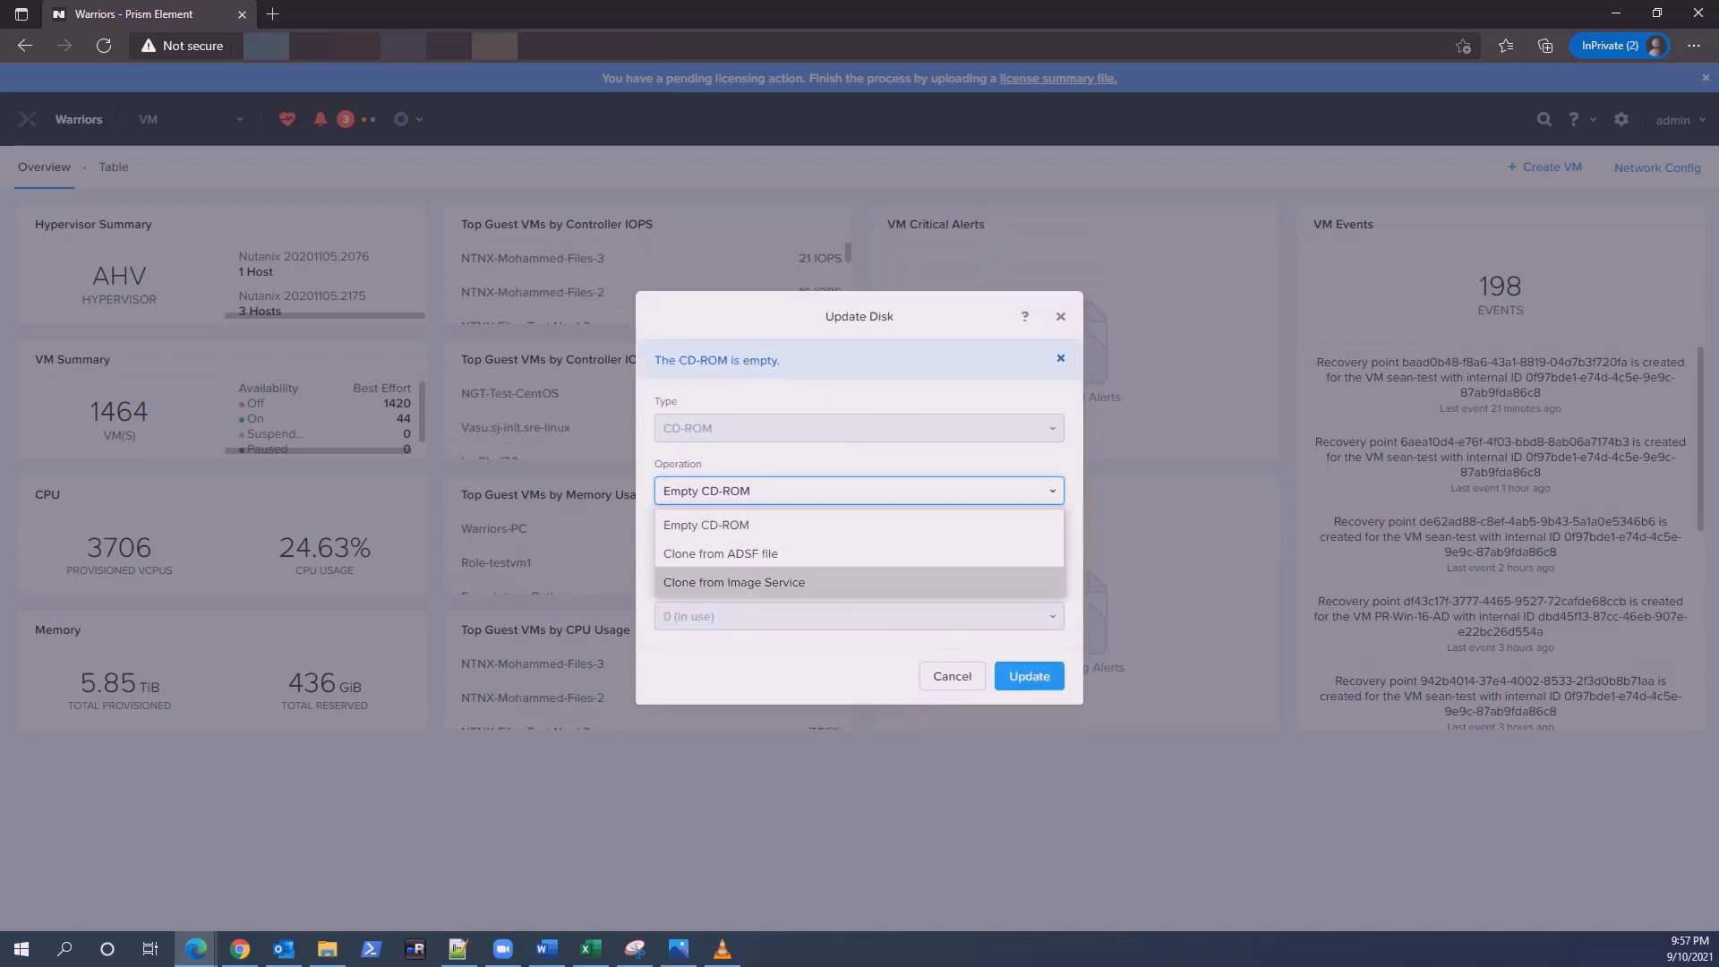
{"action": "left_click", "coordinate": [733, 582]}
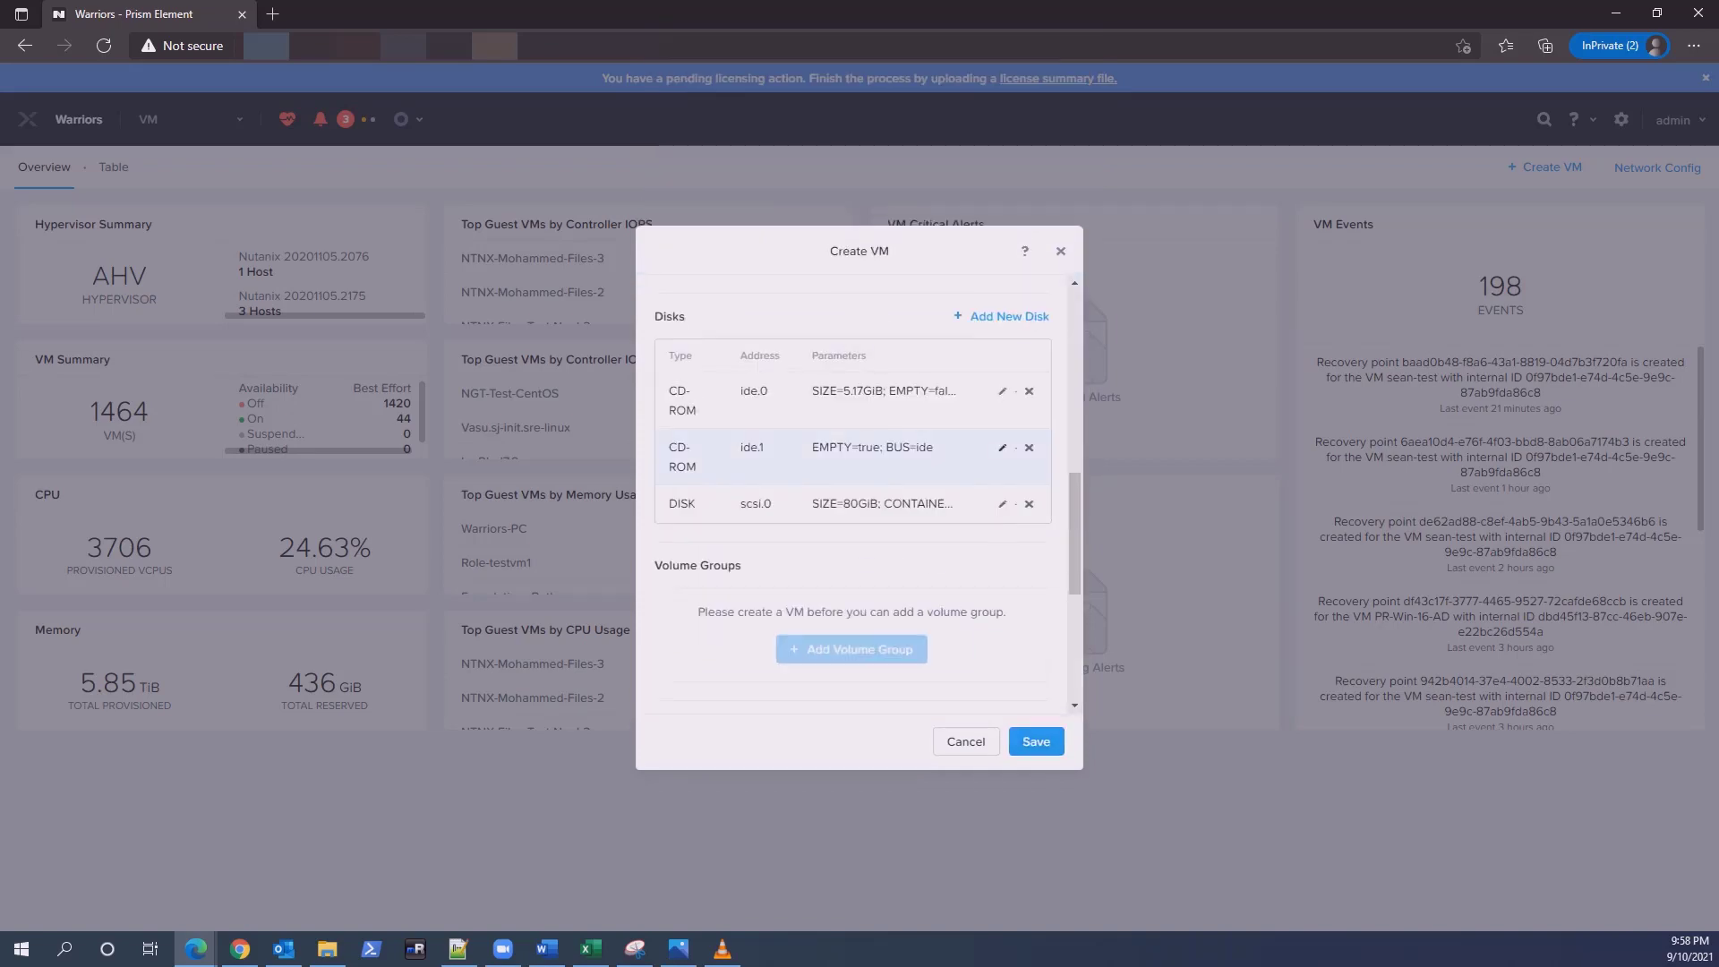
{"action": "left_click", "coordinate": [1000, 447]}
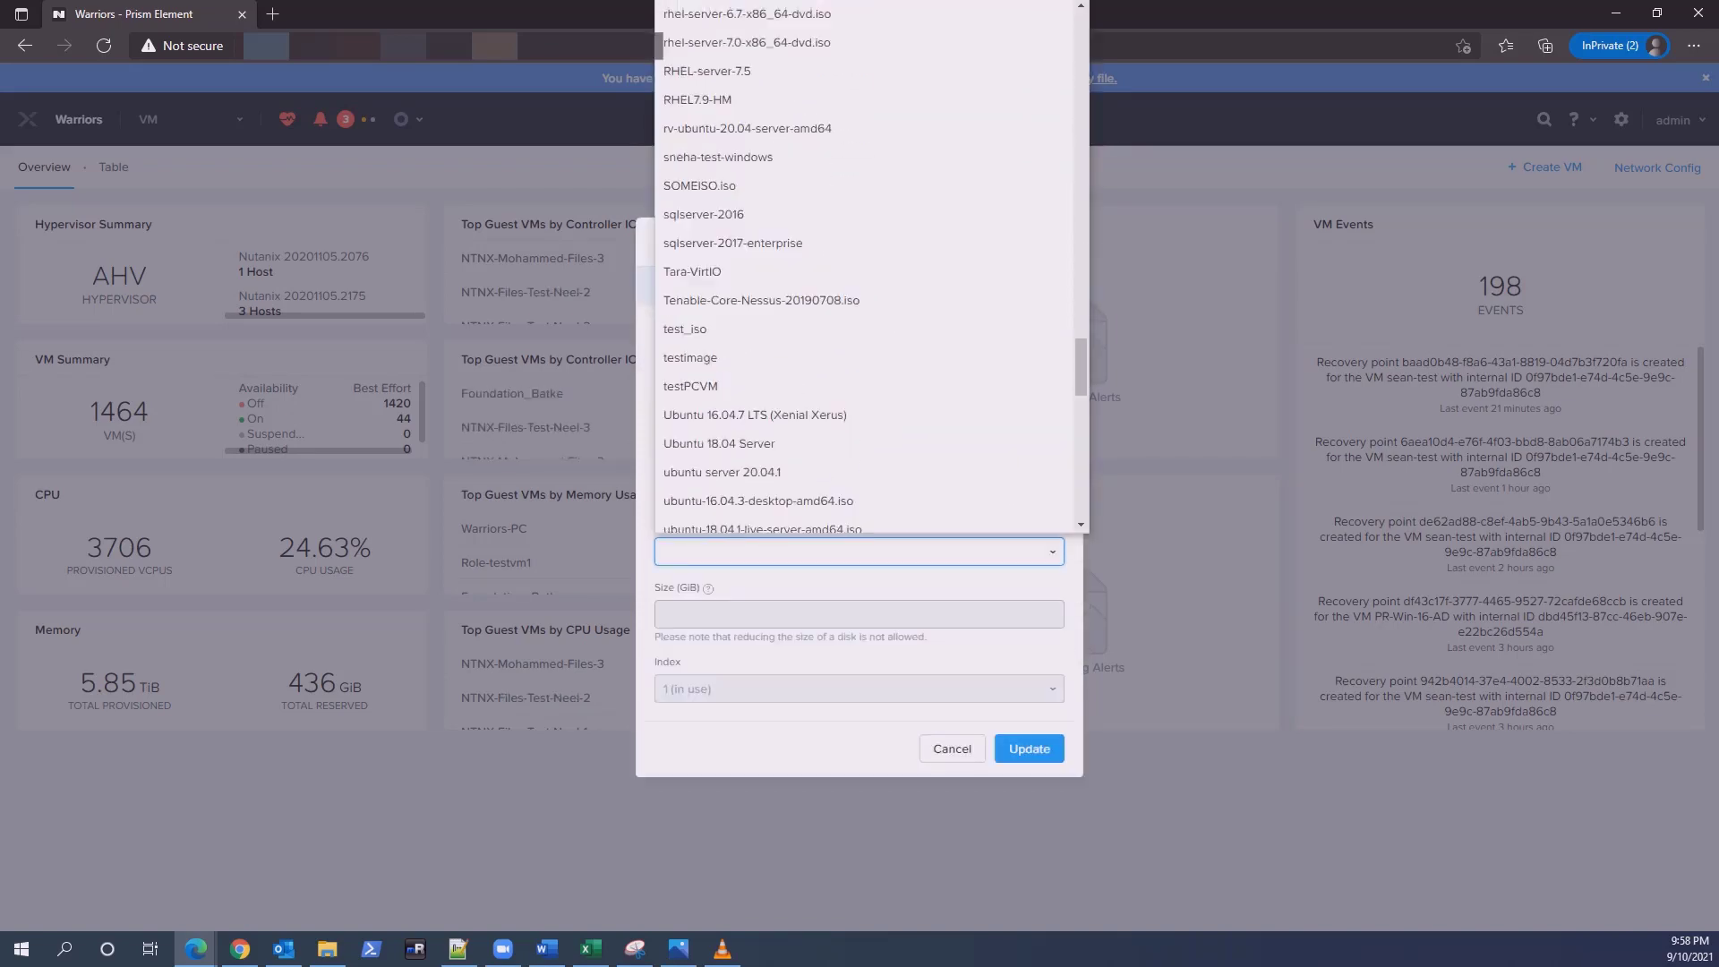
{"action": "scroll", "scroll_direction": "down", "scroll_amount": 3}
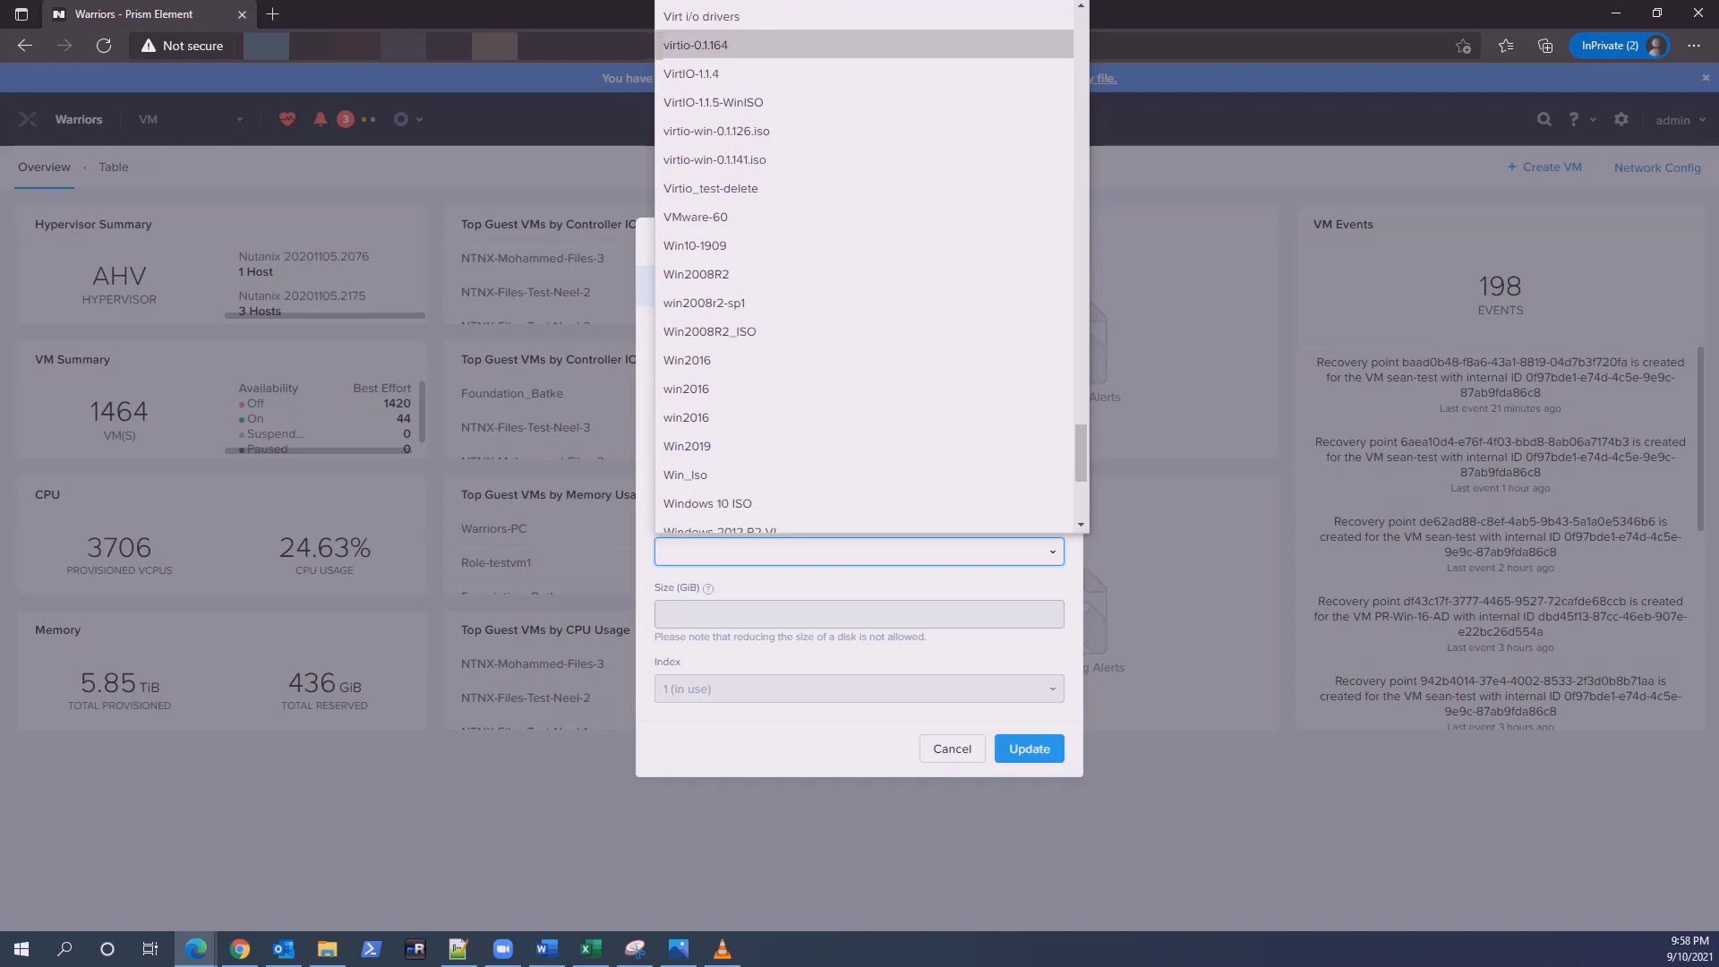
{"action": "scroll", "scroll_direction": "up", "scroll_amount": 3}
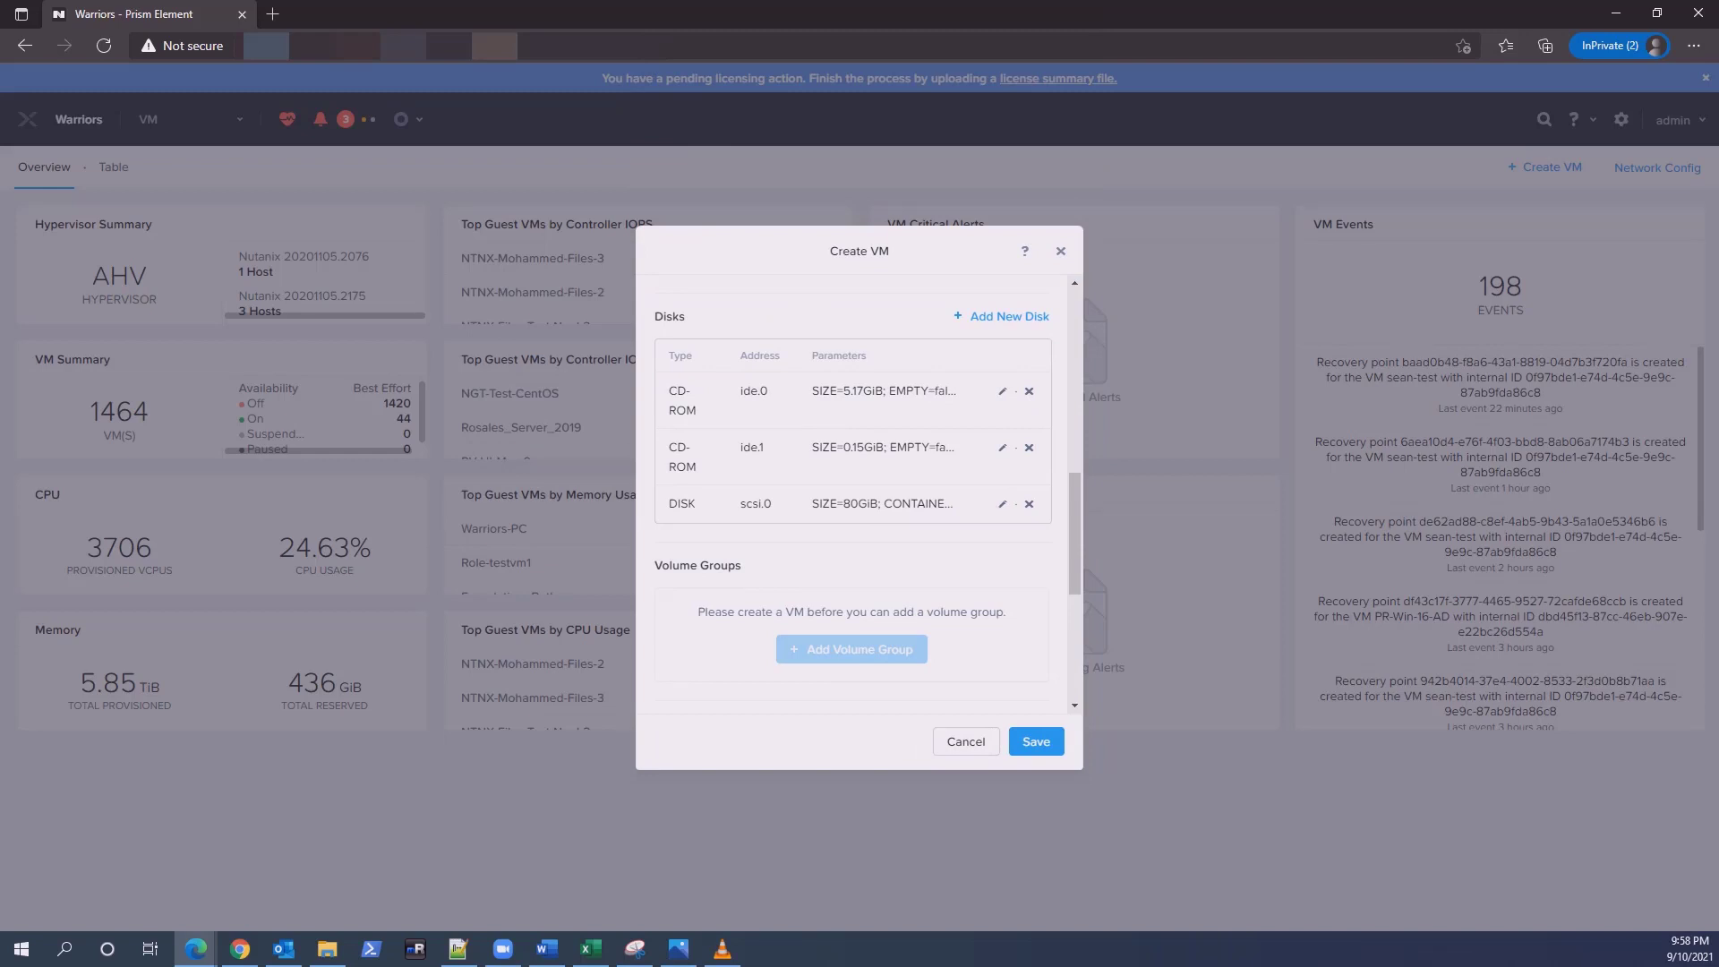
{"action": "scroll", "scroll_direction": "down", "scroll_amount": 3}
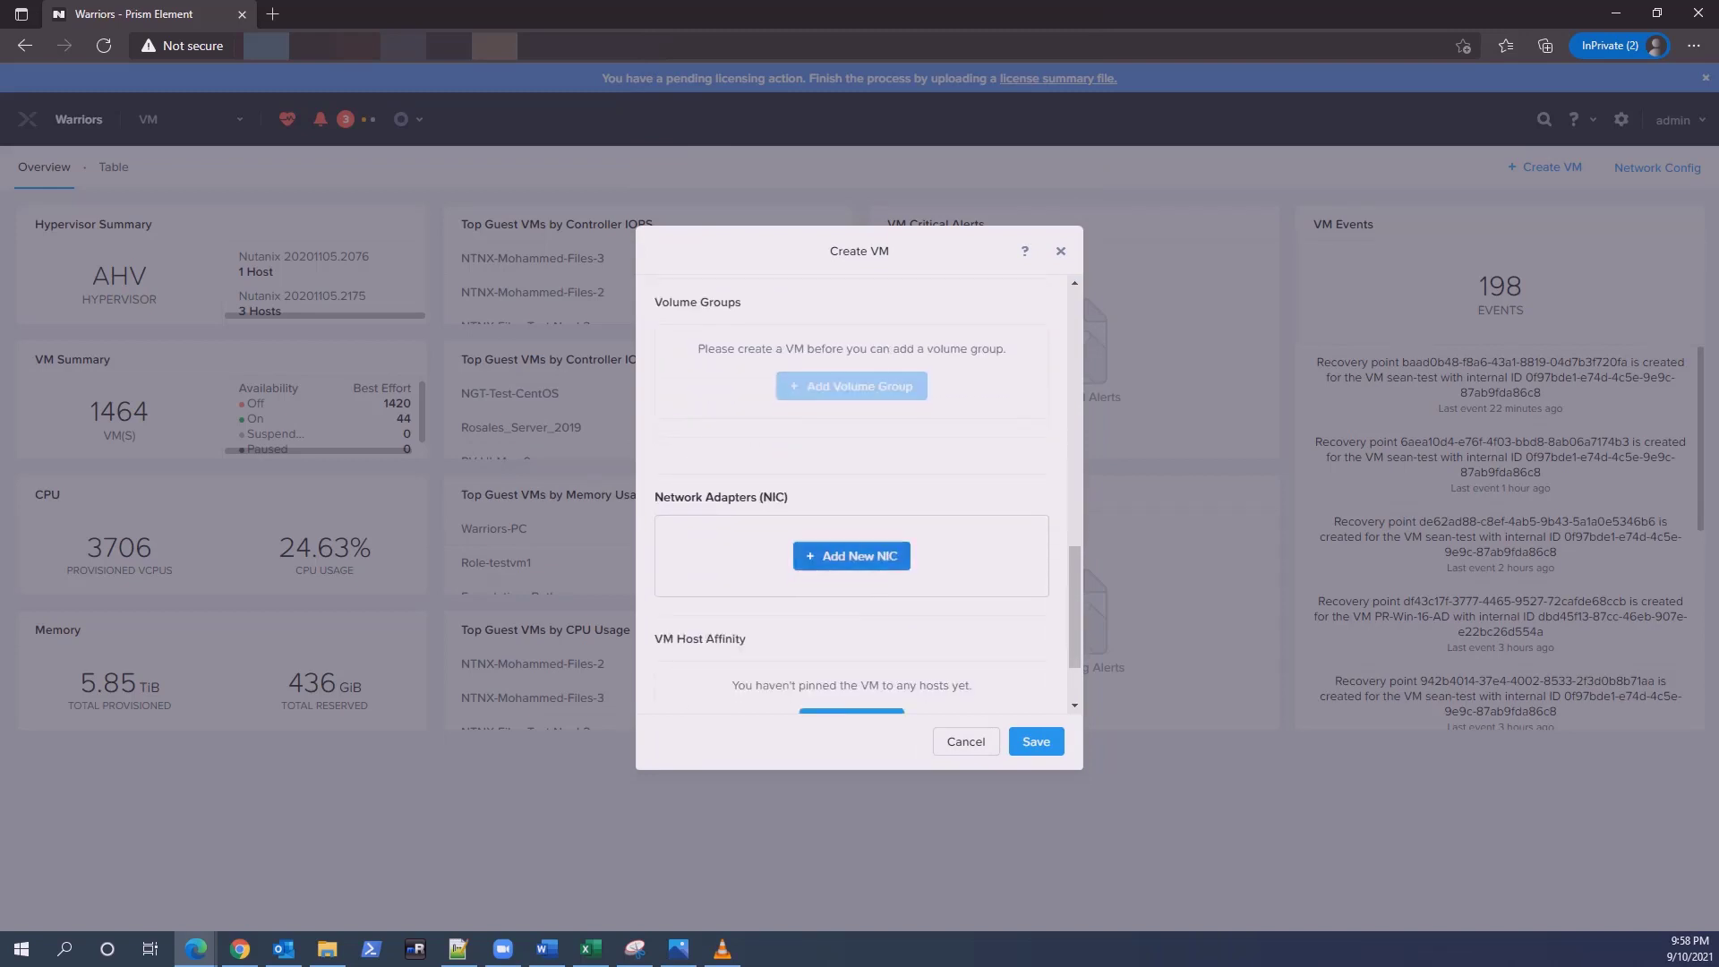
Attach a NIC on the Default subnet and save the BH-W2022 VM
{"action": "left_click", "coordinate": [851, 556]}
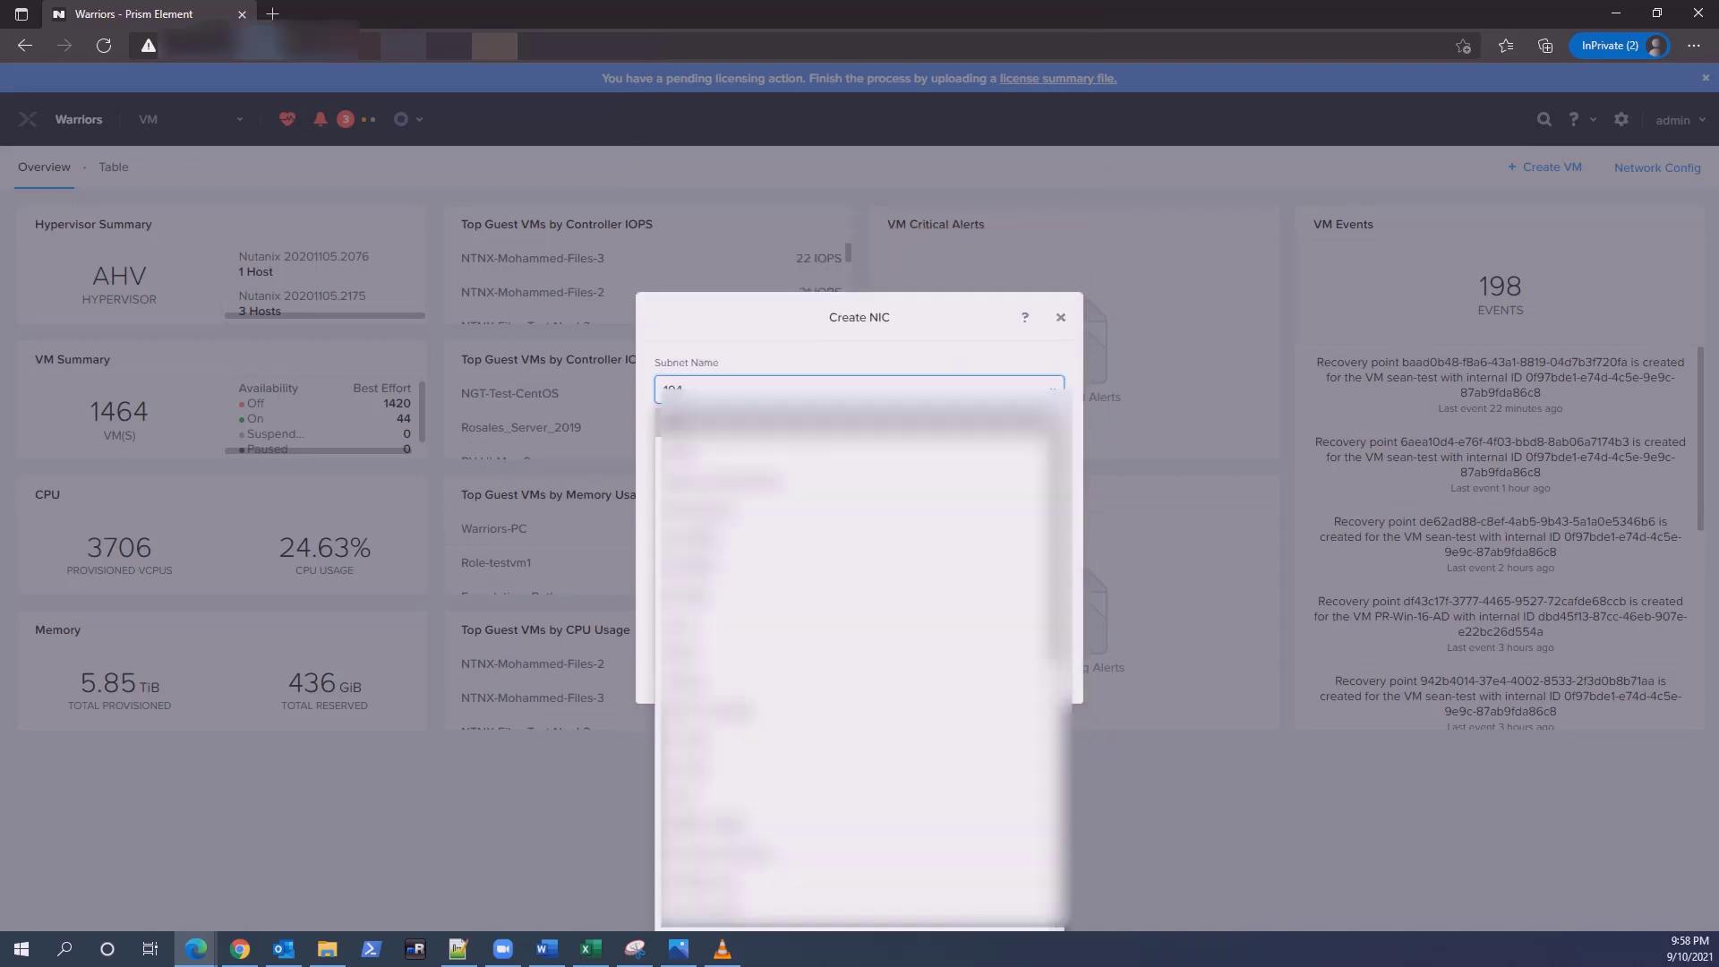
{"action": "left_click", "coordinate": [859, 425]}
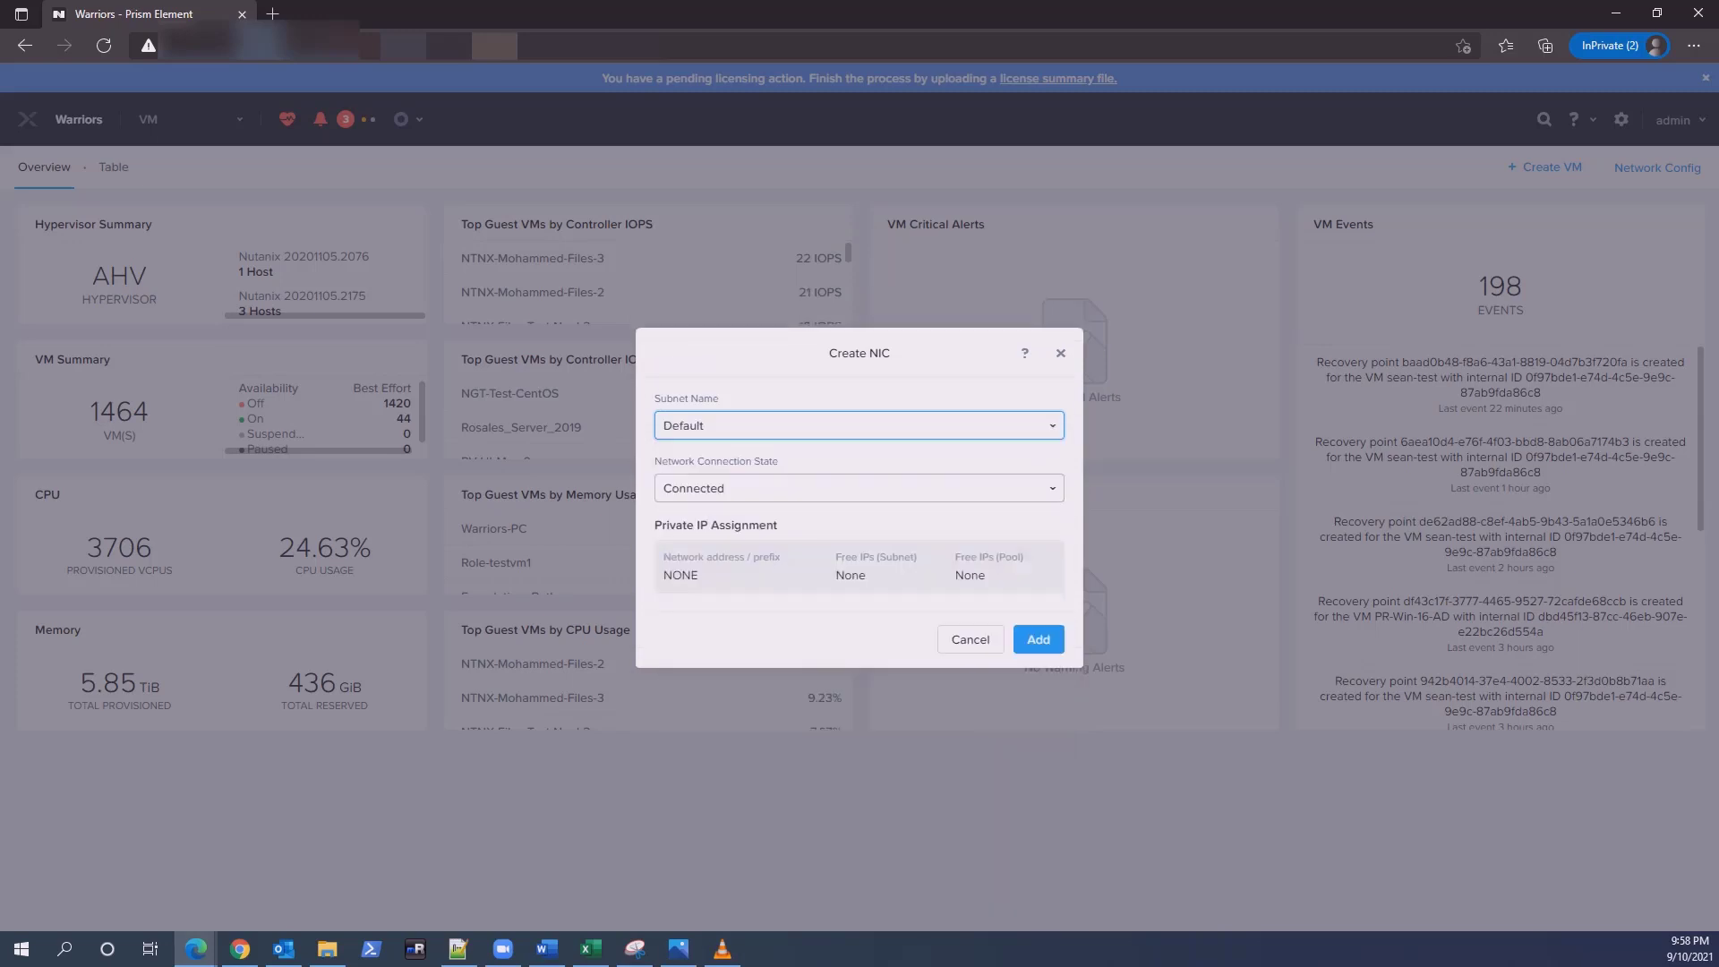
{"action": "left_click", "coordinate": [1035, 639]}
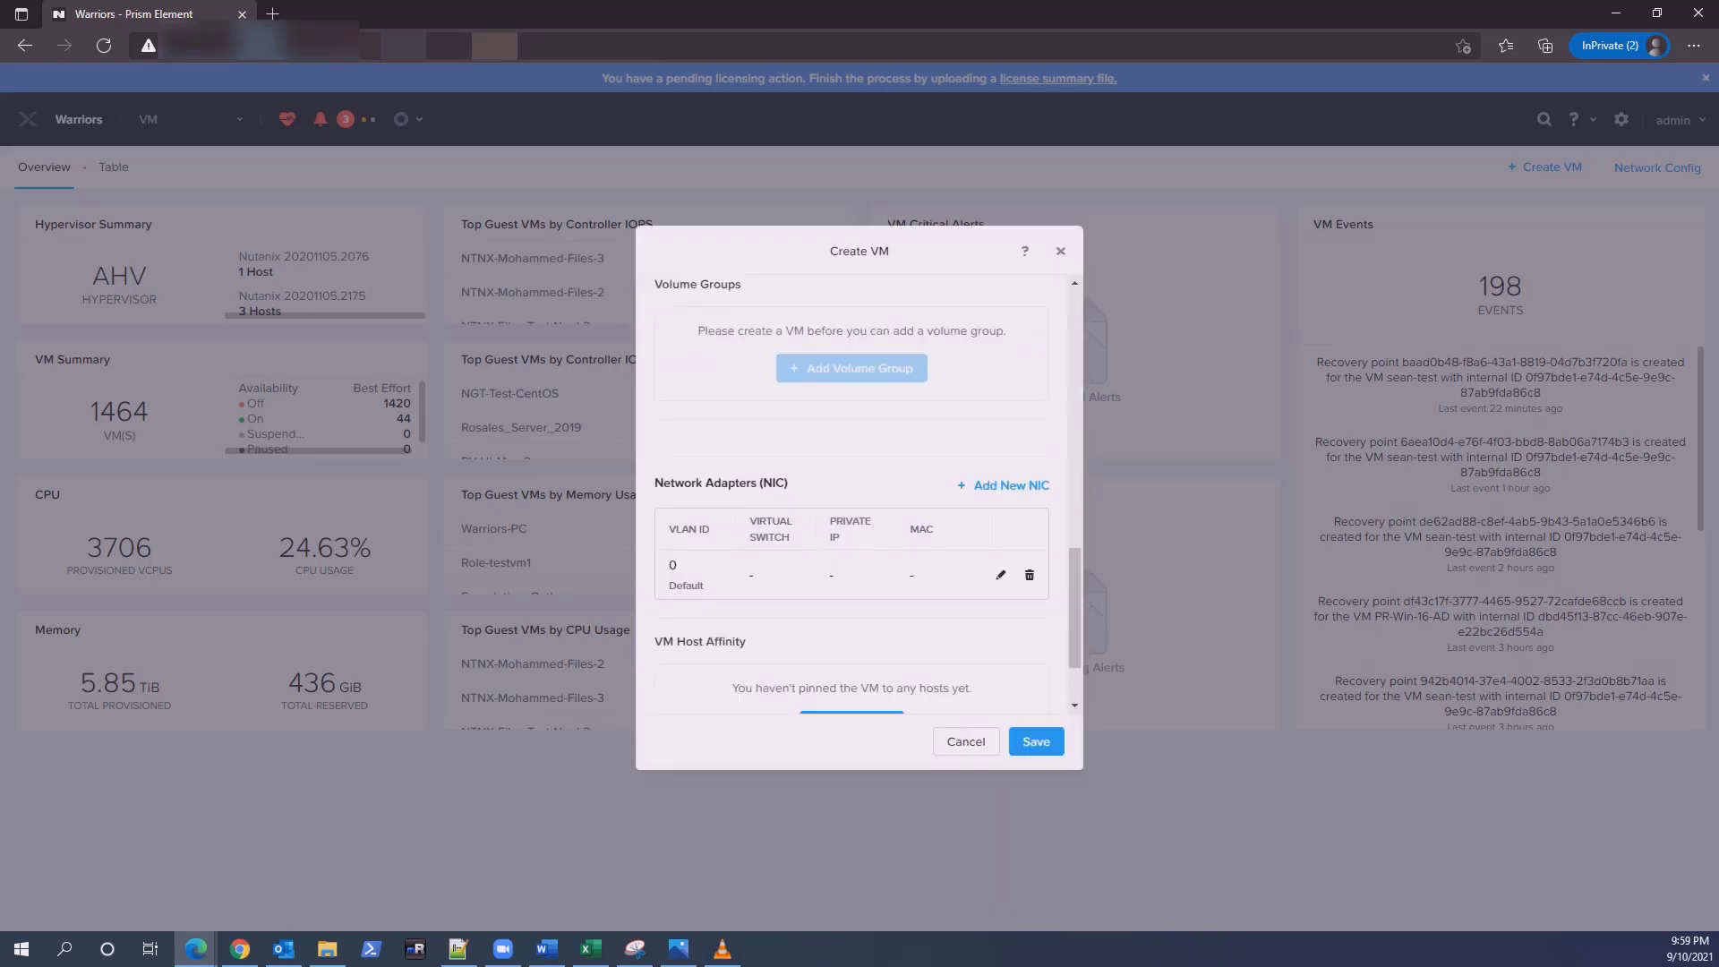
{"action": "scroll", "scroll_direction": "down", "scroll_amount": 3}
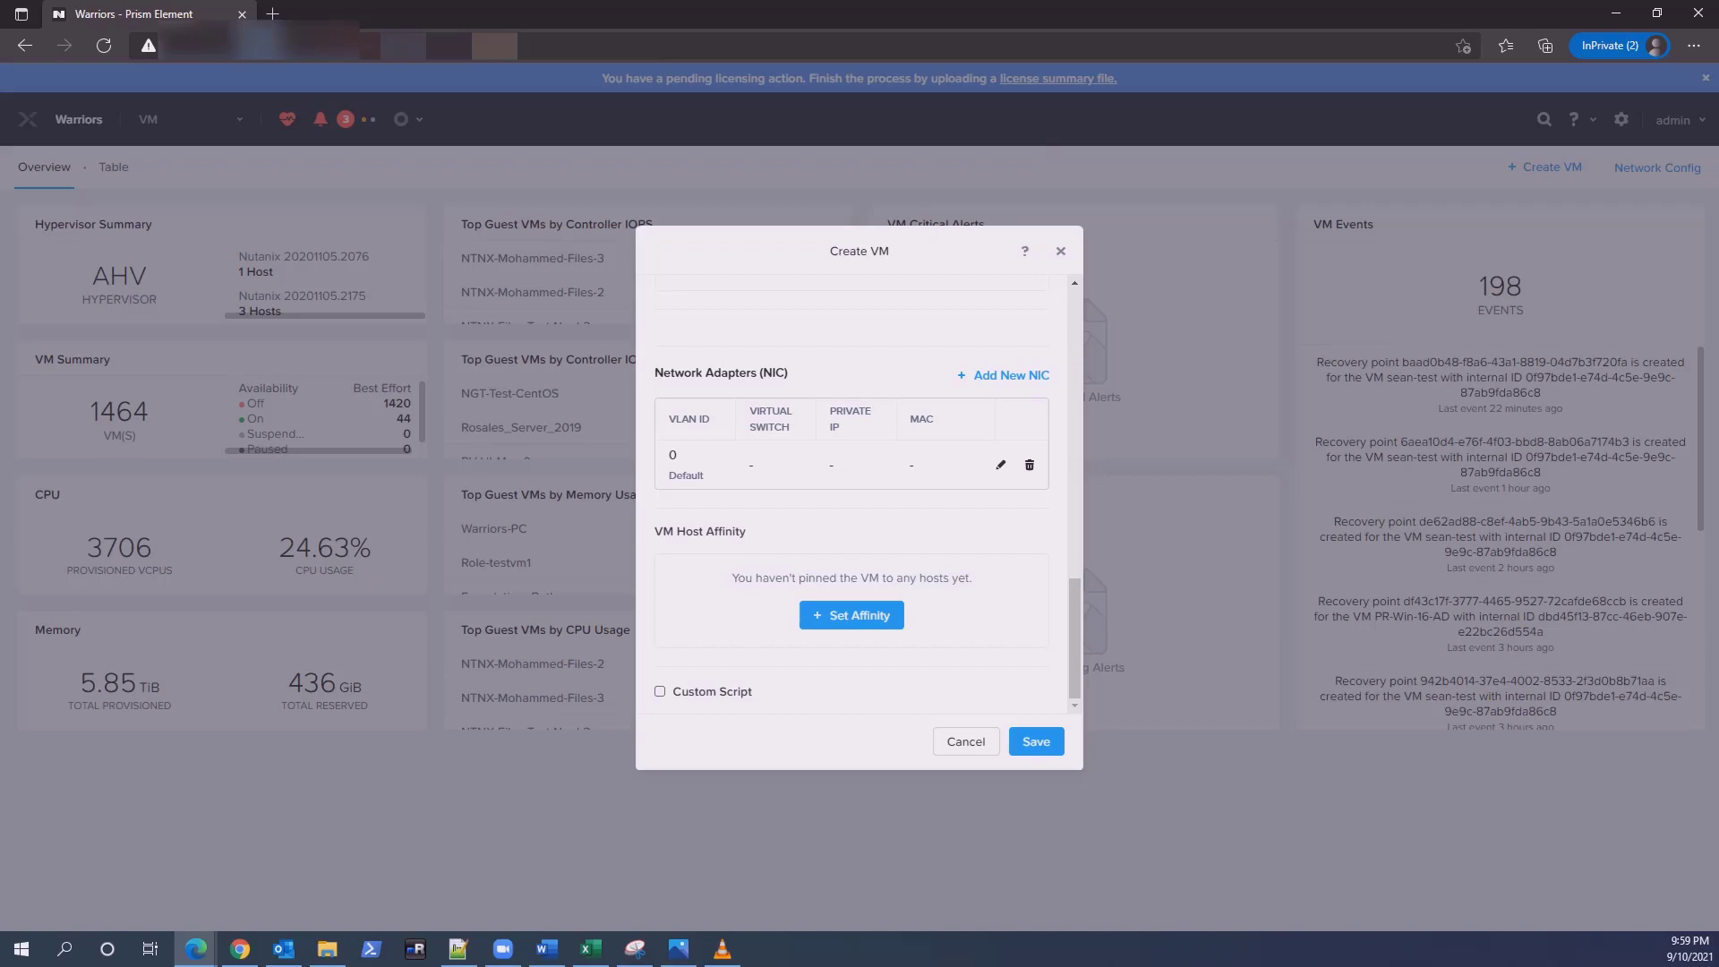
{"action": "left_click", "coordinate": [1035, 742]}
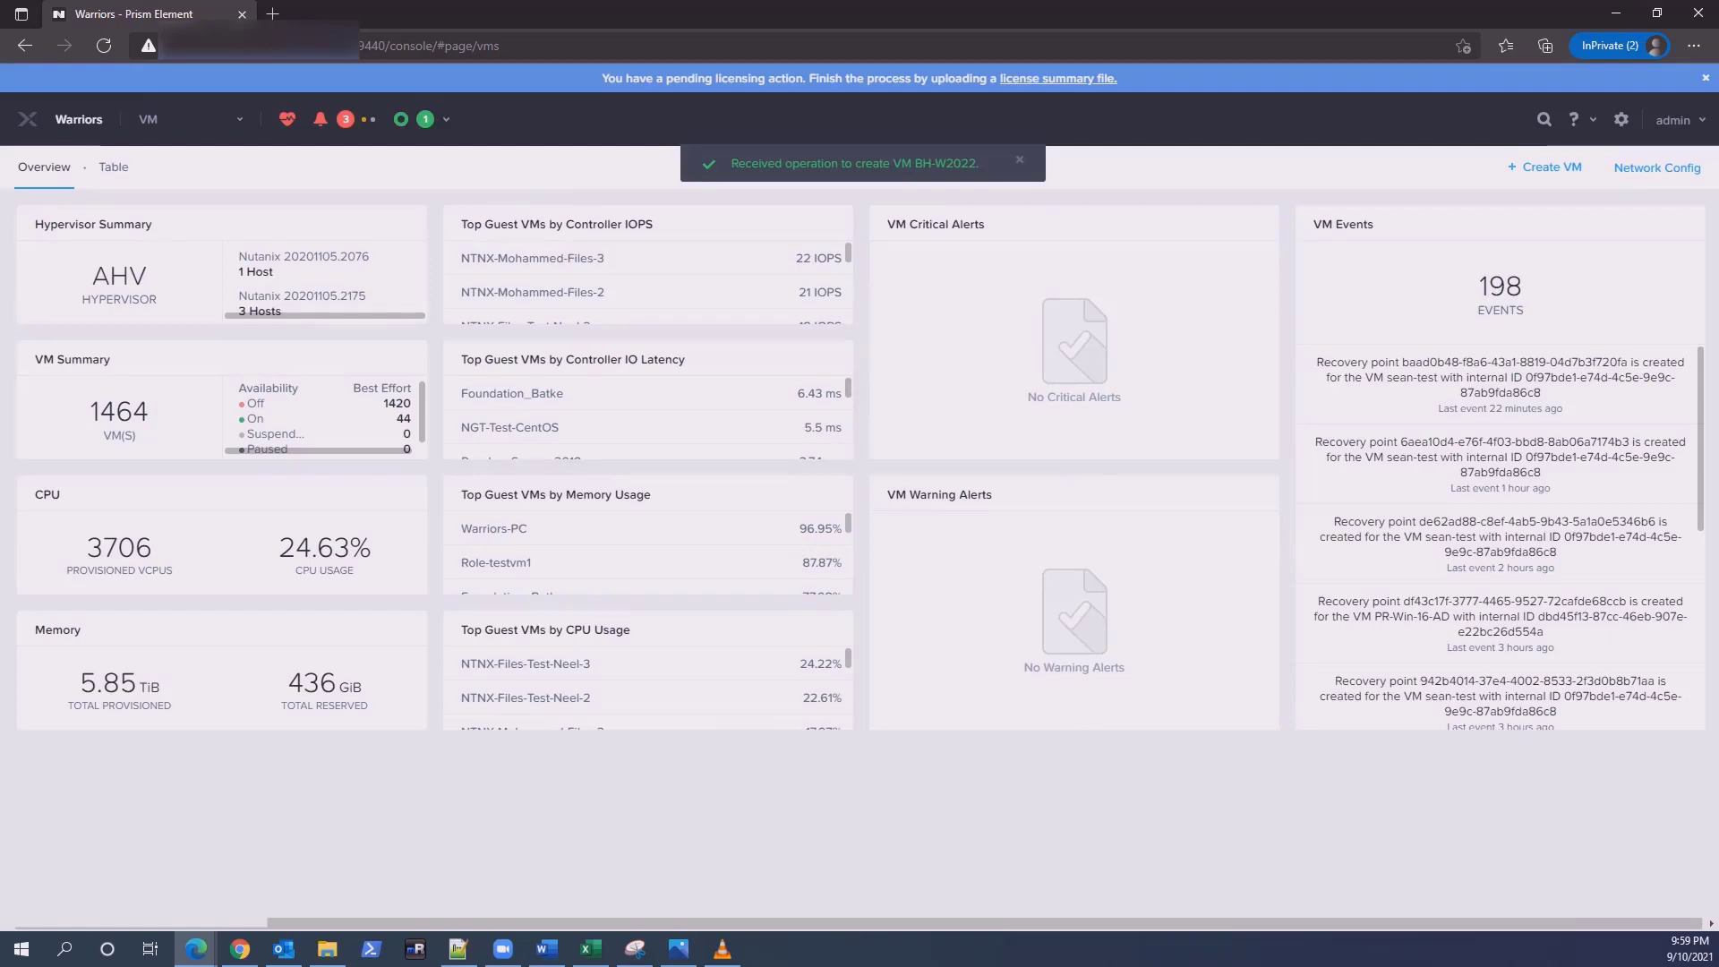
Filter the VM table for bh, power on BH-W2022, and launch its console
{"action": "left_click", "coordinate": [112, 167]}
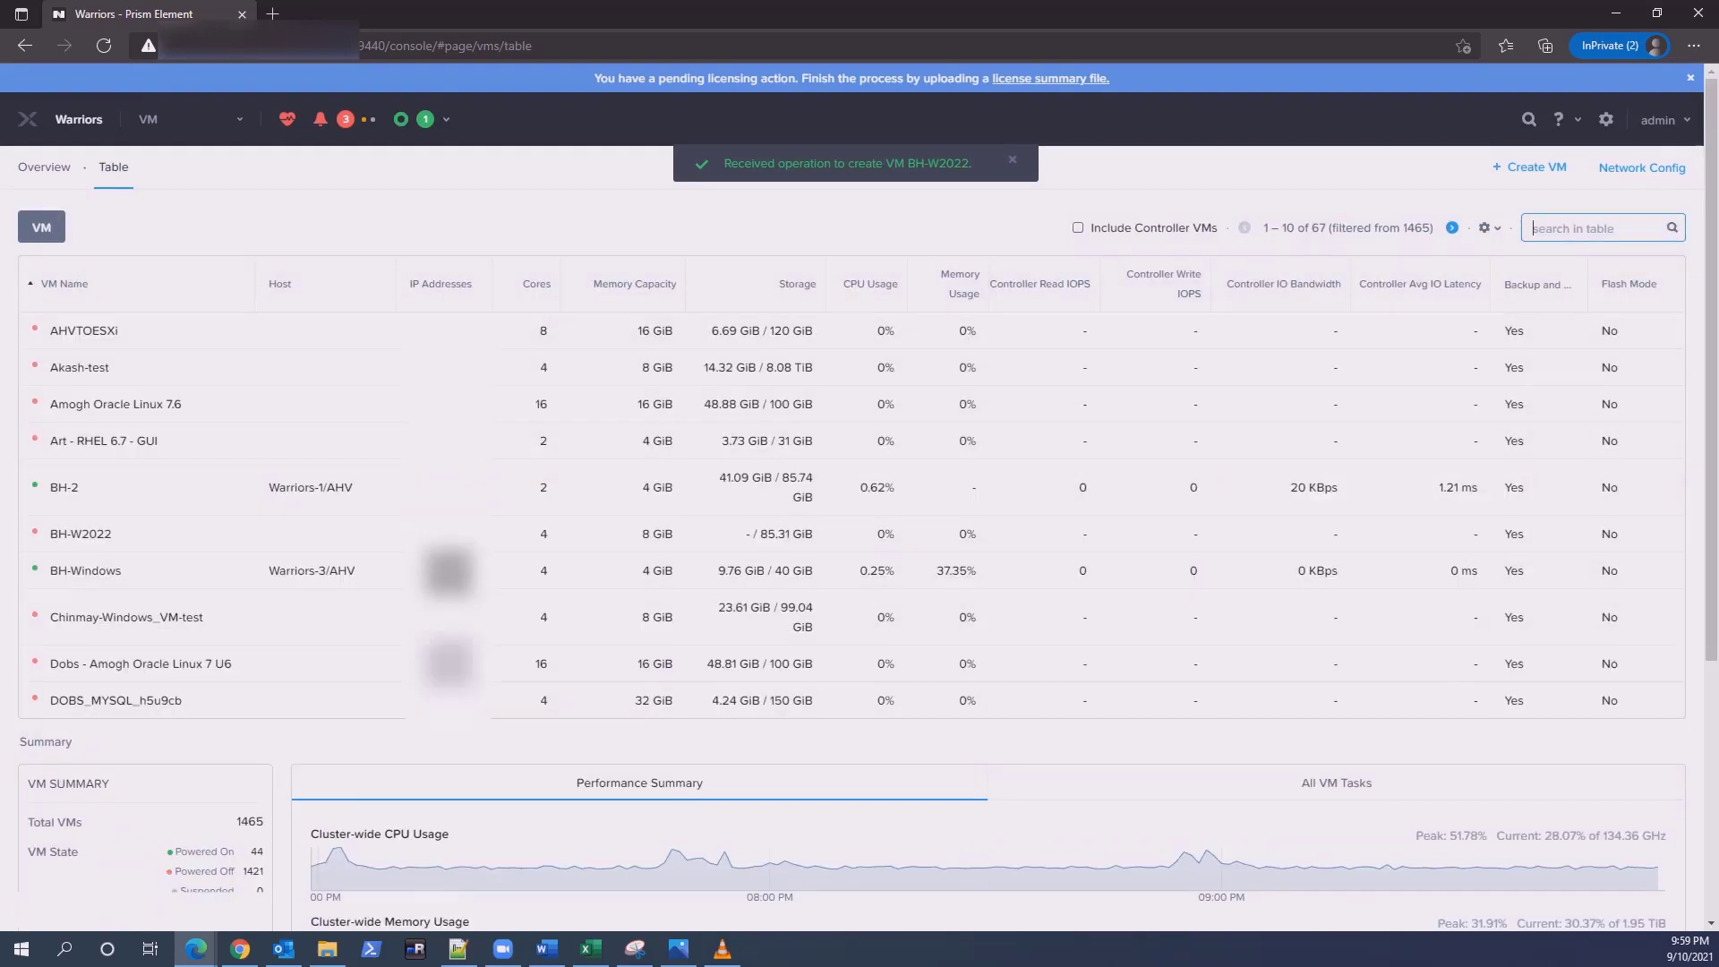
{"action": "type", "text": "bh"}
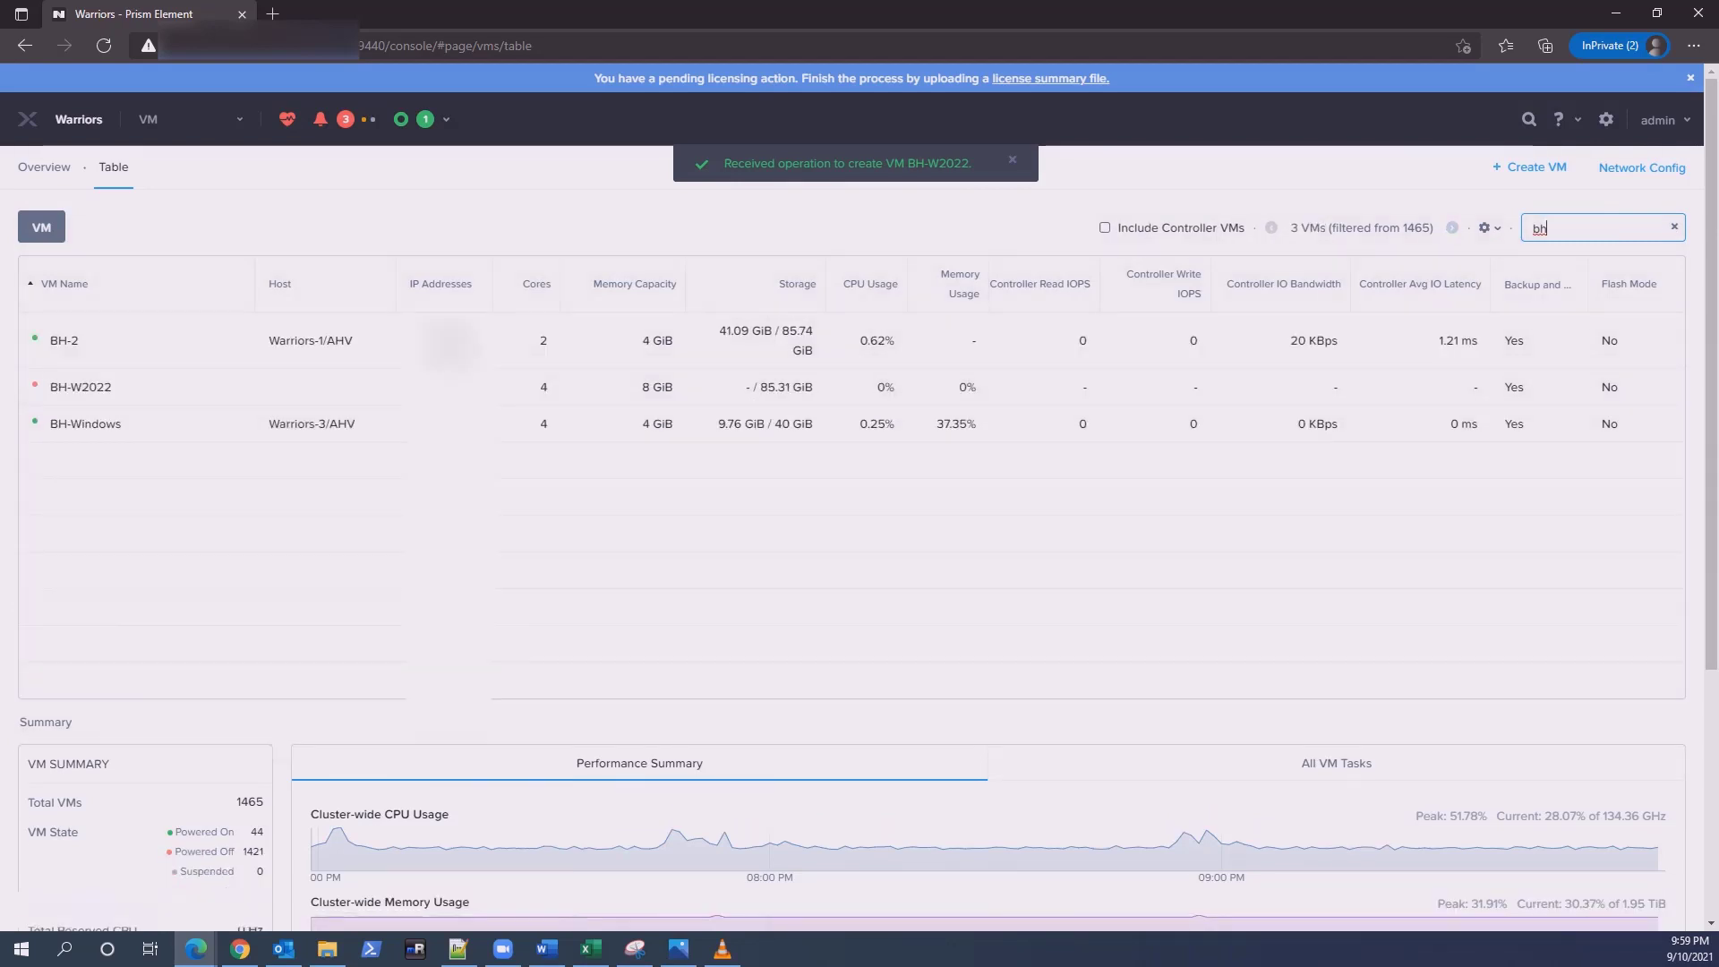
{"action": "left_click", "coordinate": [80, 386]}
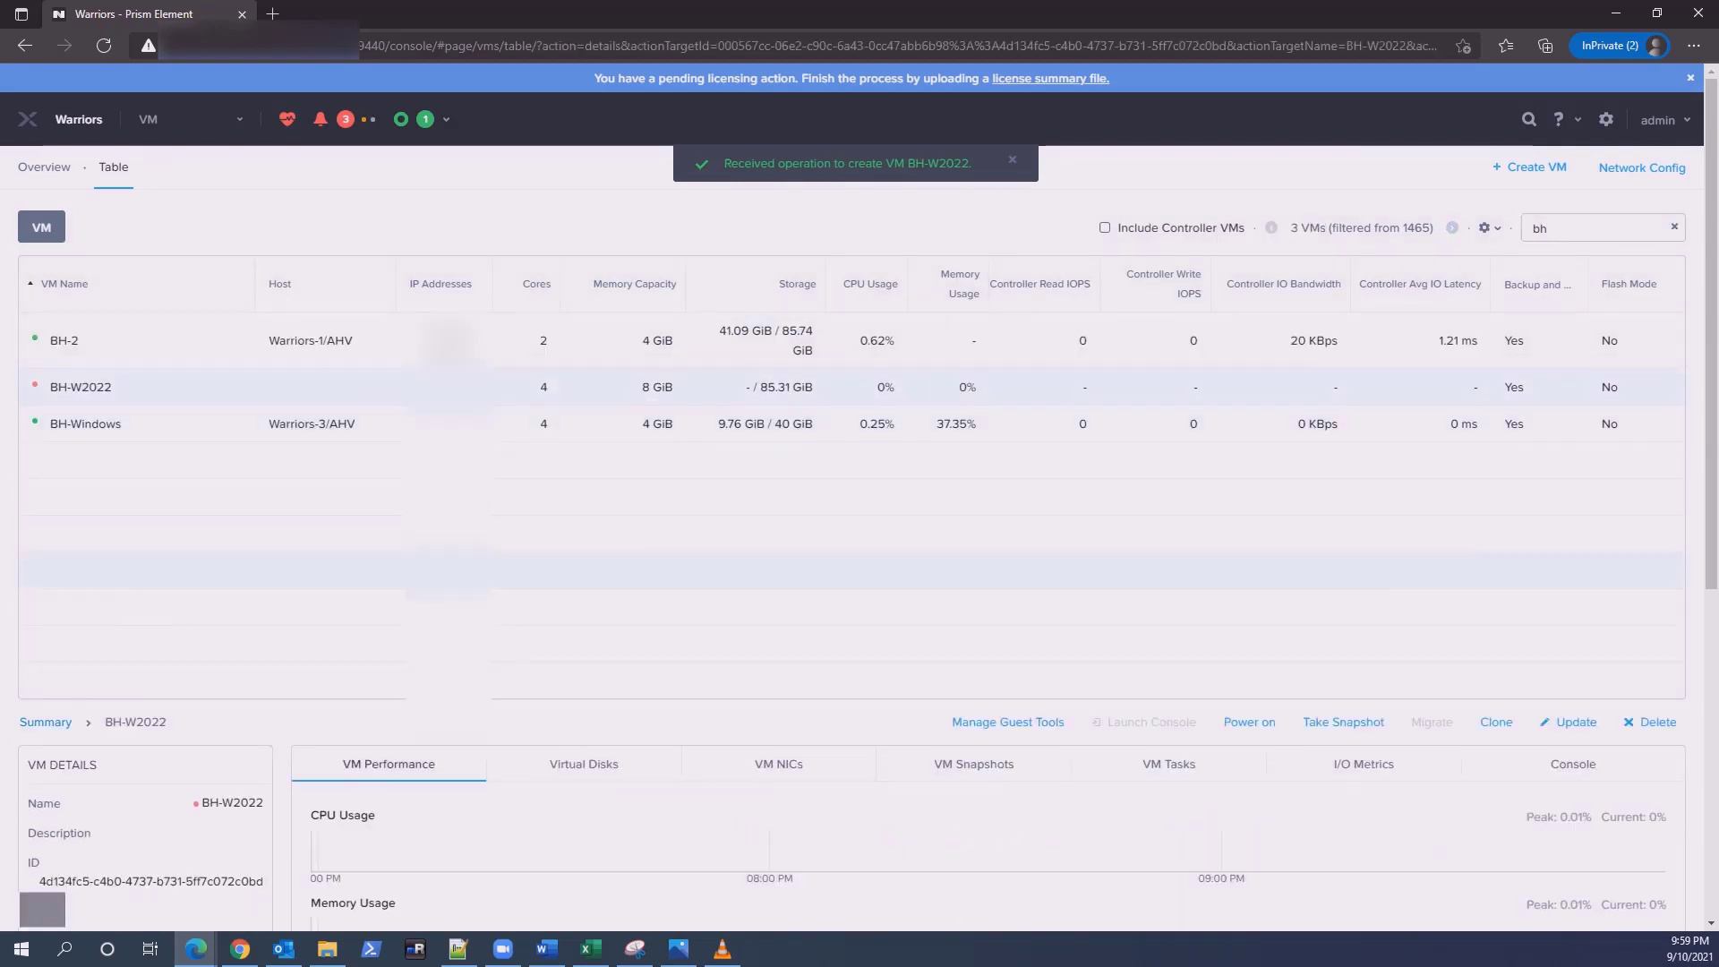
{"action": "left_click", "coordinate": [1249, 722]}
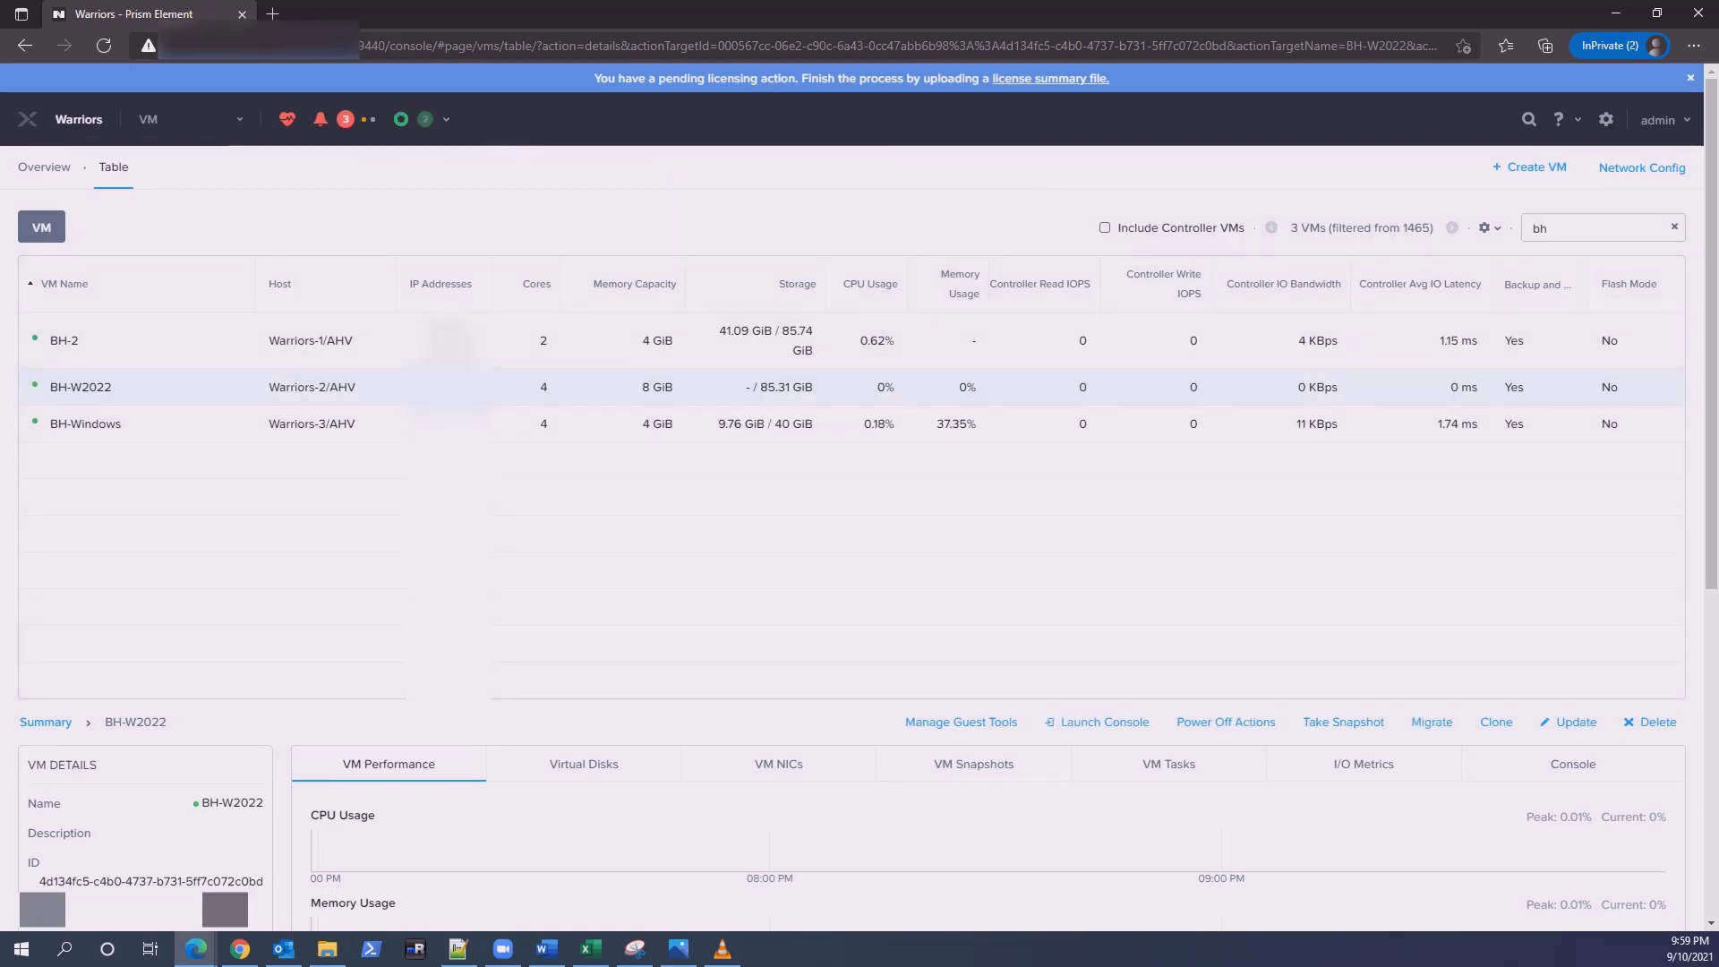
{"action": "left_click", "coordinate": [1096, 722]}
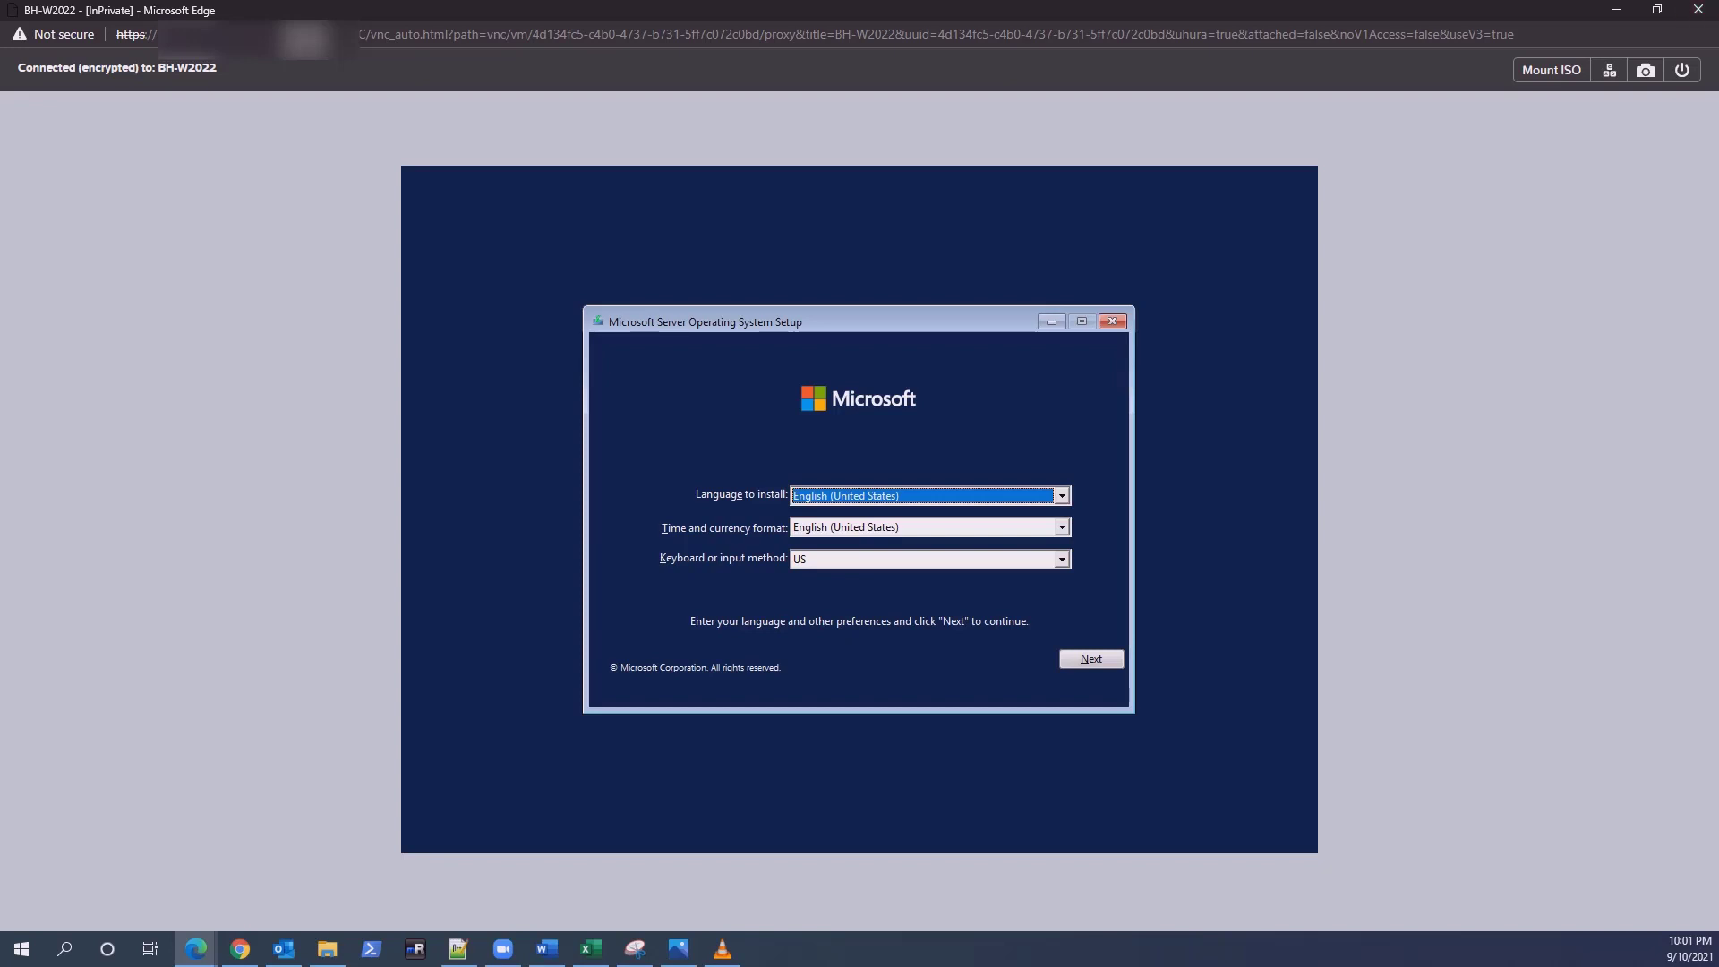
Start Windows setup and pick Datacenter Evaluation with Desktop Experience
{"action": "left_click", "coordinate": [1089, 659]}
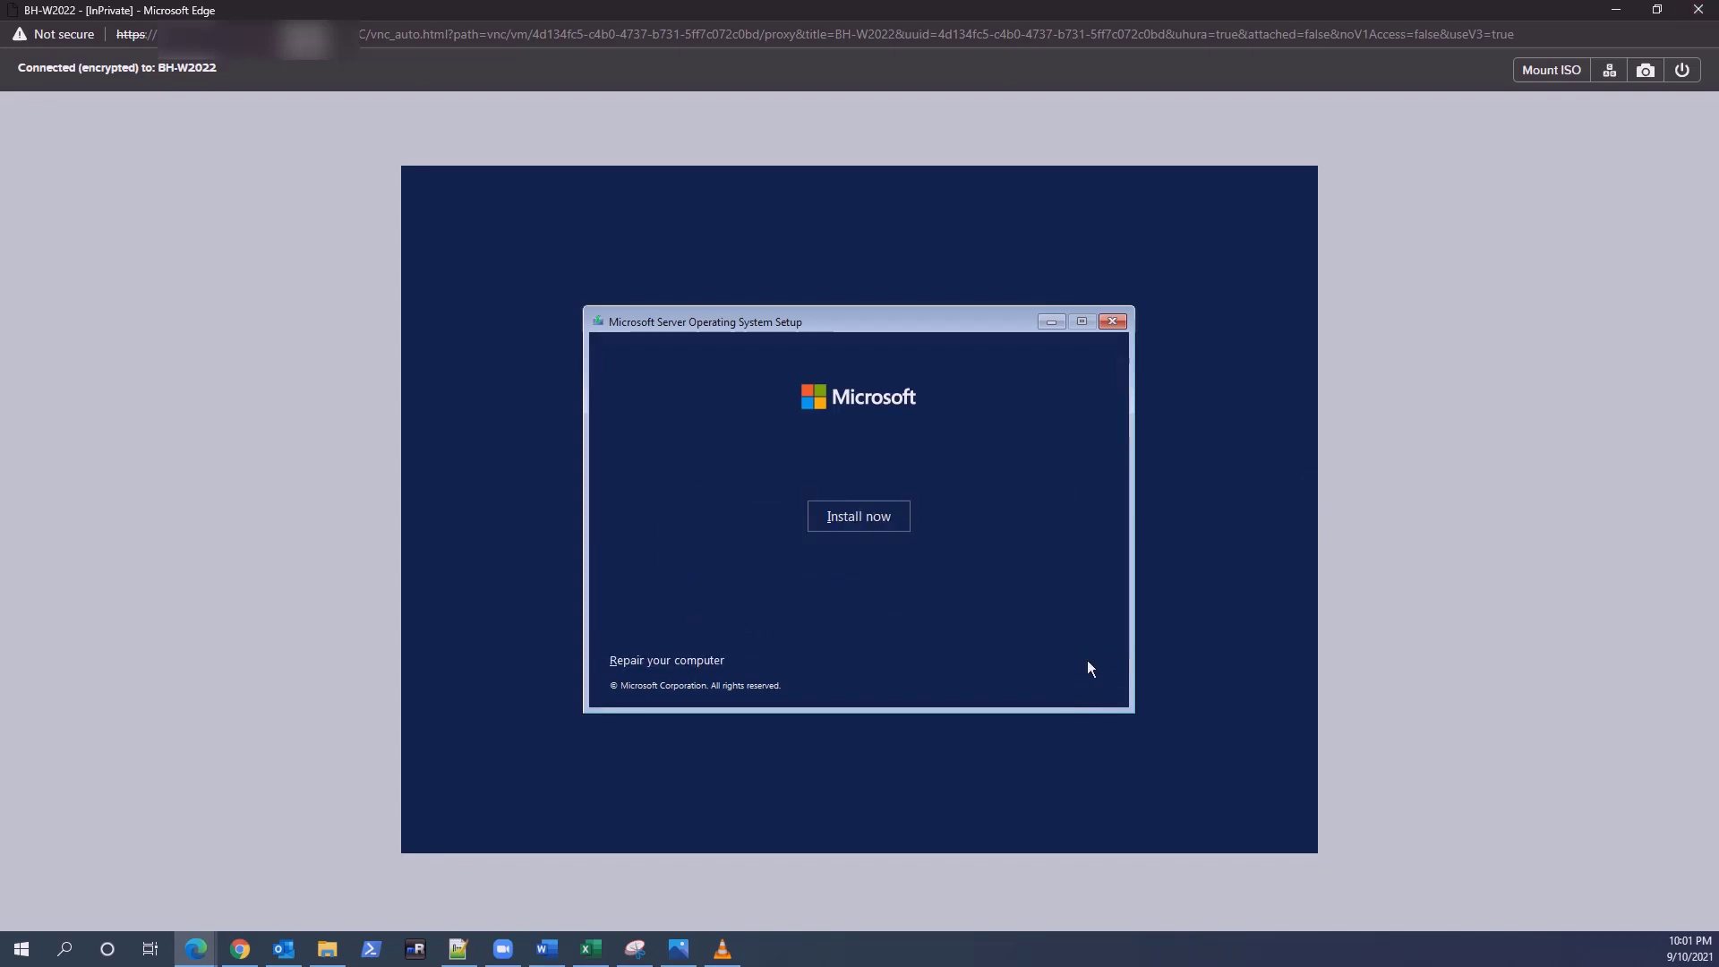
{"action": "left_click", "coordinate": [857, 516]}
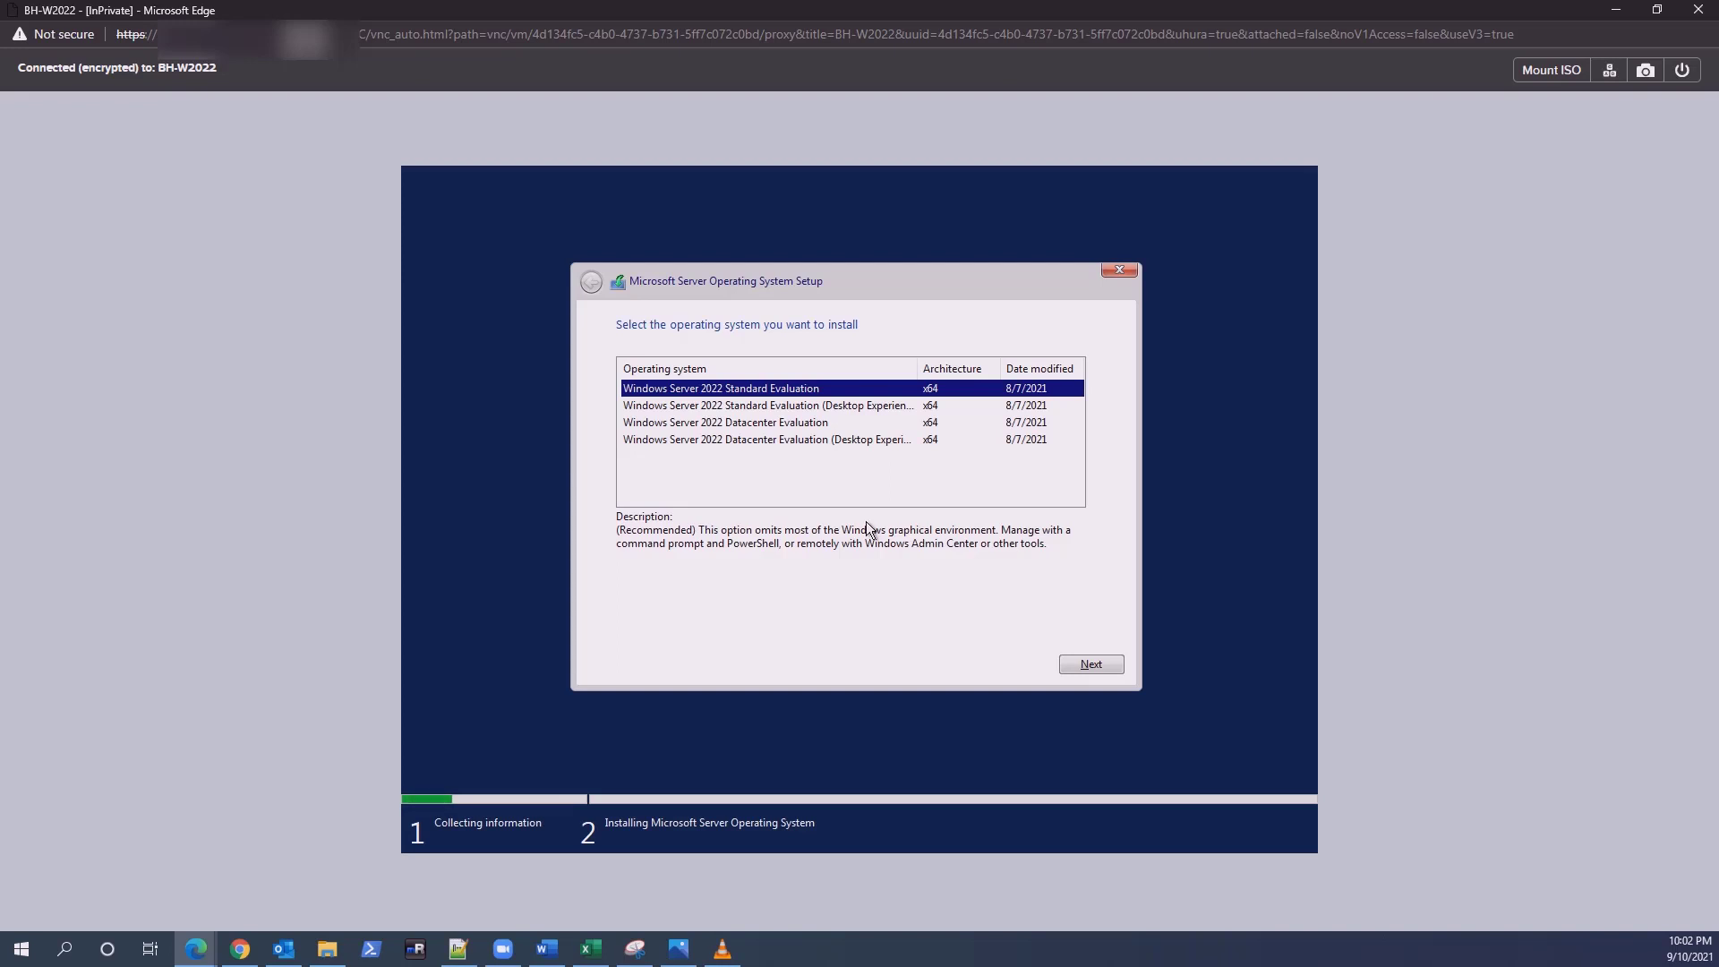
{"action": "mouse_move", "coordinate": [859, 436]}
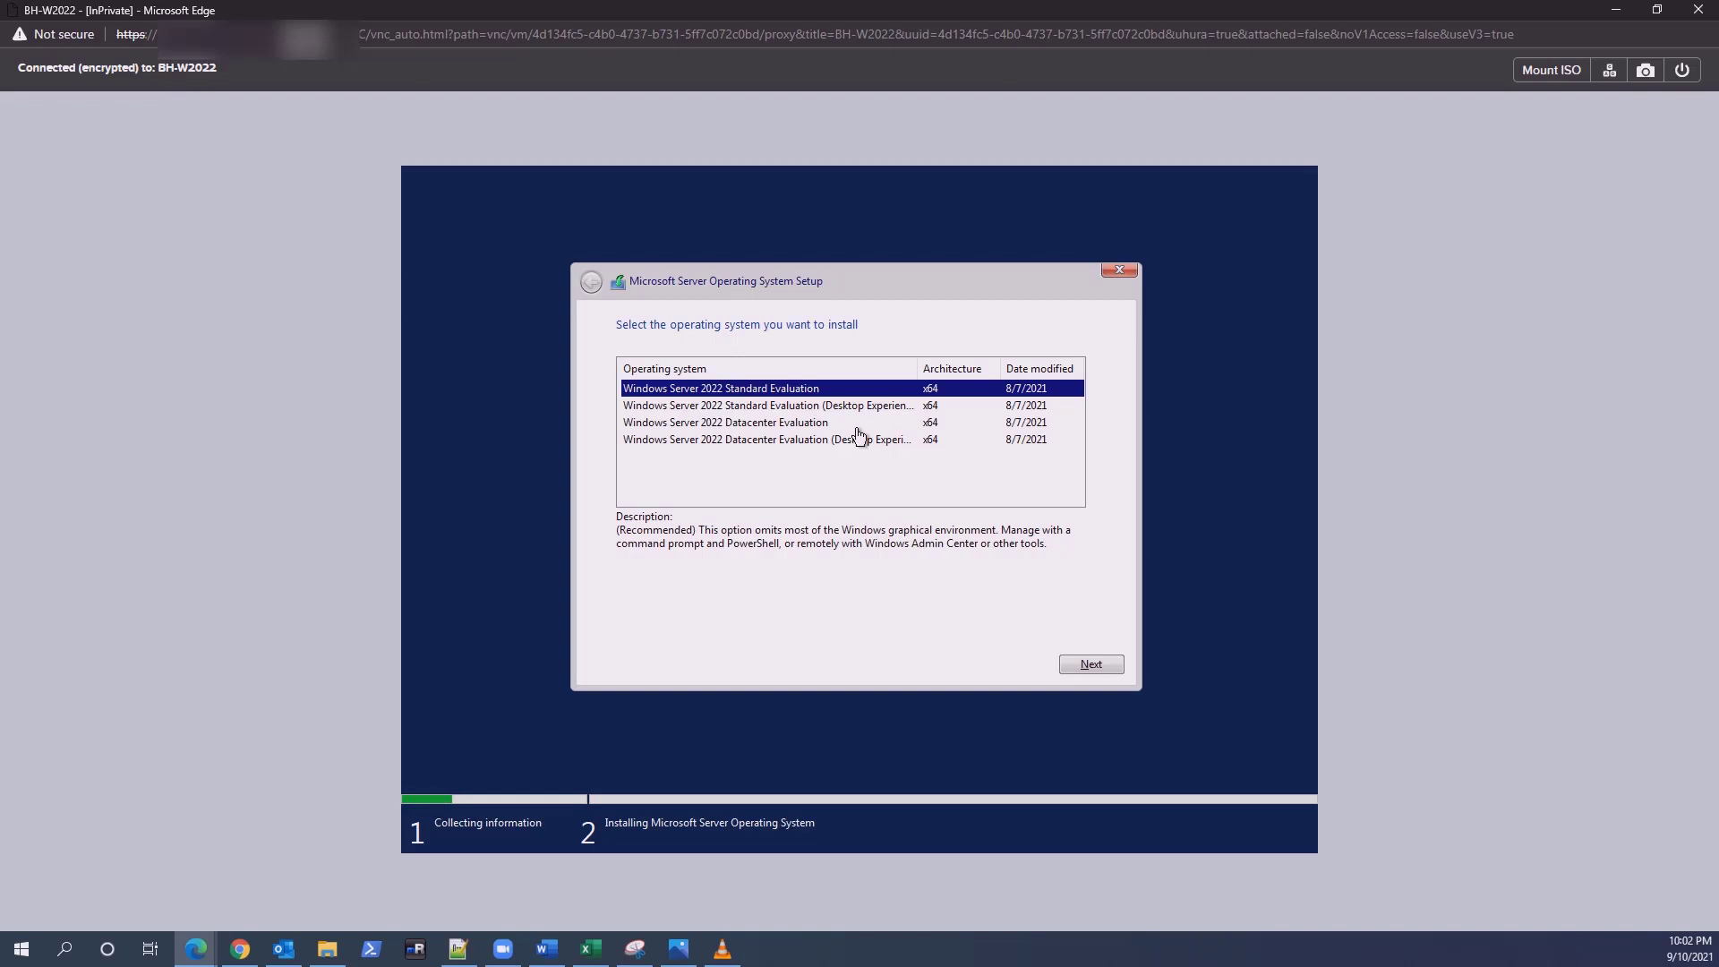
{"action": "left_click", "coordinate": [767, 438]}
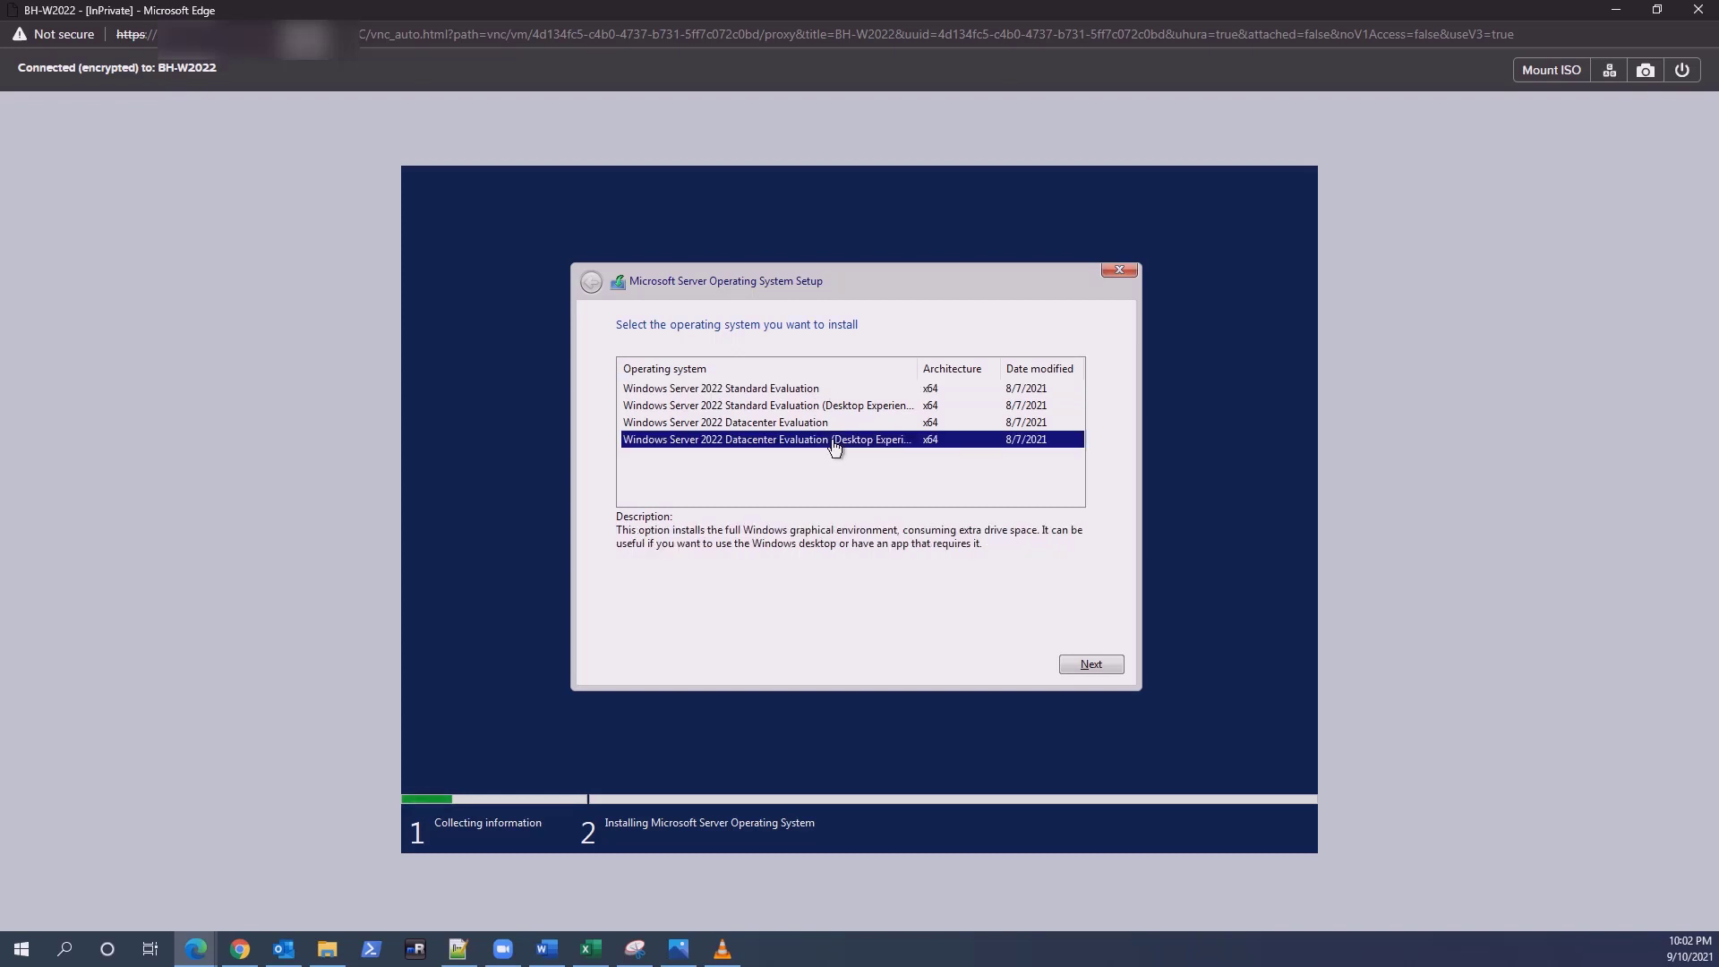
{"action": "left_click", "coordinate": [1090, 664]}
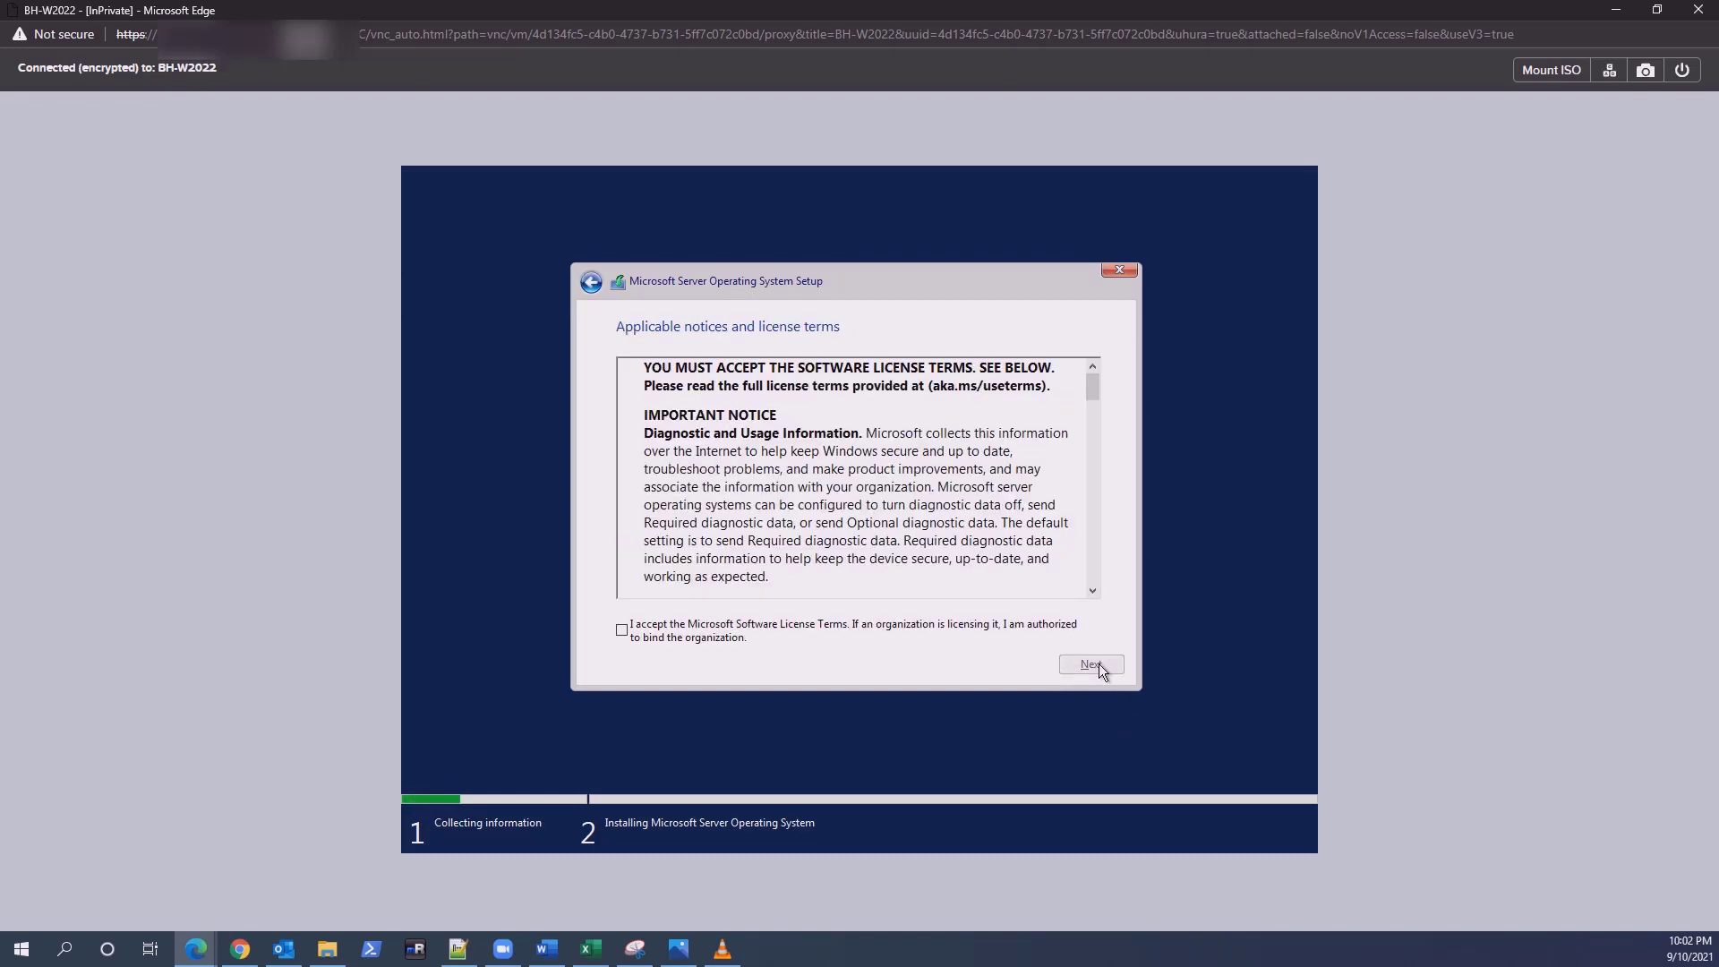
Accept the license terms, choose a Custom install, and bring up Load driver
{"action": "left_click", "coordinate": [621, 628]}
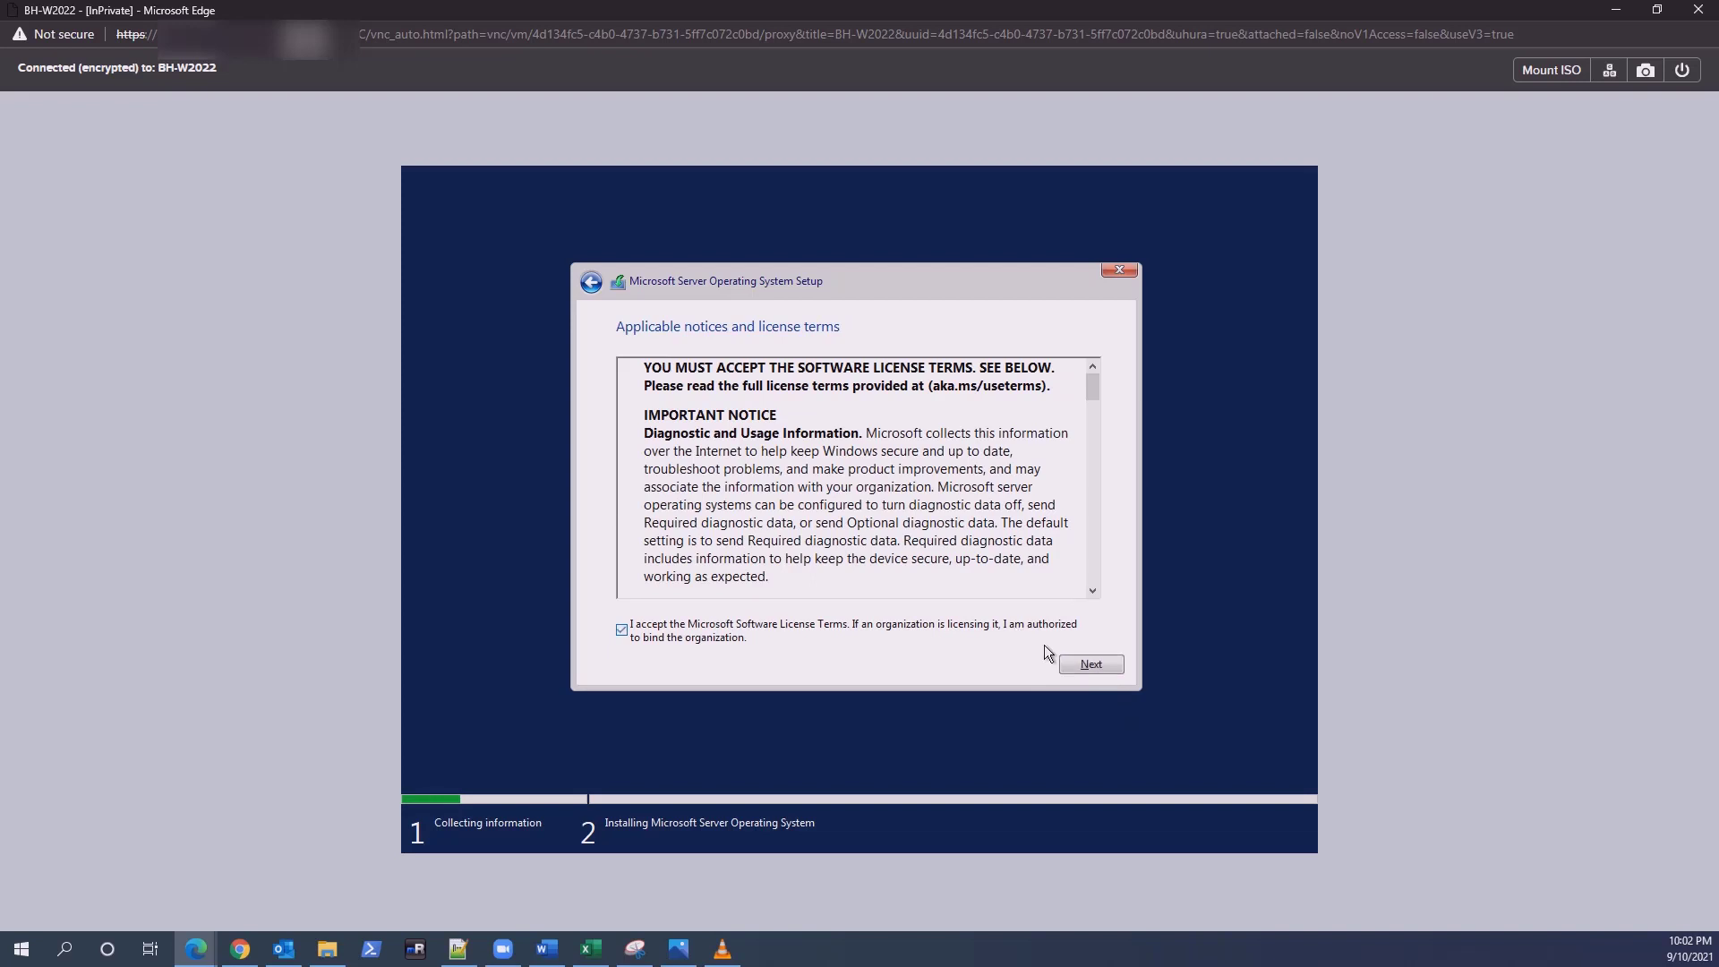
{"action": "left_click", "coordinate": [1089, 664]}
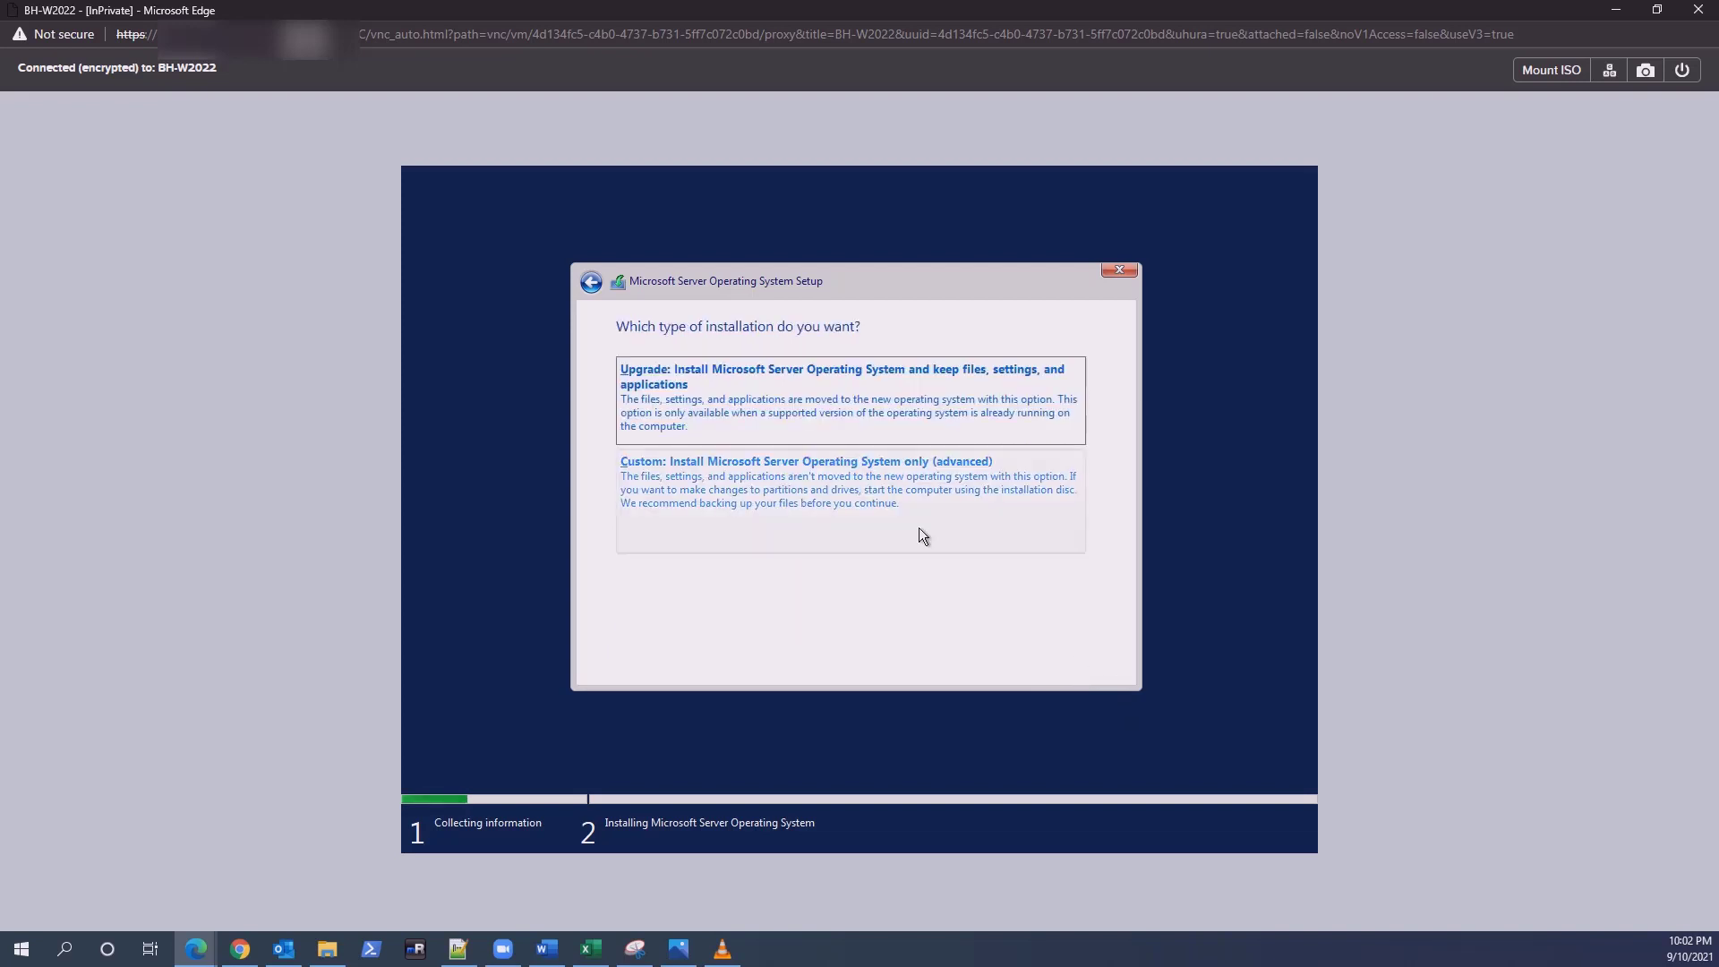
{"action": "left_click", "coordinate": [800, 483]}
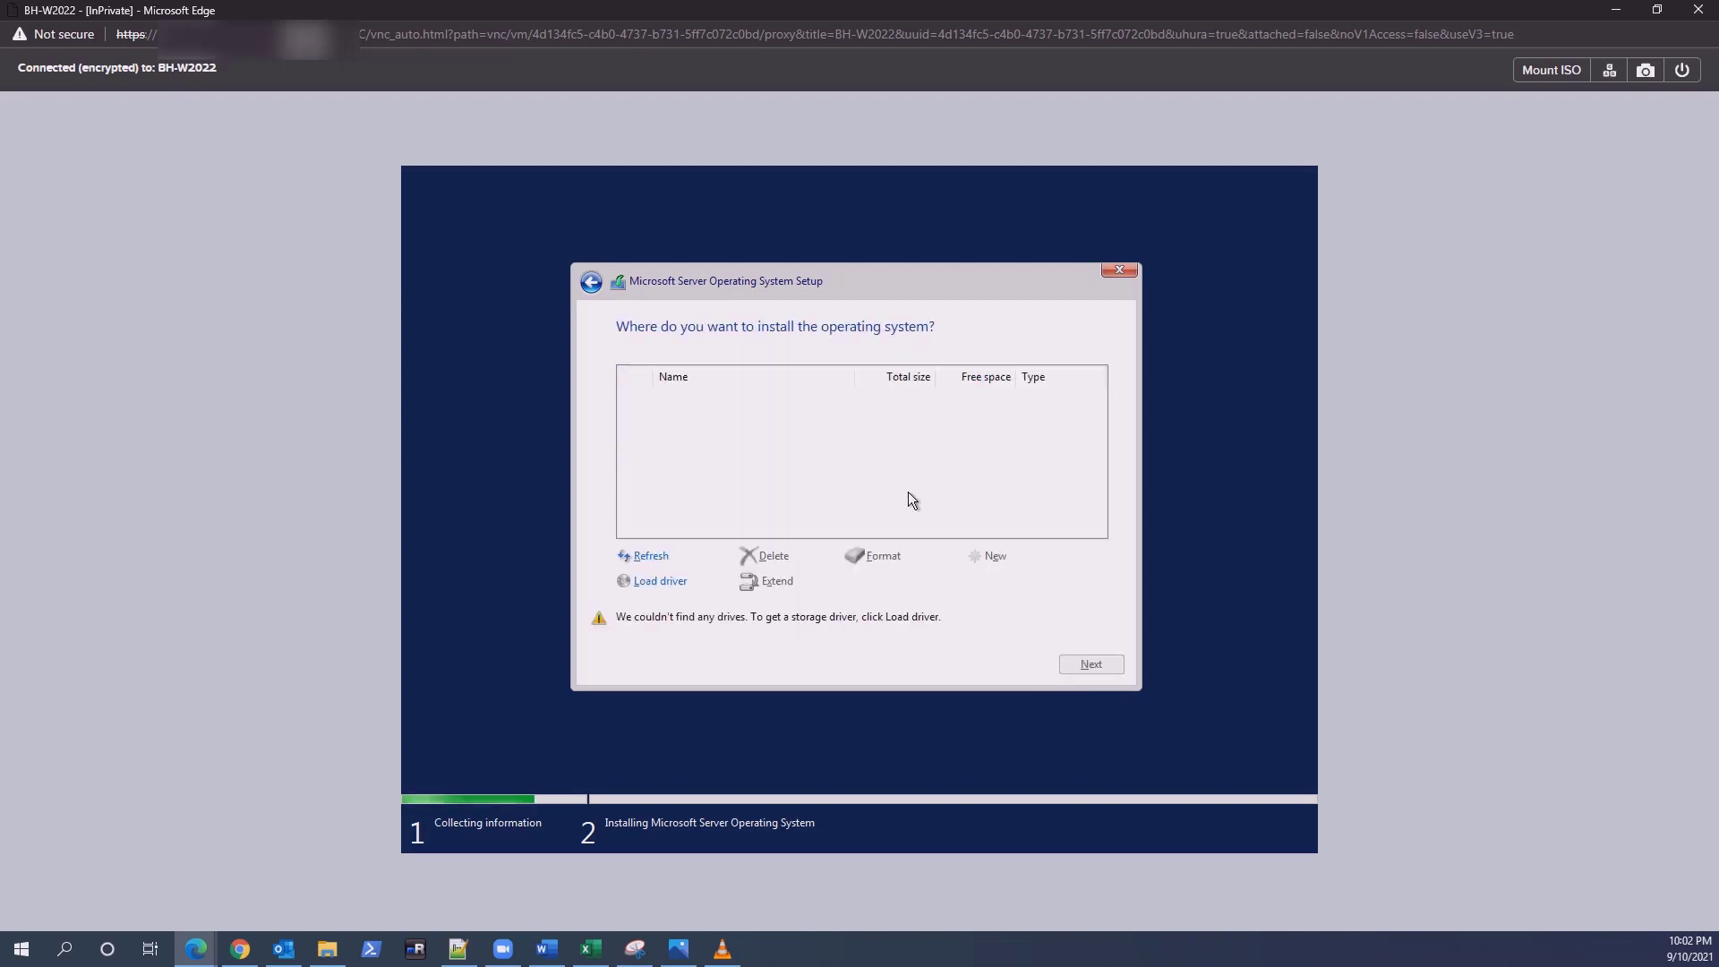
{"action": "mouse_move", "coordinate": [685, 576]}
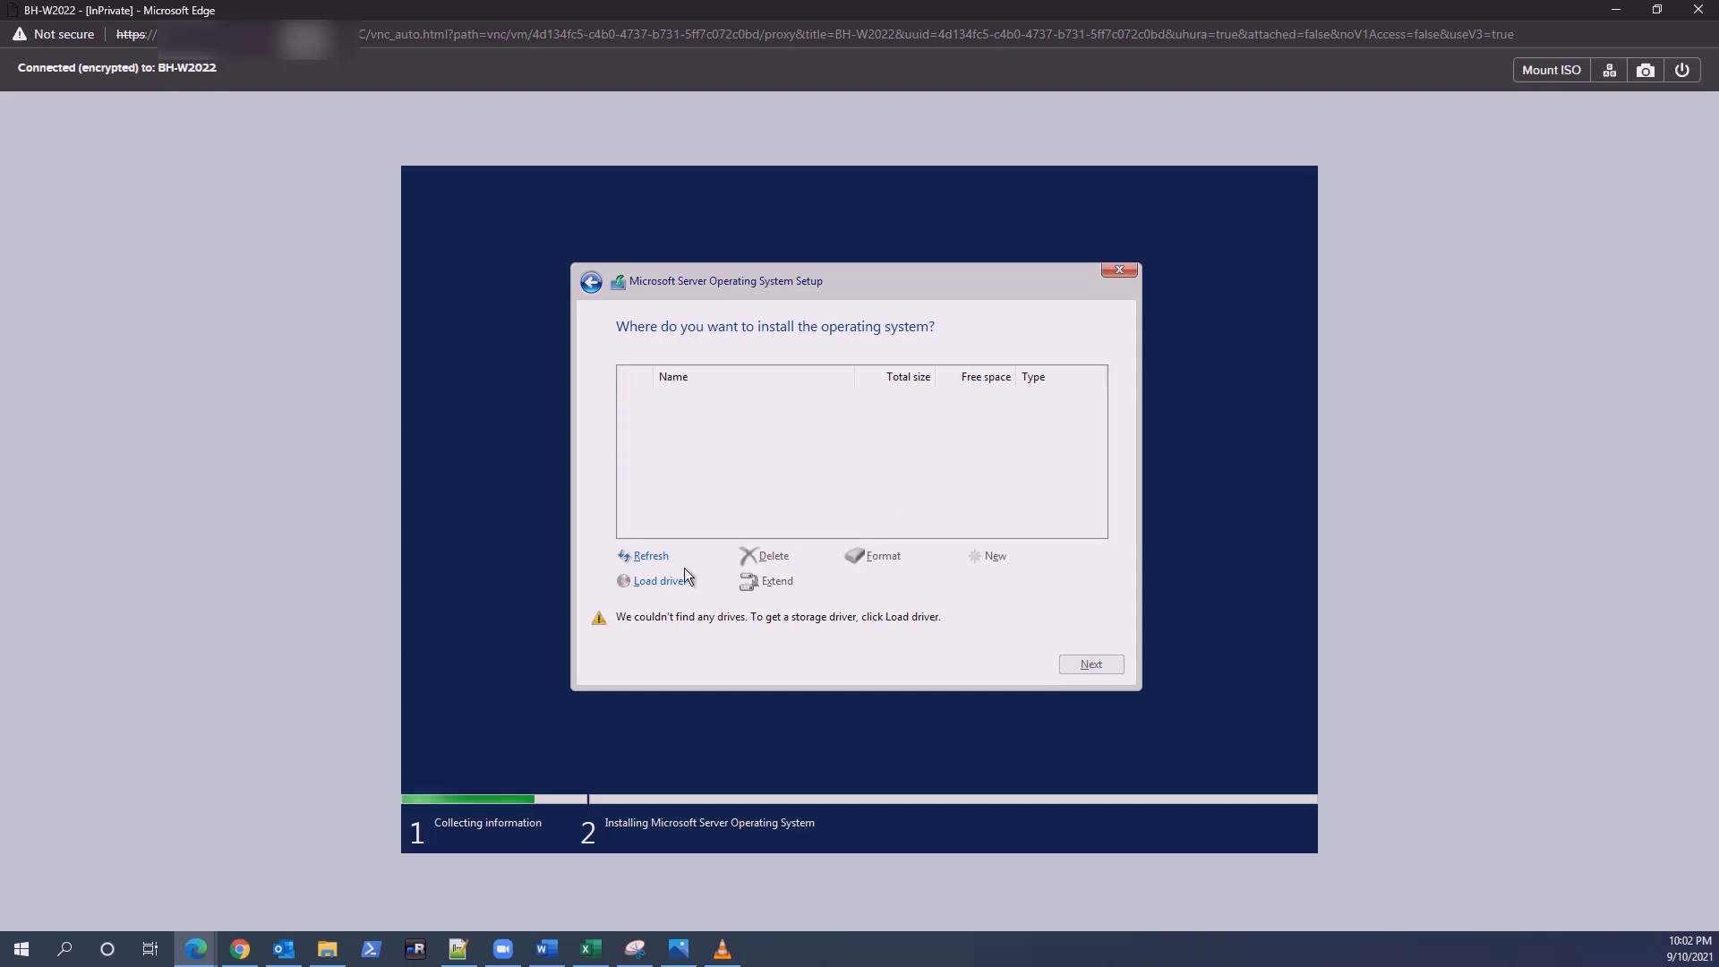
{"action": "left_click", "coordinate": [662, 581]}
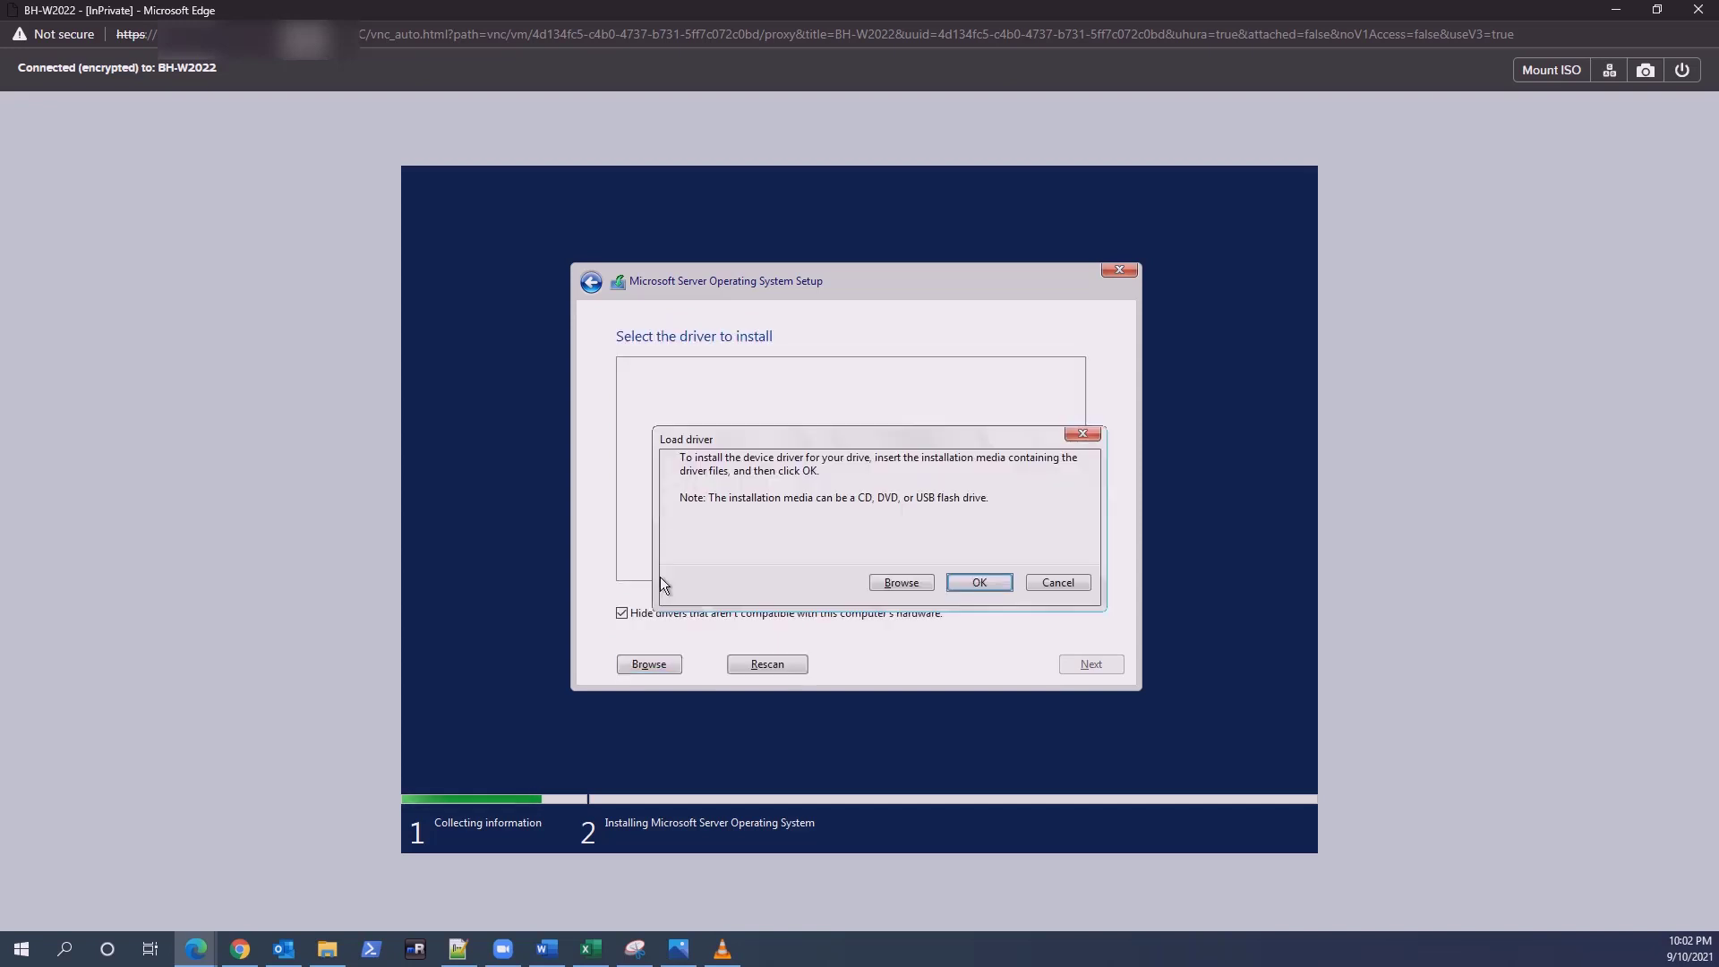
Browse to Nutanix VirtIO 1.1.6 > Windows Server 2019 > amd64 and install all three drivers
{"action": "left_click", "coordinate": [900, 582]}
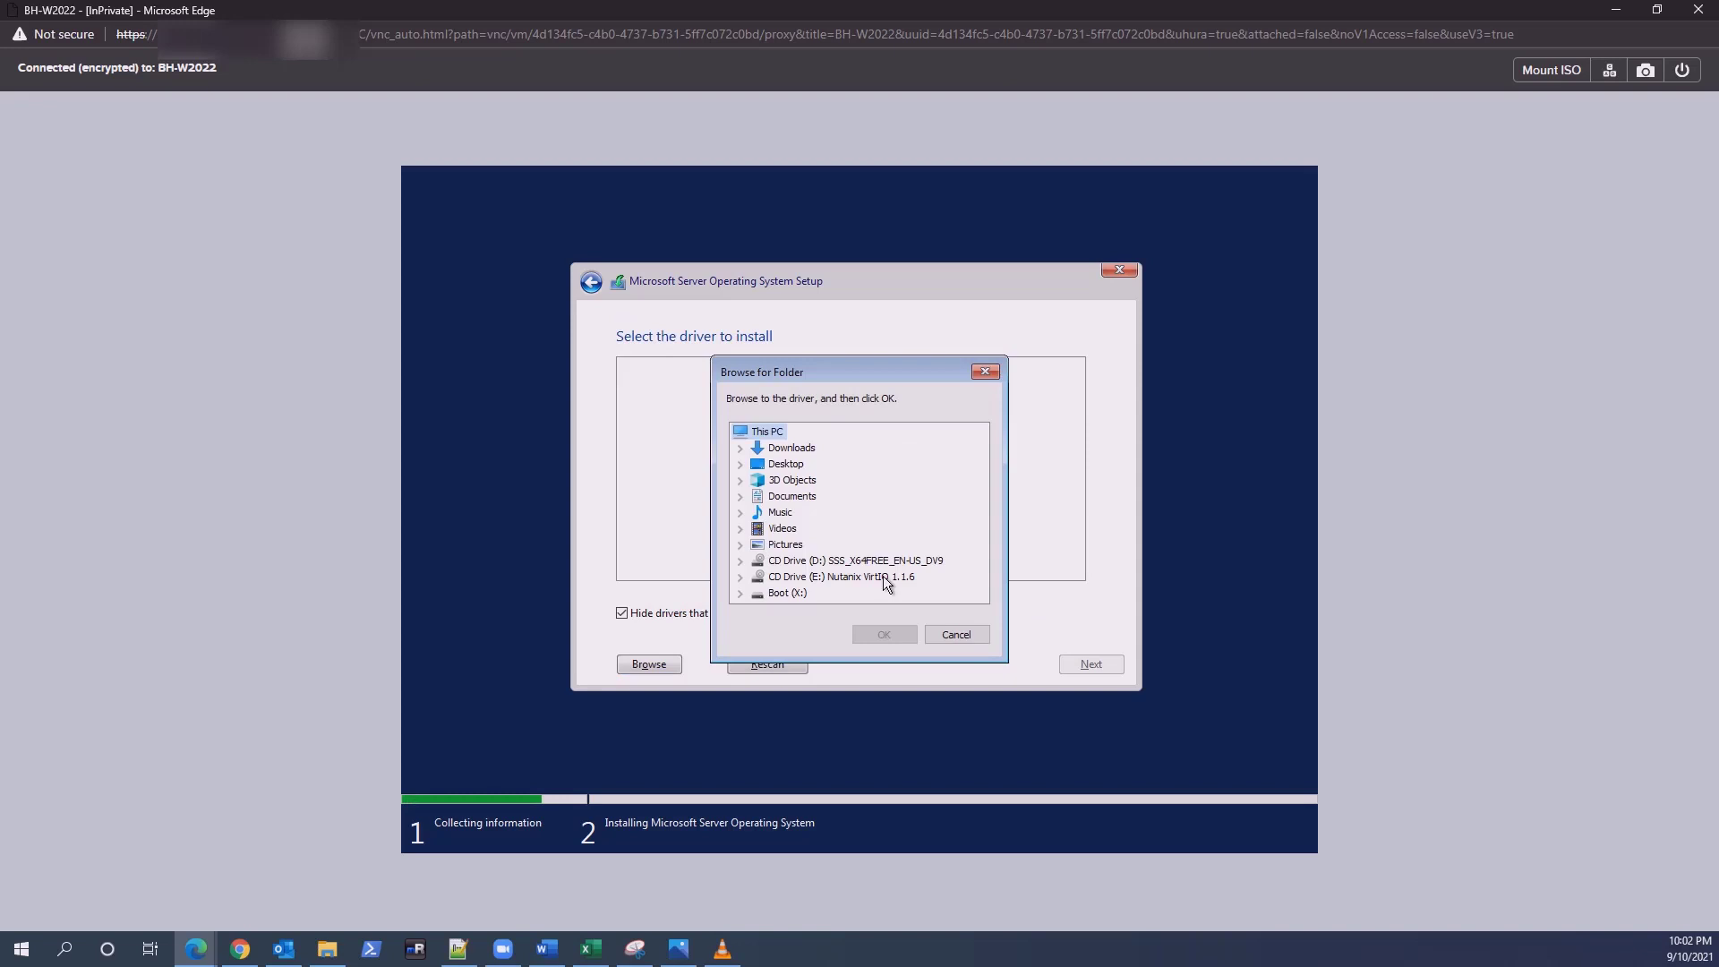
{"action": "left_click", "coordinate": [839, 577]}
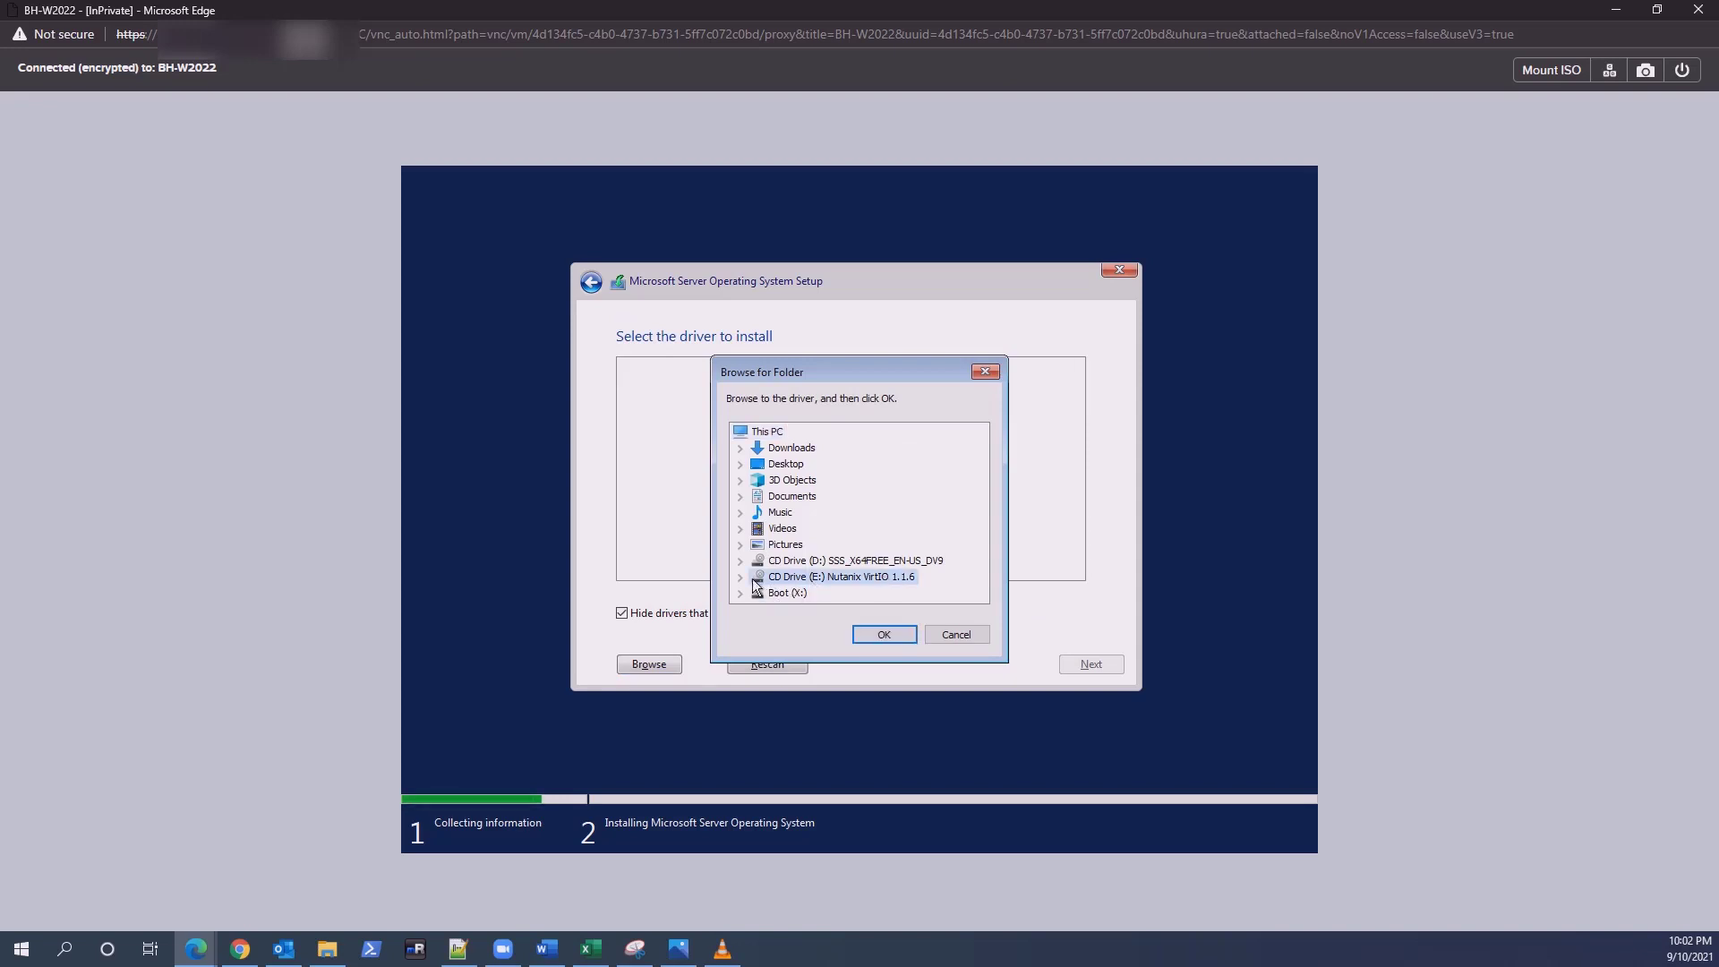
{"action": "left_click", "coordinate": [741, 576]}
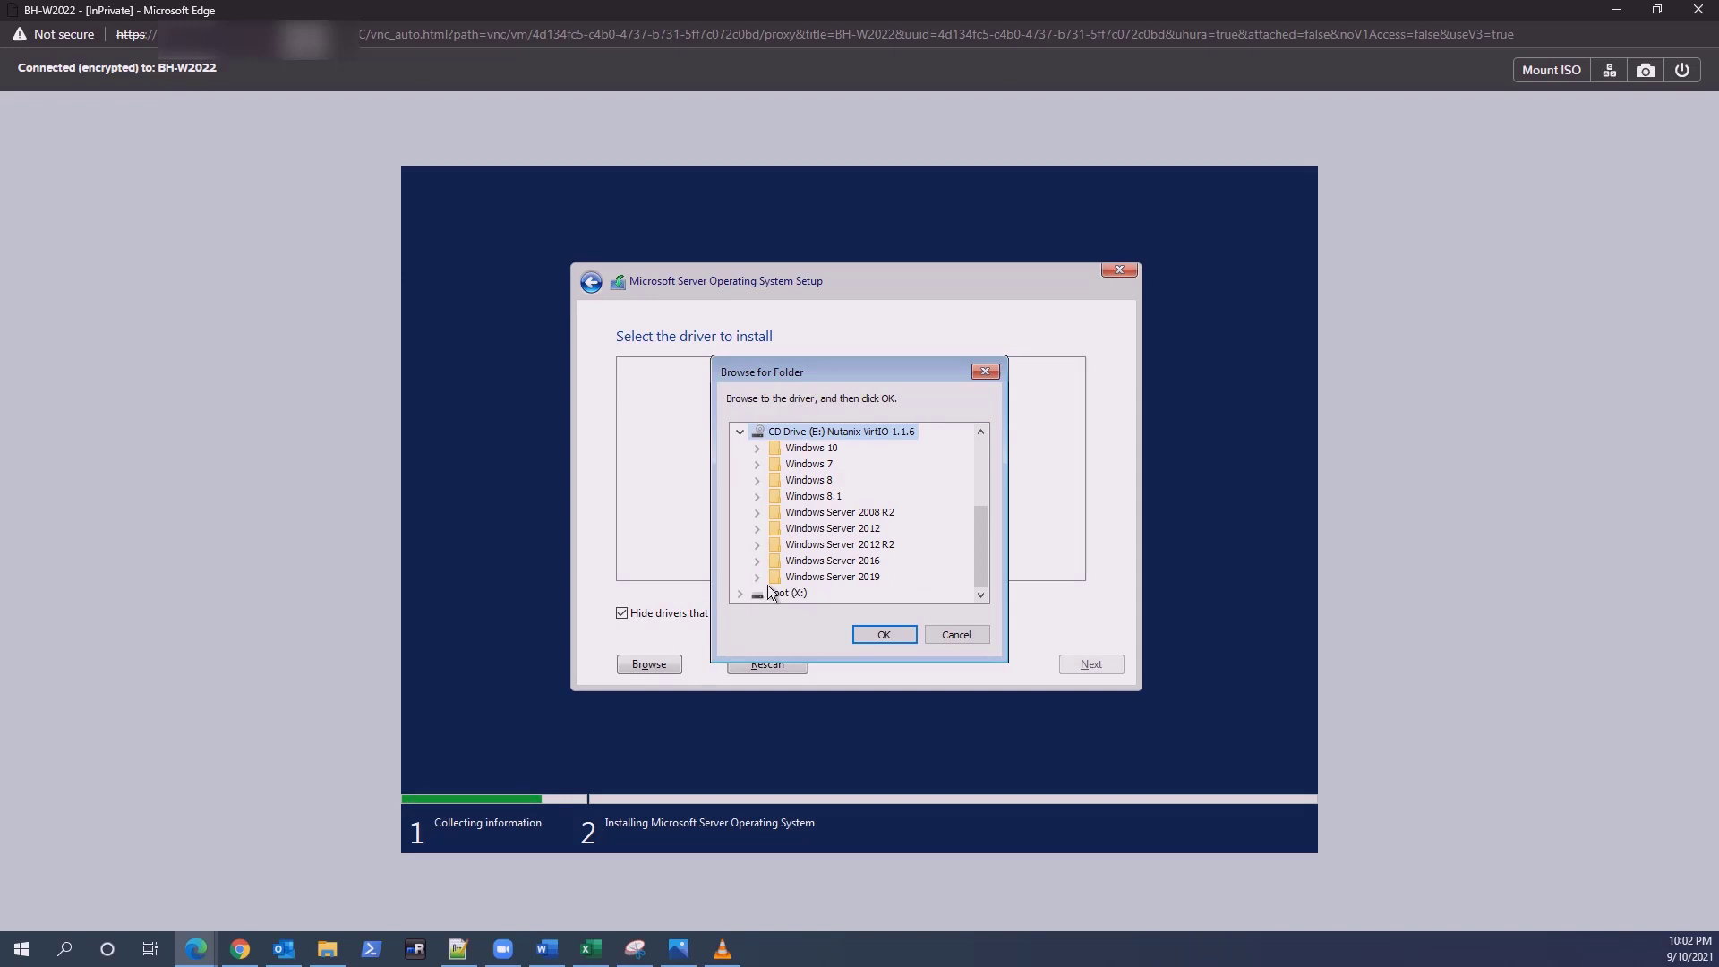
{"action": "left_click", "coordinate": [757, 577]}
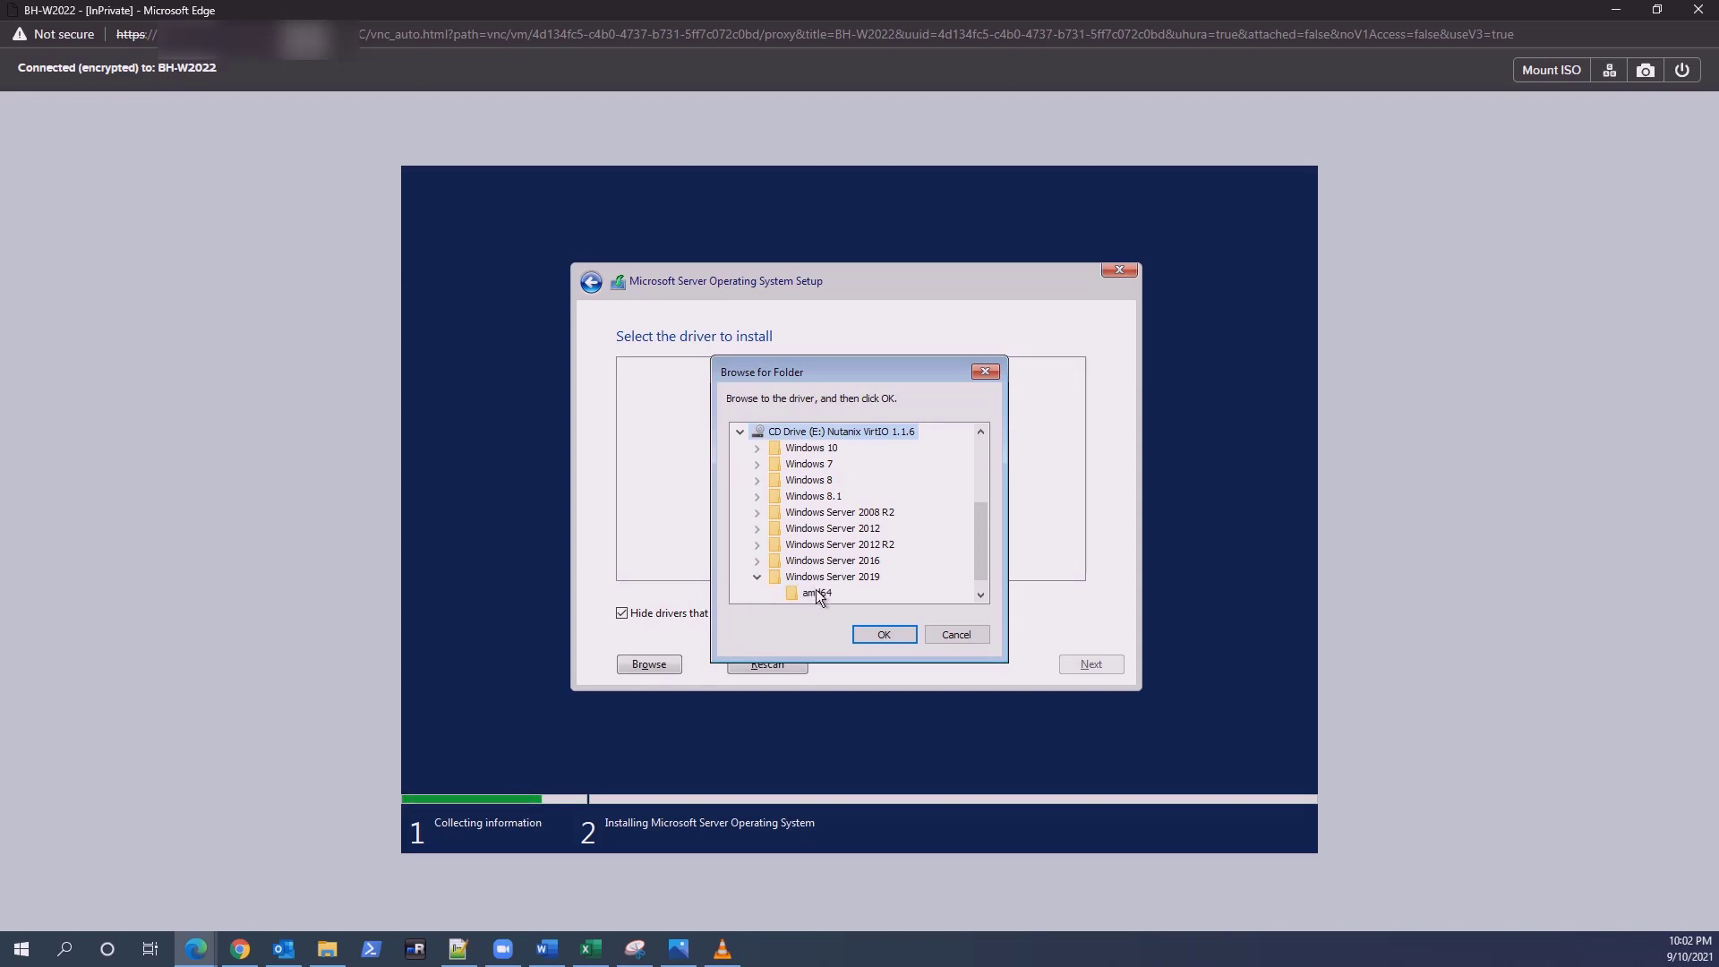
{"action": "left_click", "coordinate": [883, 634]}
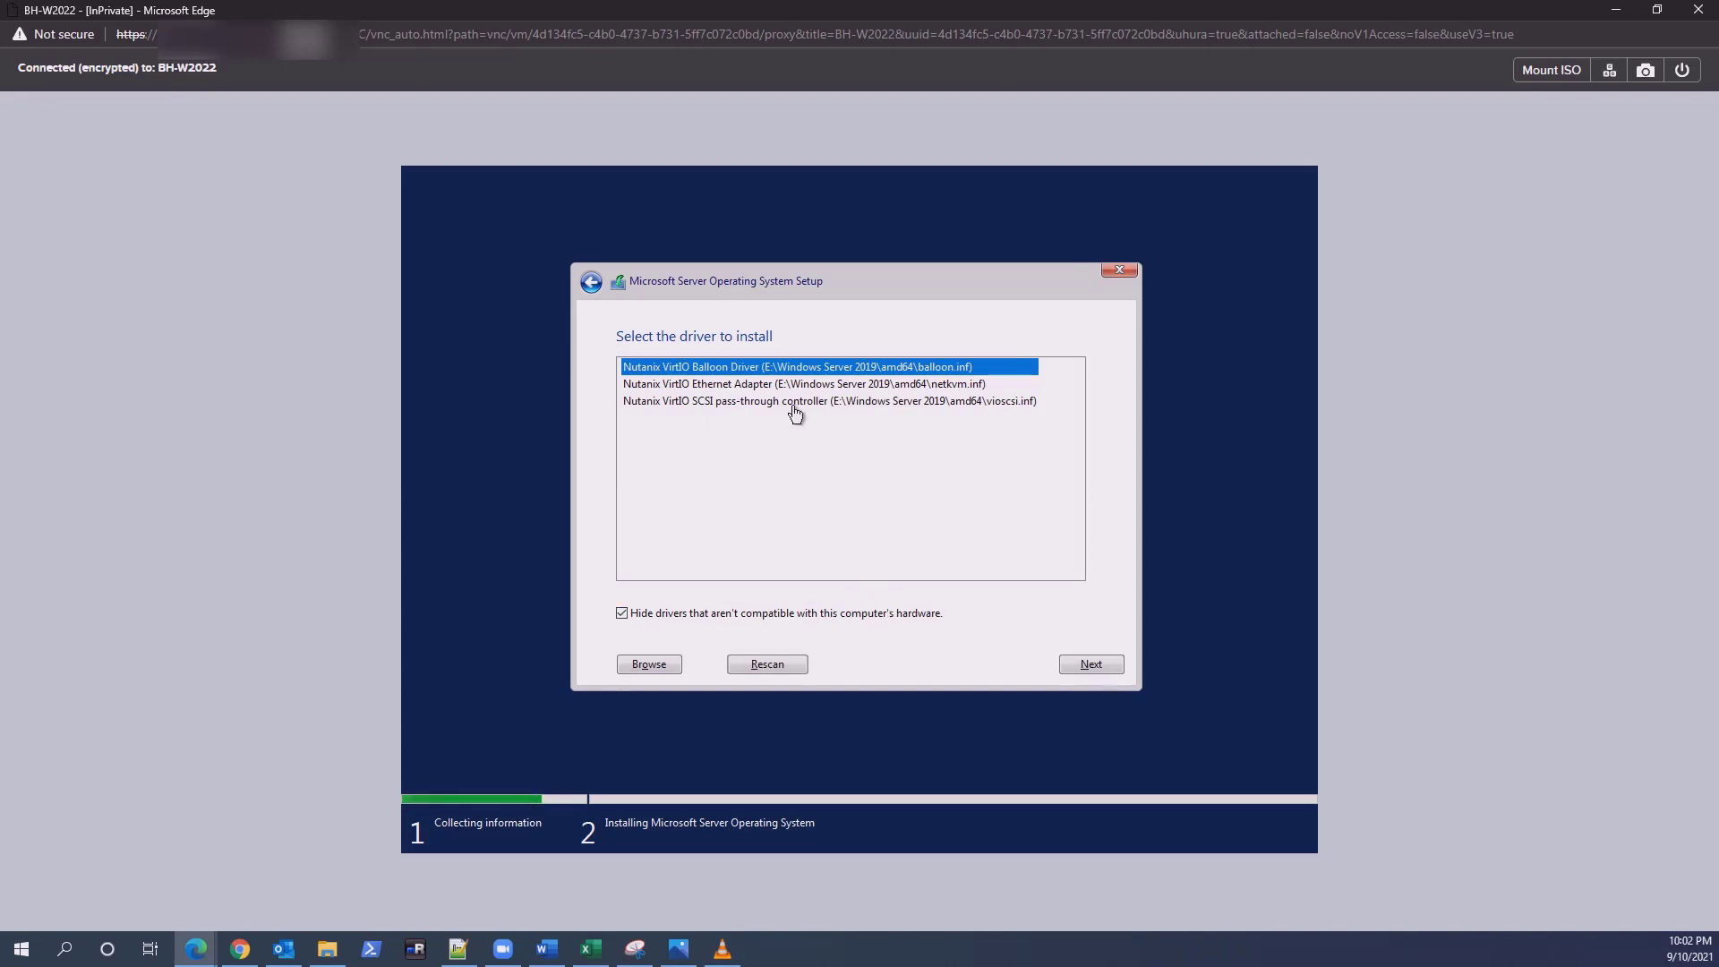
{"action": "left_click", "coordinate": [797, 400]}
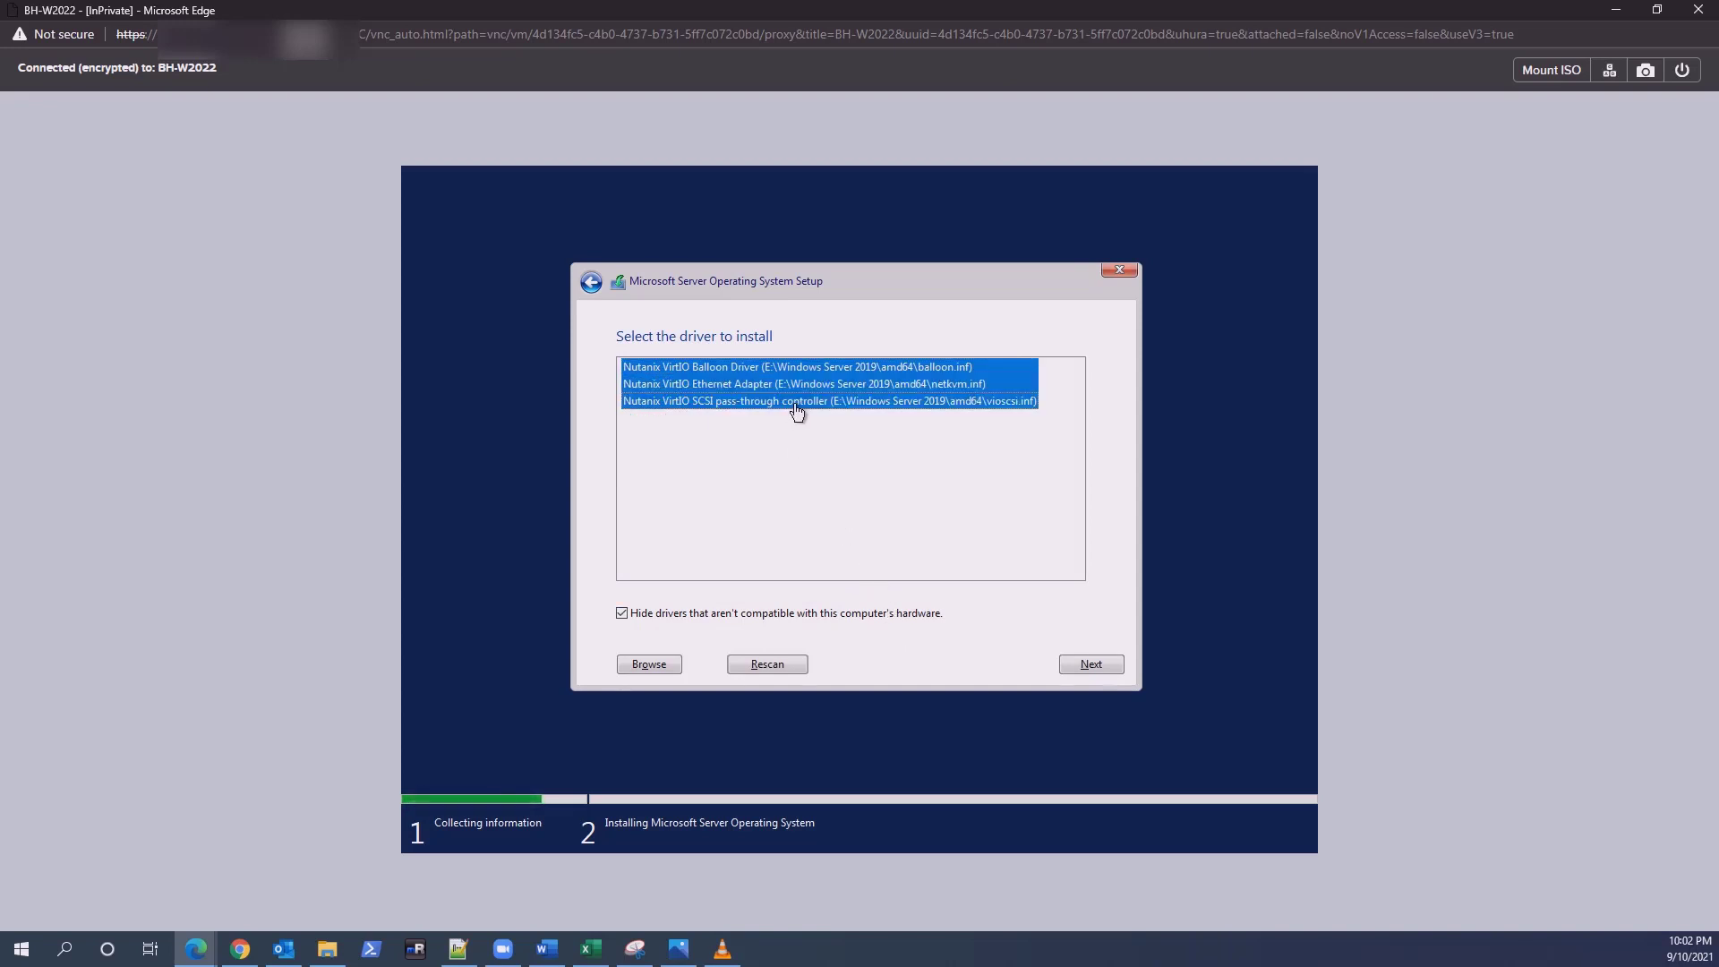
{"action": "left_click", "coordinate": [1090, 664]}
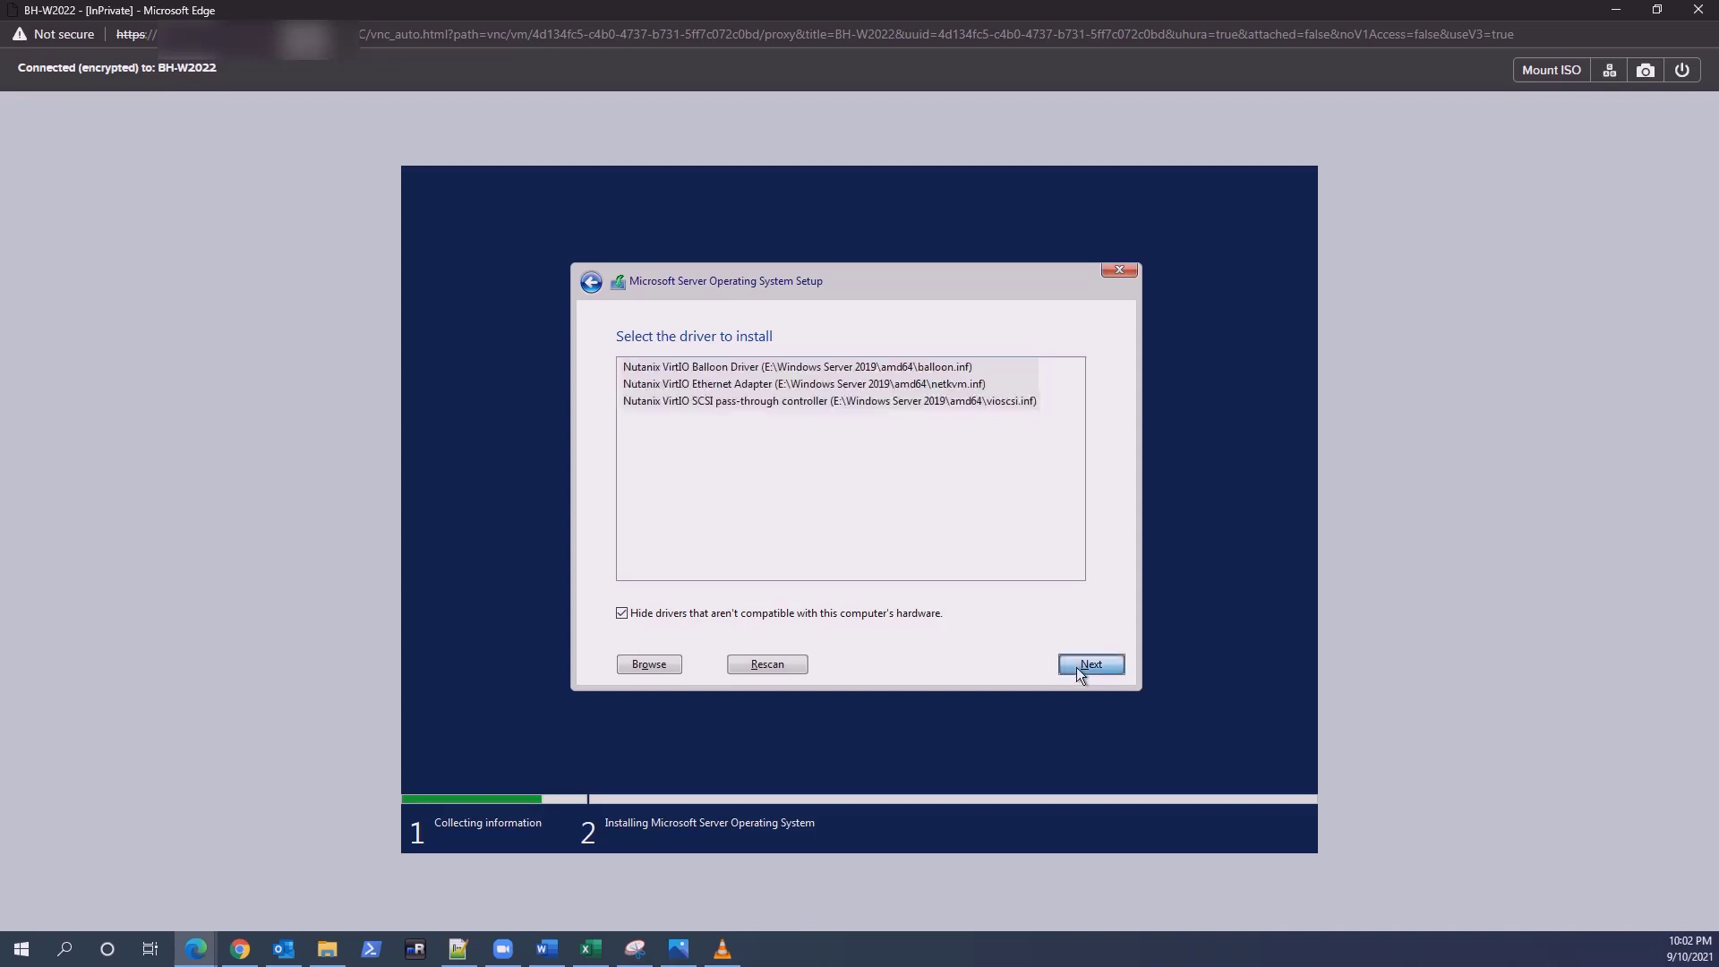
{"action": "left_click", "coordinate": [1090, 665]}
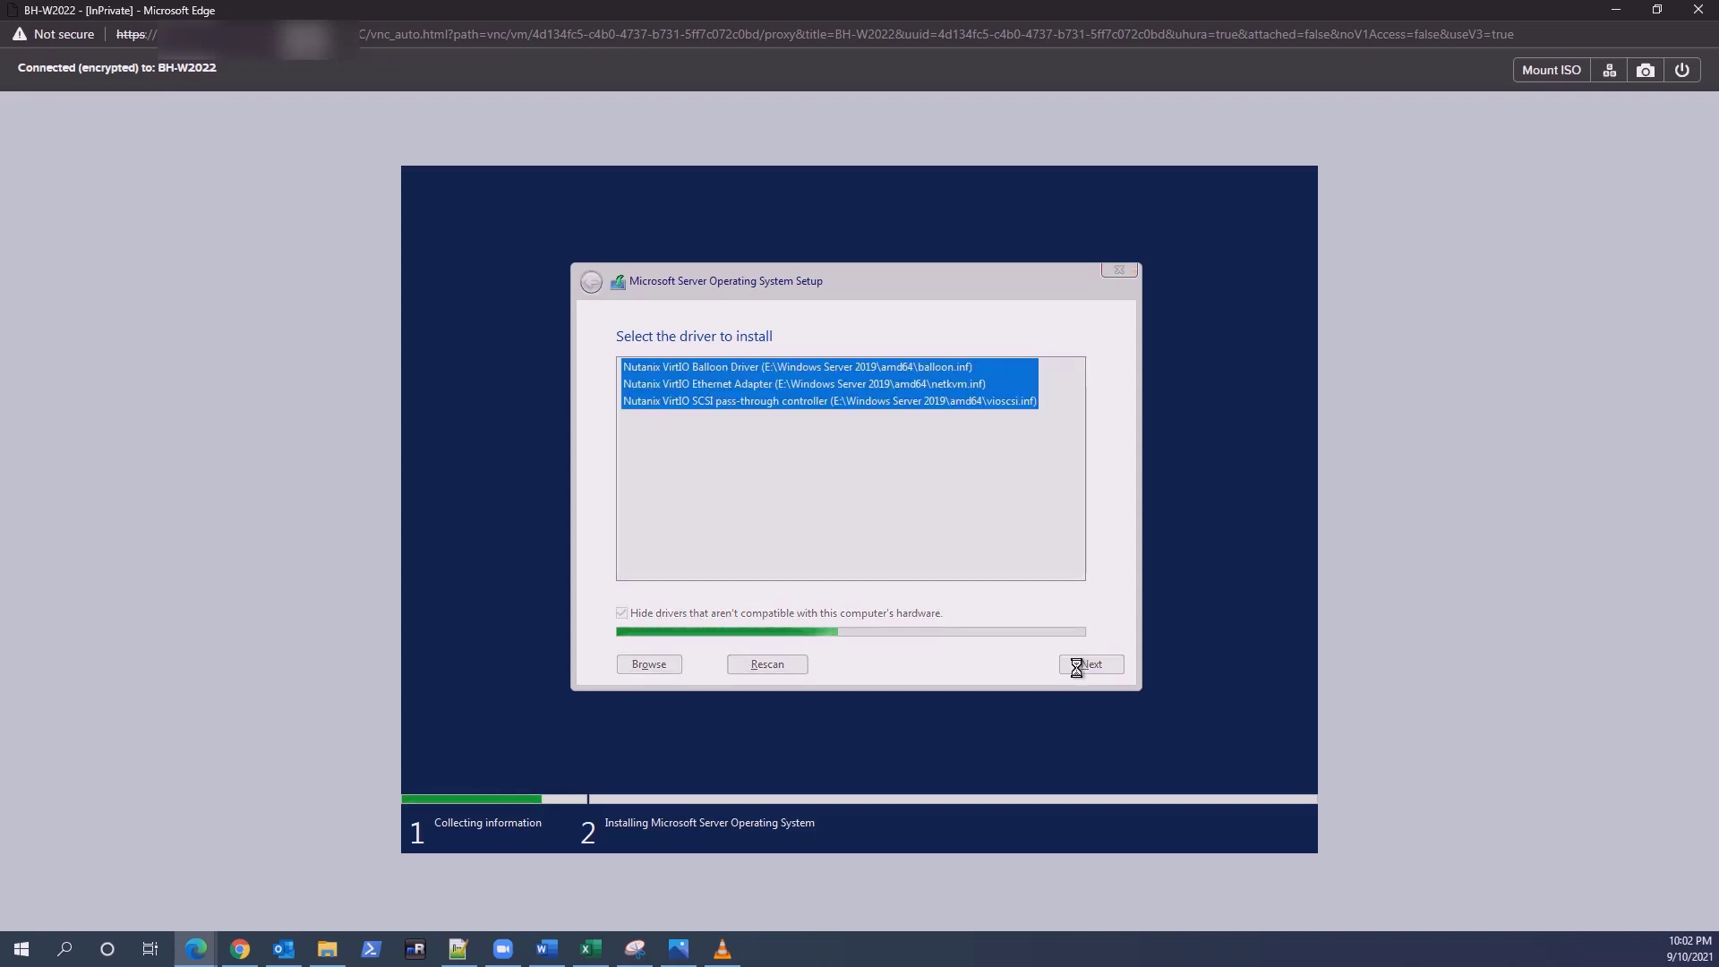
Proceed with installation and finish setting the Administrator password
{"action": "left_click", "coordinate": [1090, 664]}
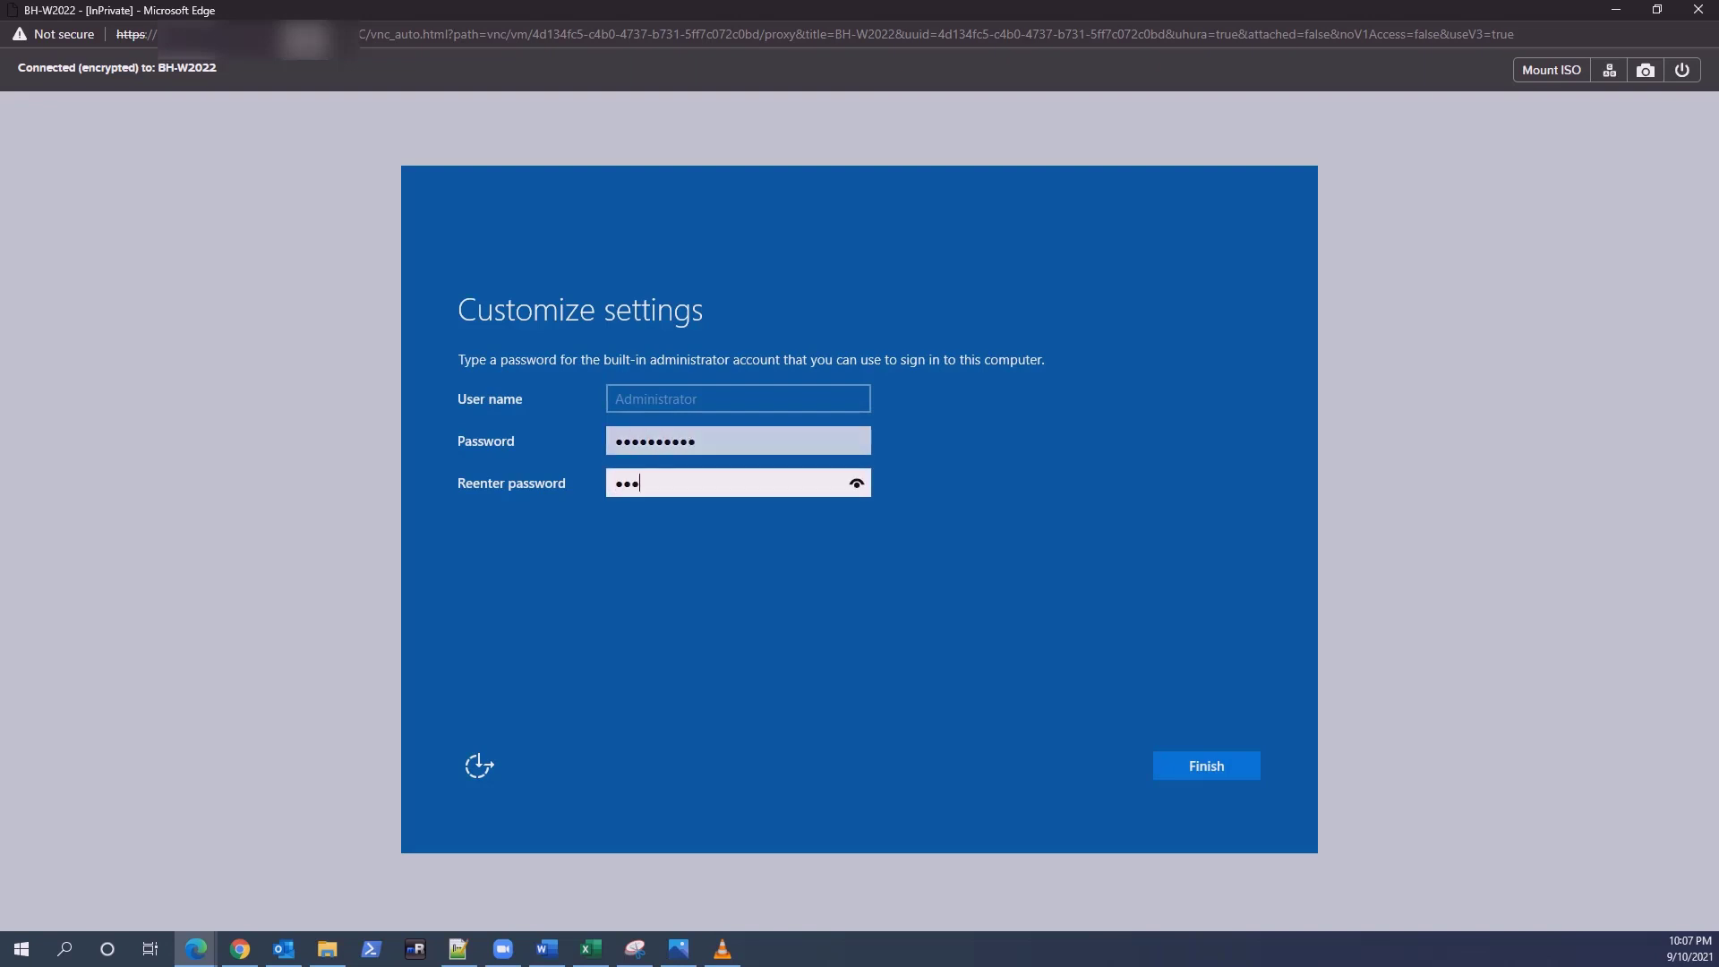
{"action": "left_click", "coordinate": [1203, 766]}
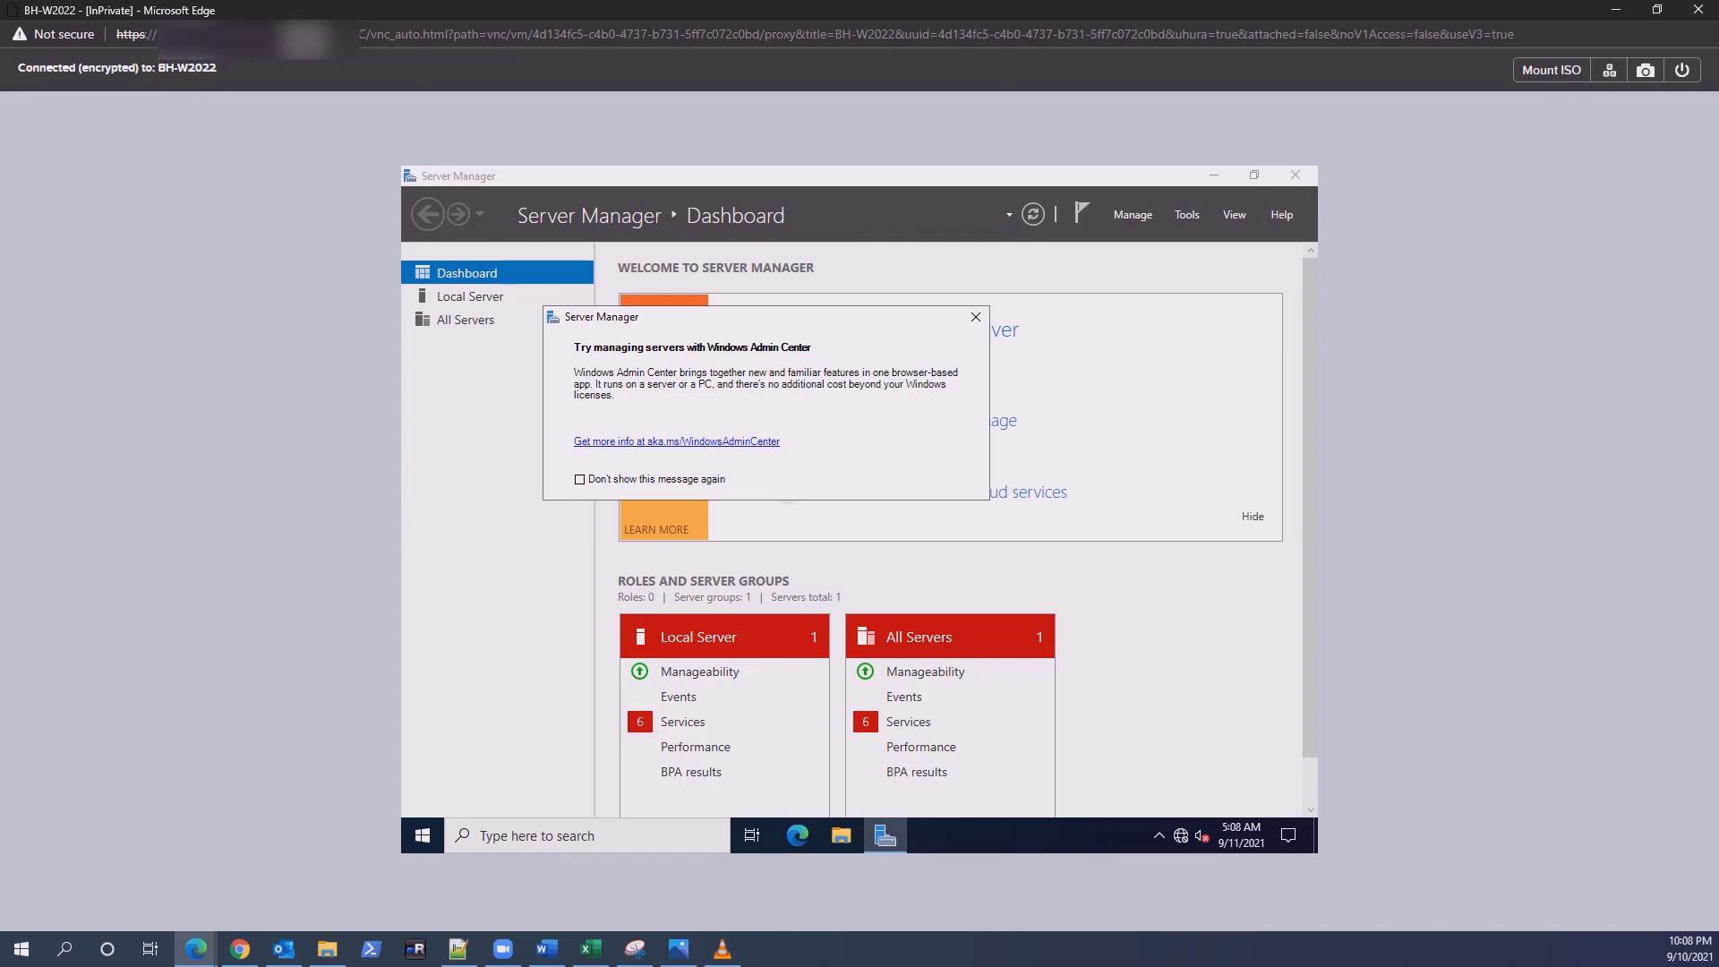
Open Network & Internet settings from the tray and show the Ethernet adapter's actions
{"action": "right_click", "coordinate": [1181, 836]}
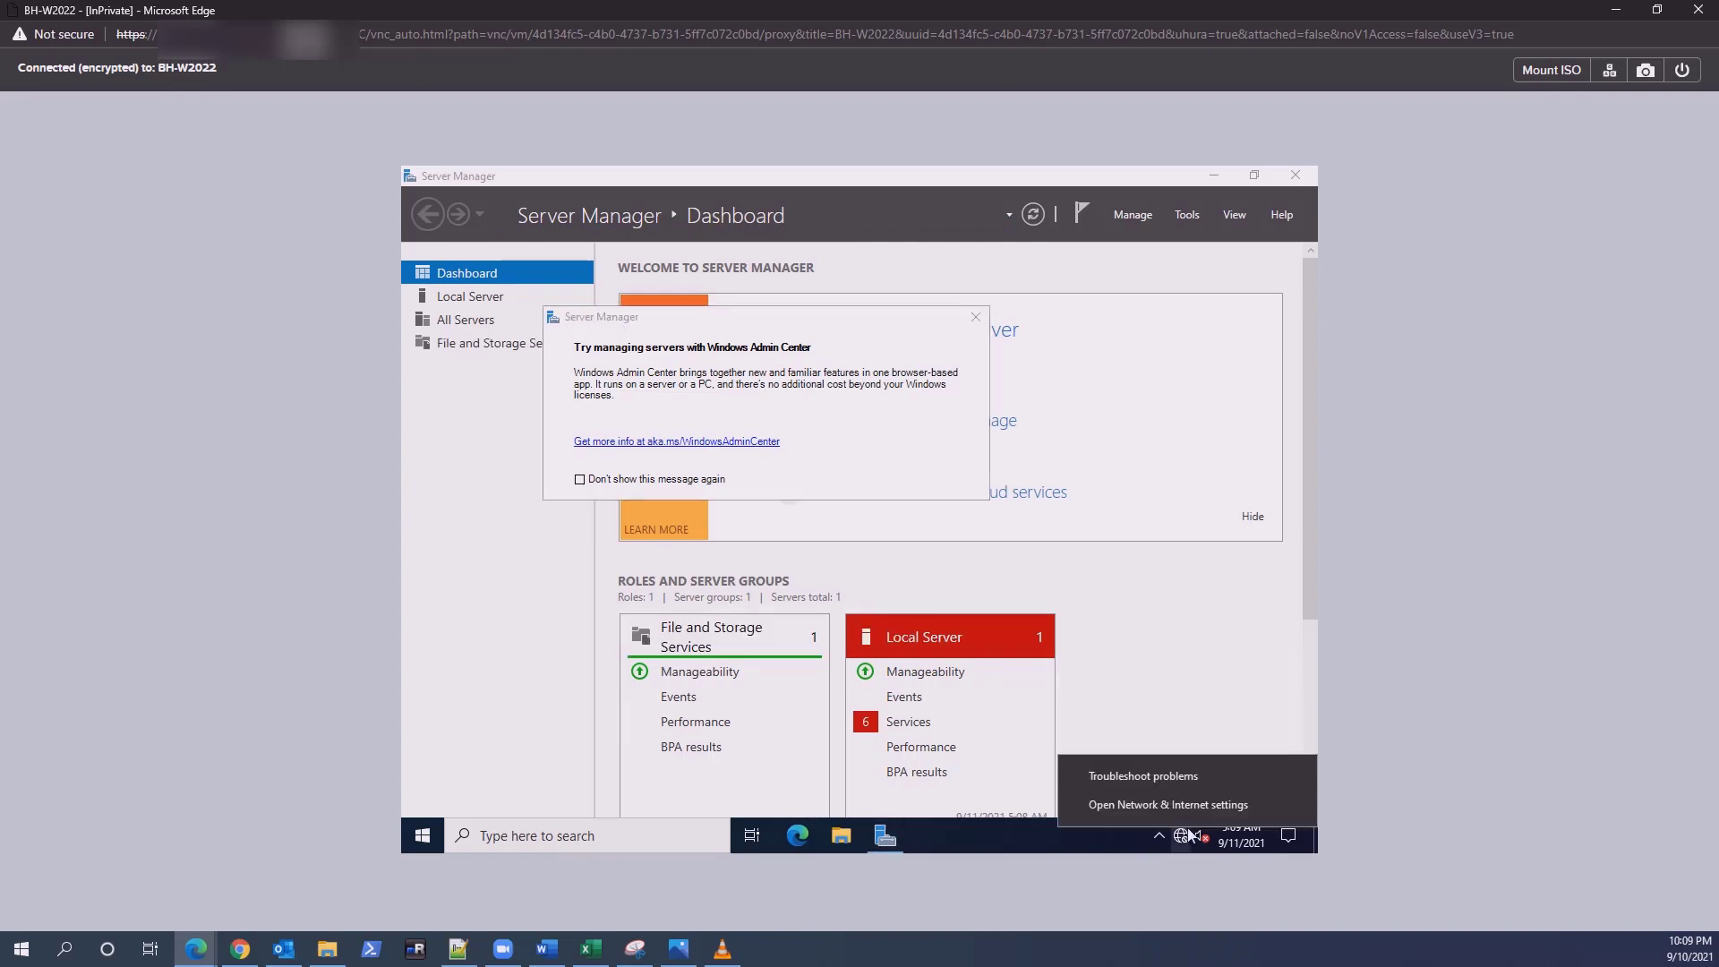
{"action": "left_click", "coordinate": [1168, 804]}
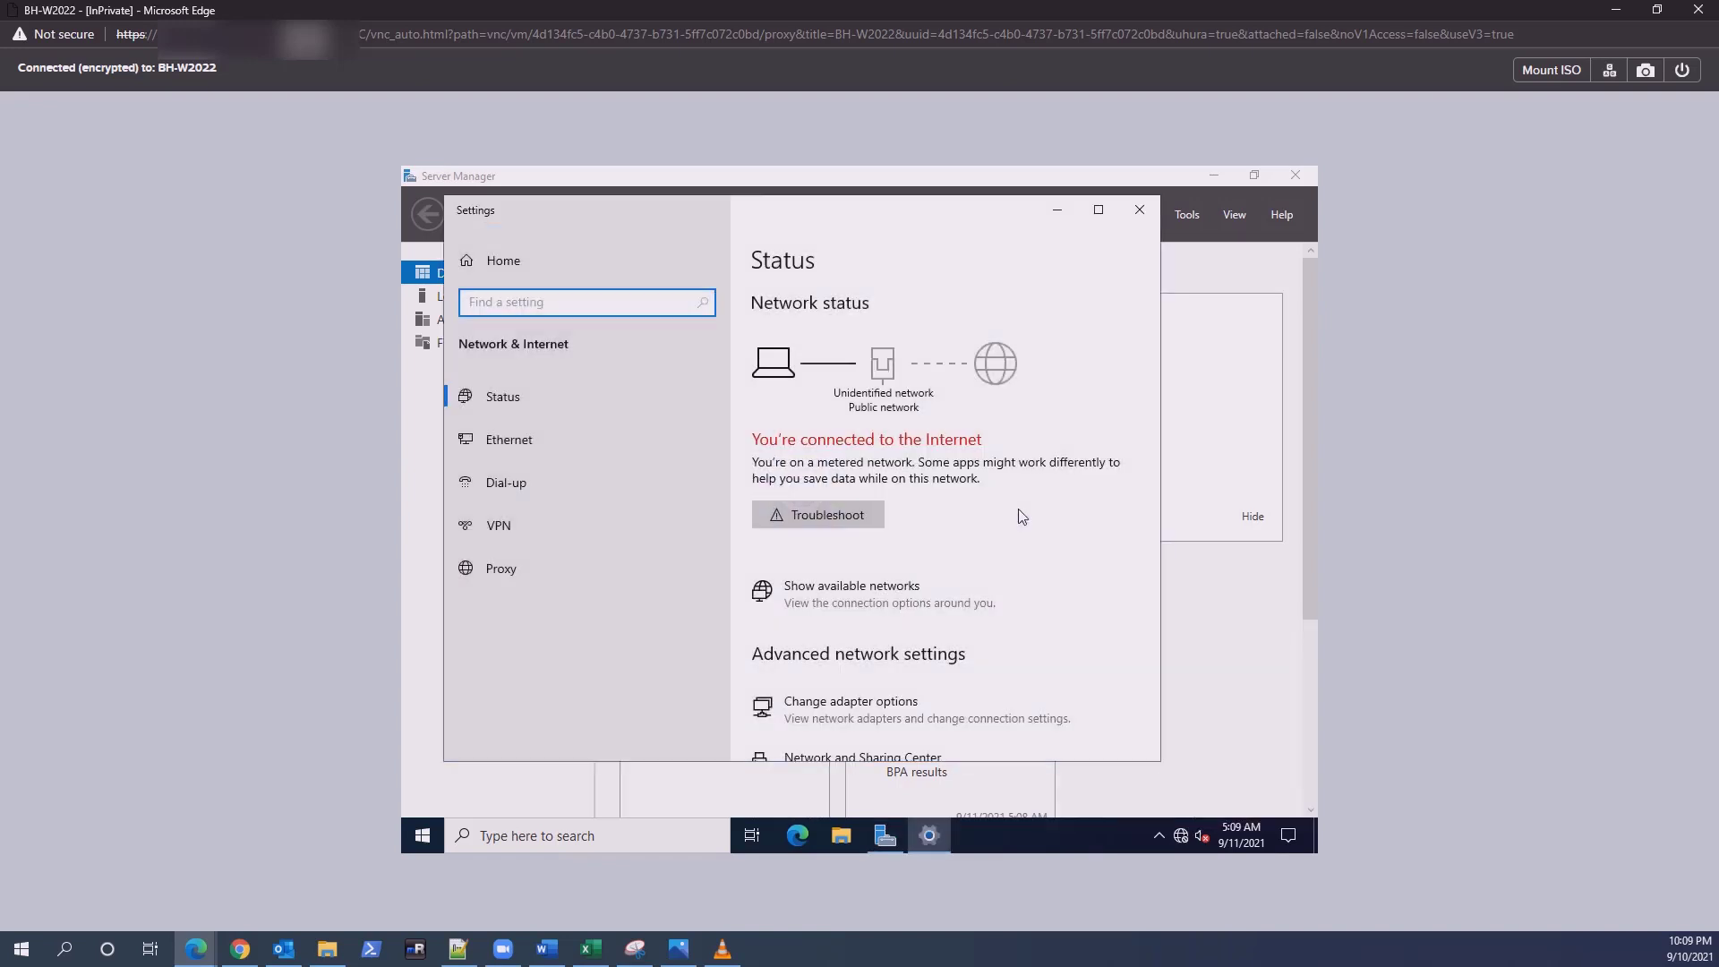
{"action": "mouse_move", "coordinate": [850, 709]}
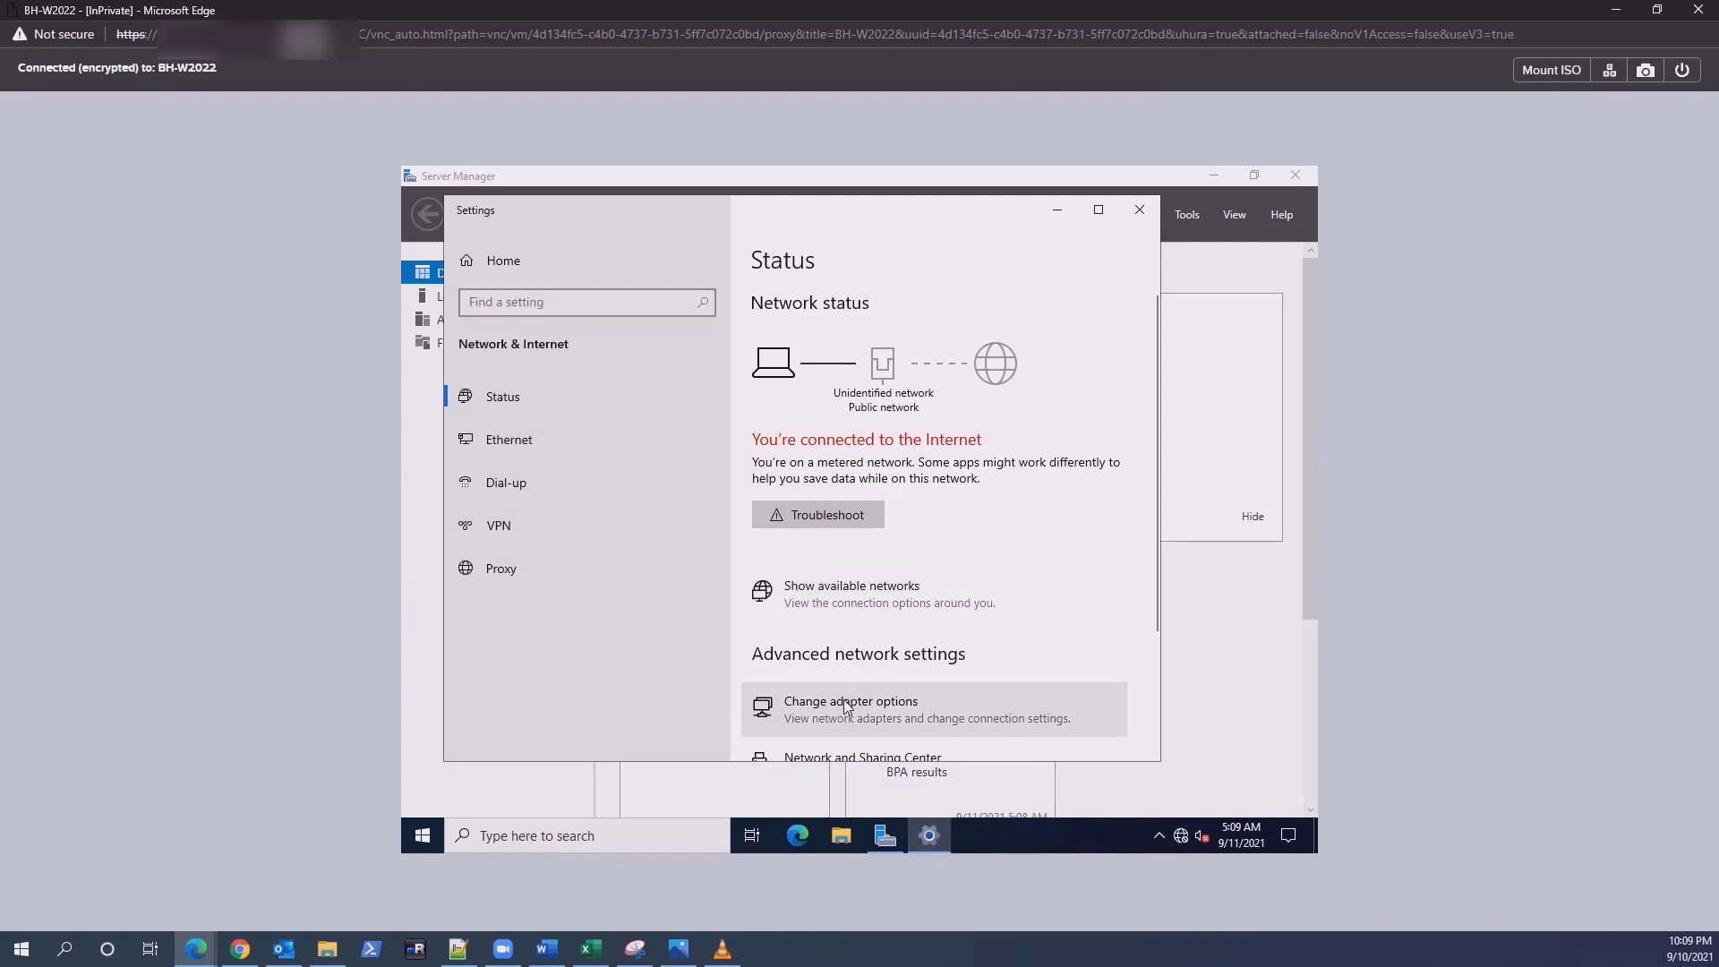
{"action": "right_click", "coordinate": [600, 351]}
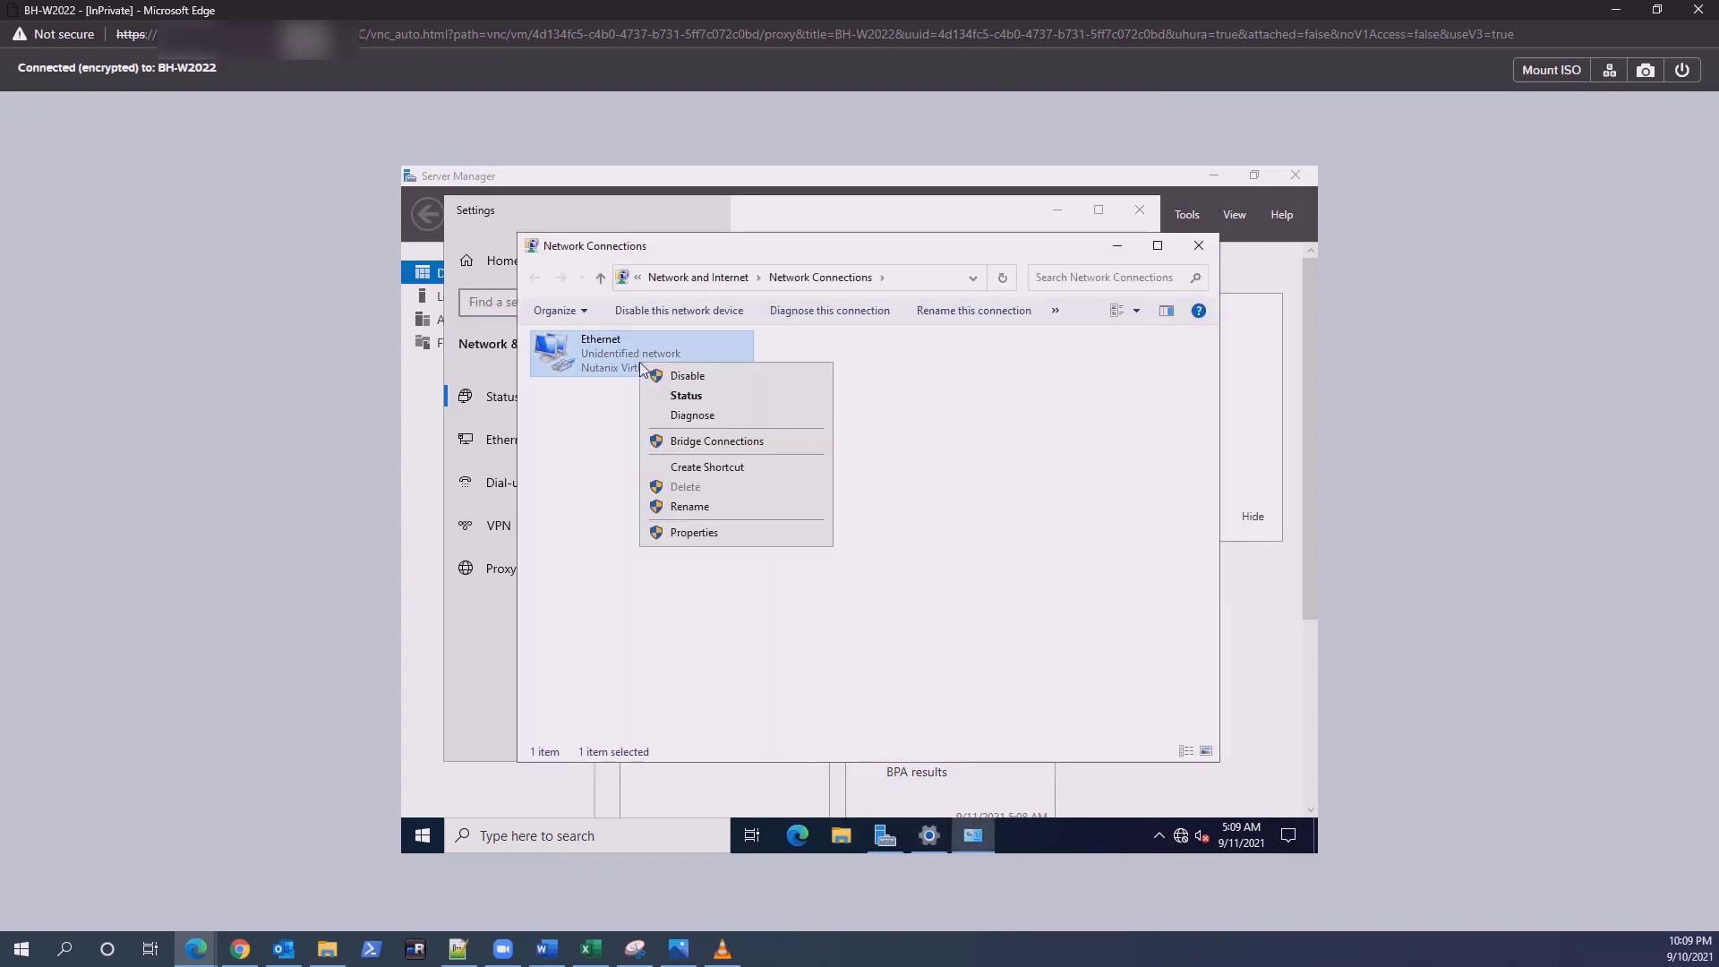
Switch Ethernet IPv4 properties to manual addressing with DNS 8.8.8.8 and 8.8.4.4
{"action": "left_click", "coordinate": [694, 532]}
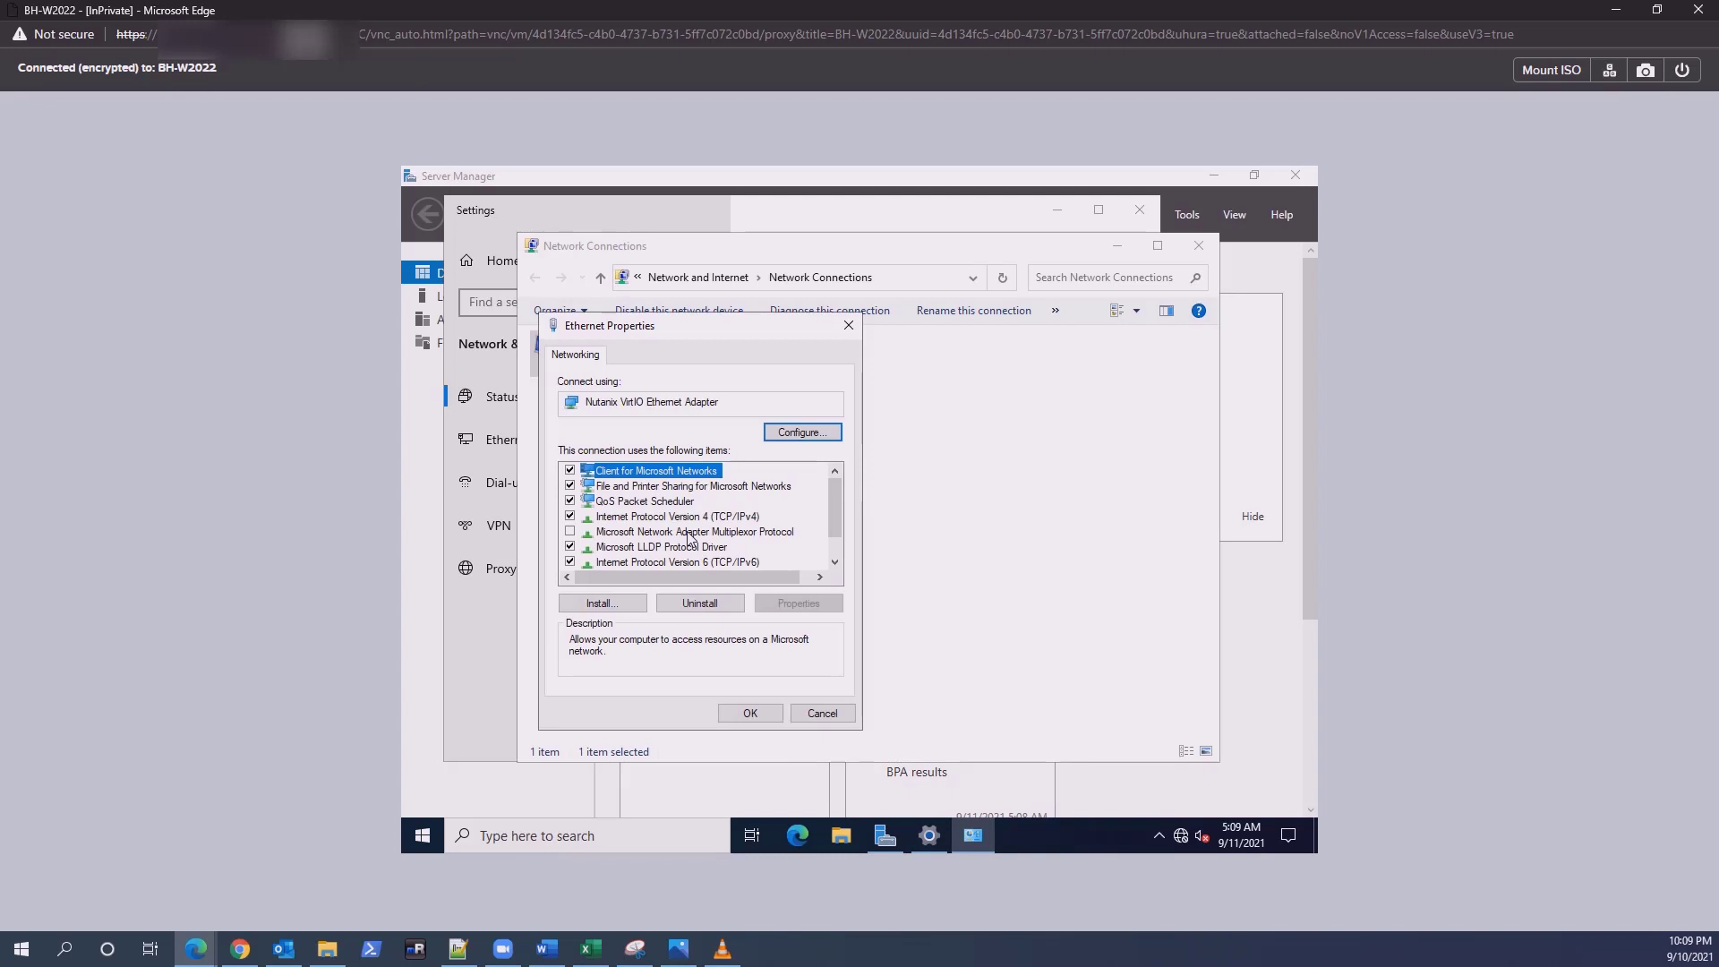
{"action": "left_click", "coordinate": [677, 517]}
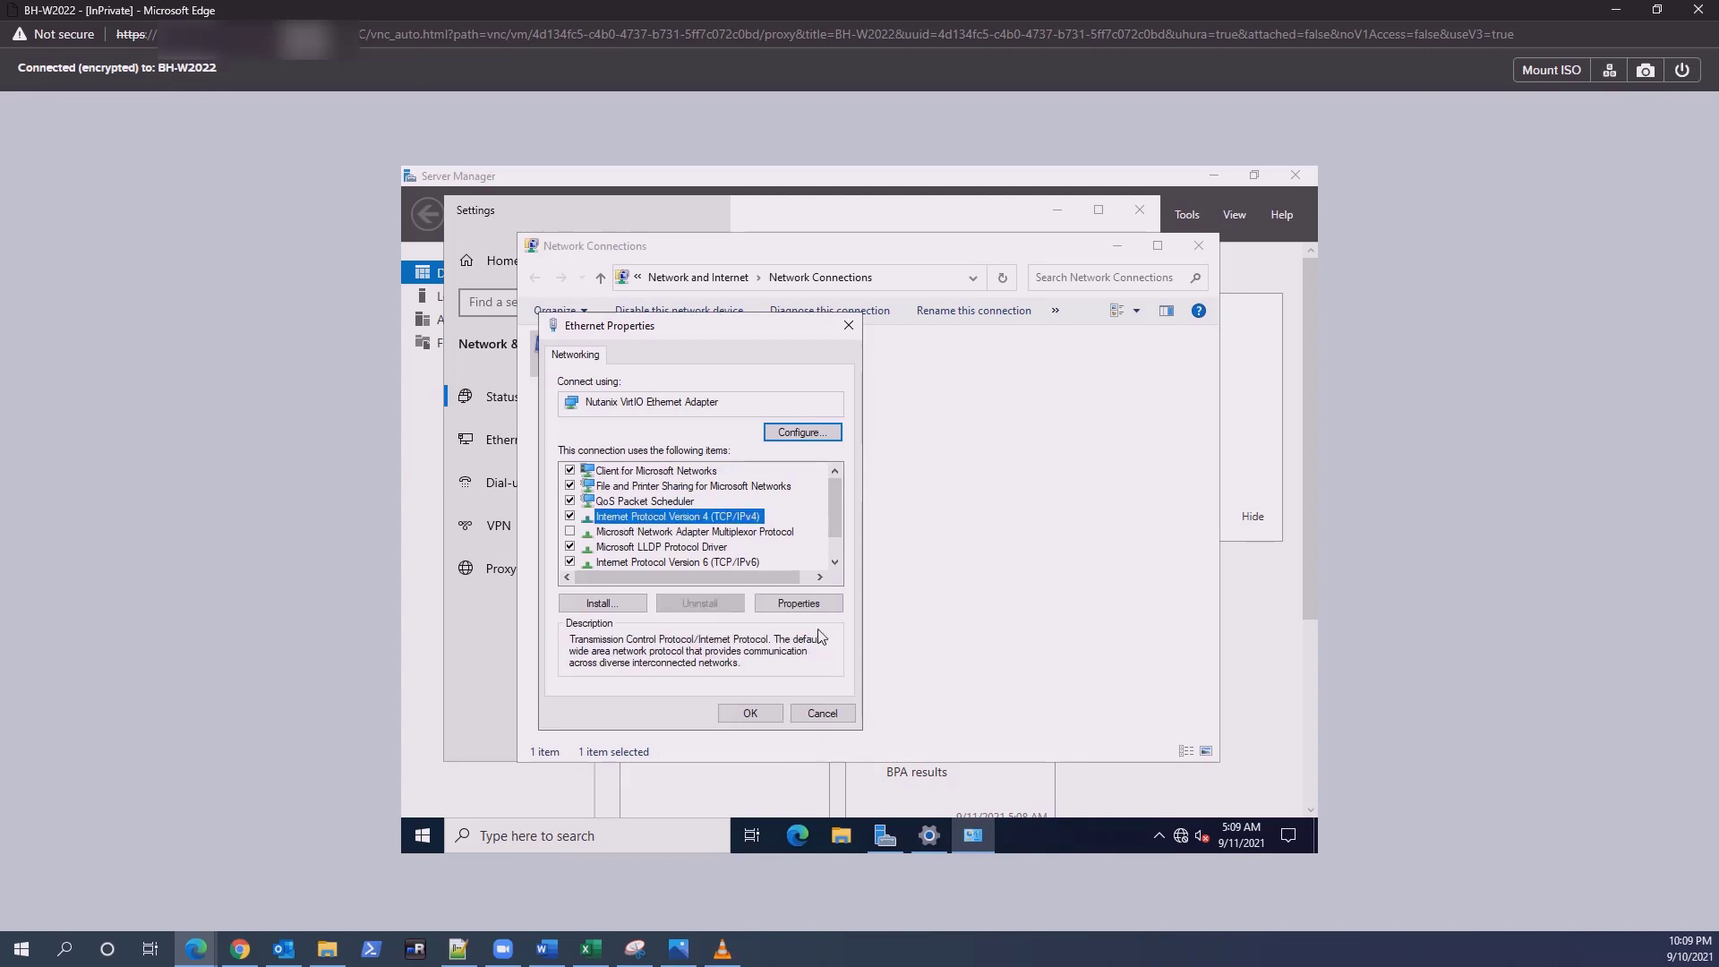
{"action": "left_click", "coordinate": [797, 603]}
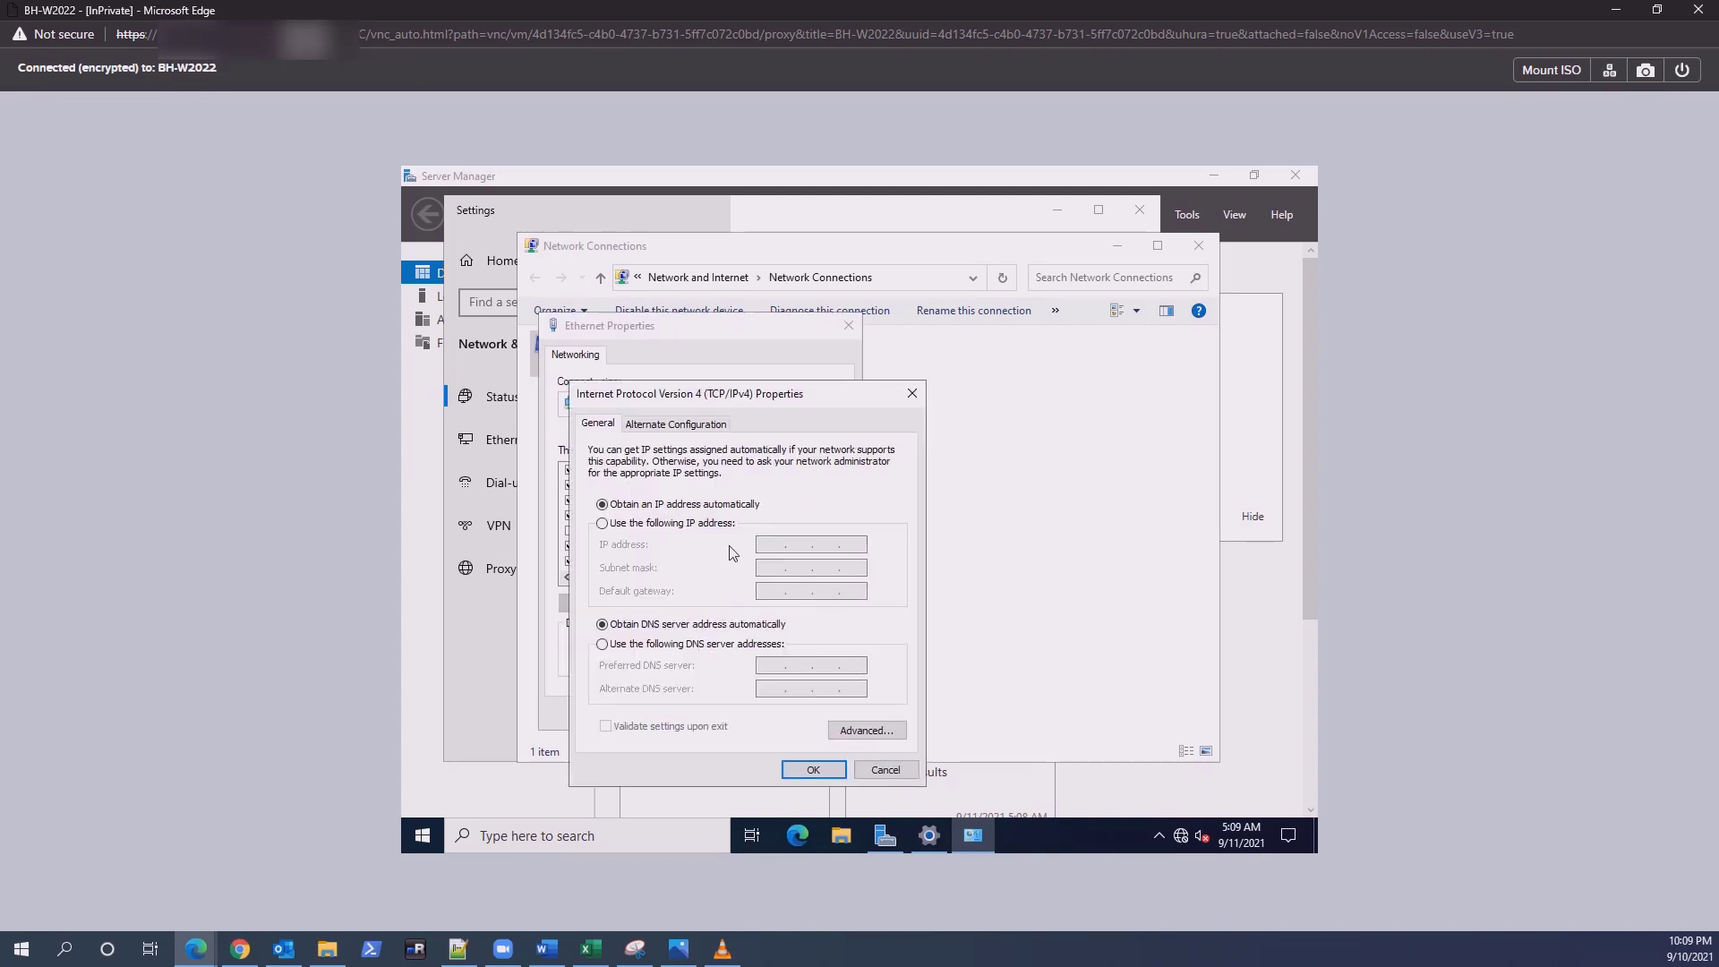
{"action": "left_click", "coordinate": [601, 523]}
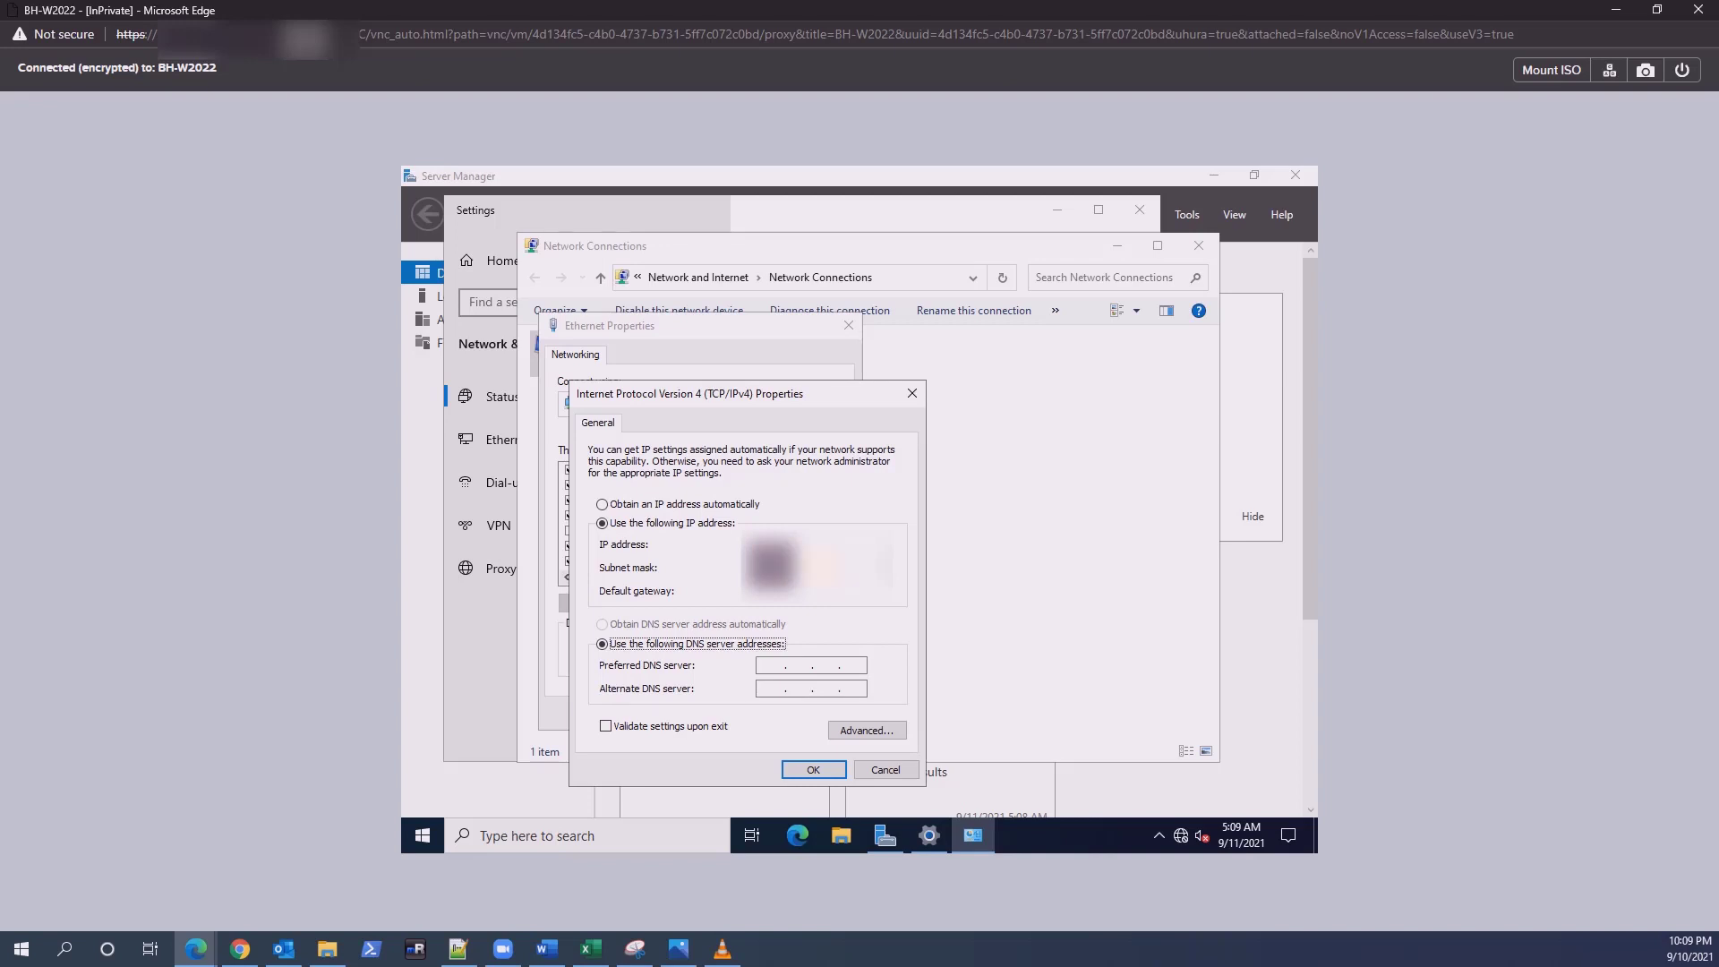
{"action": "type", "text": "8.8.8.8"}
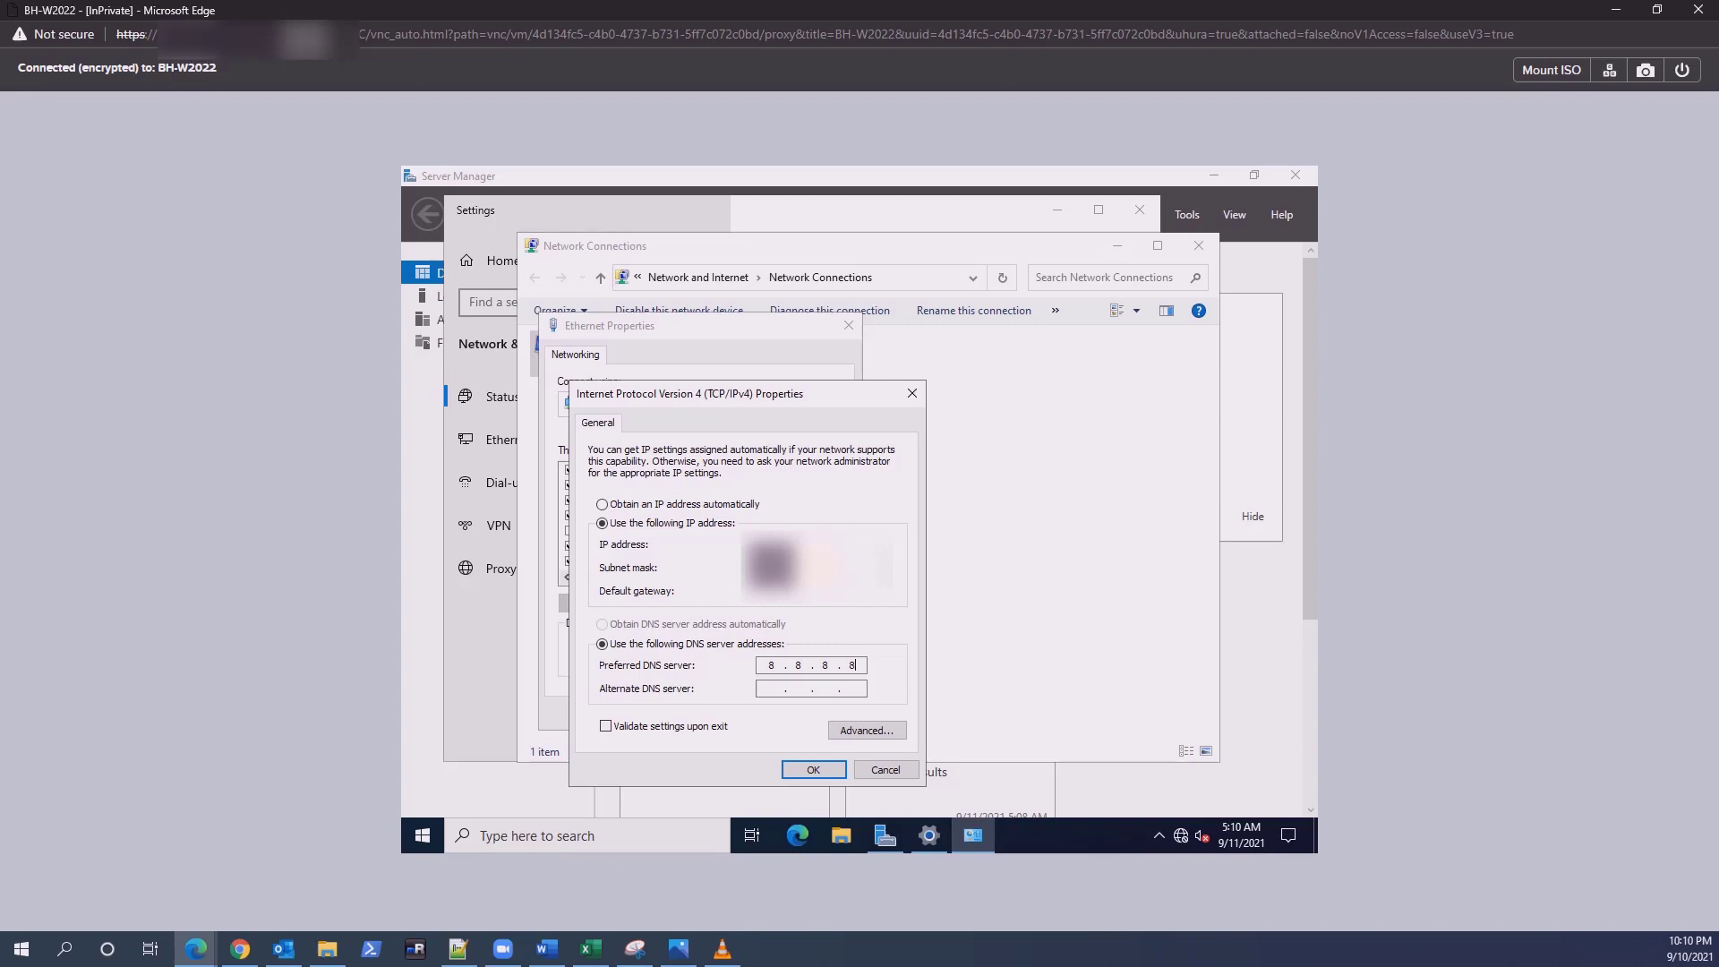
{"action": "type", "text": "8.8.4.4"}
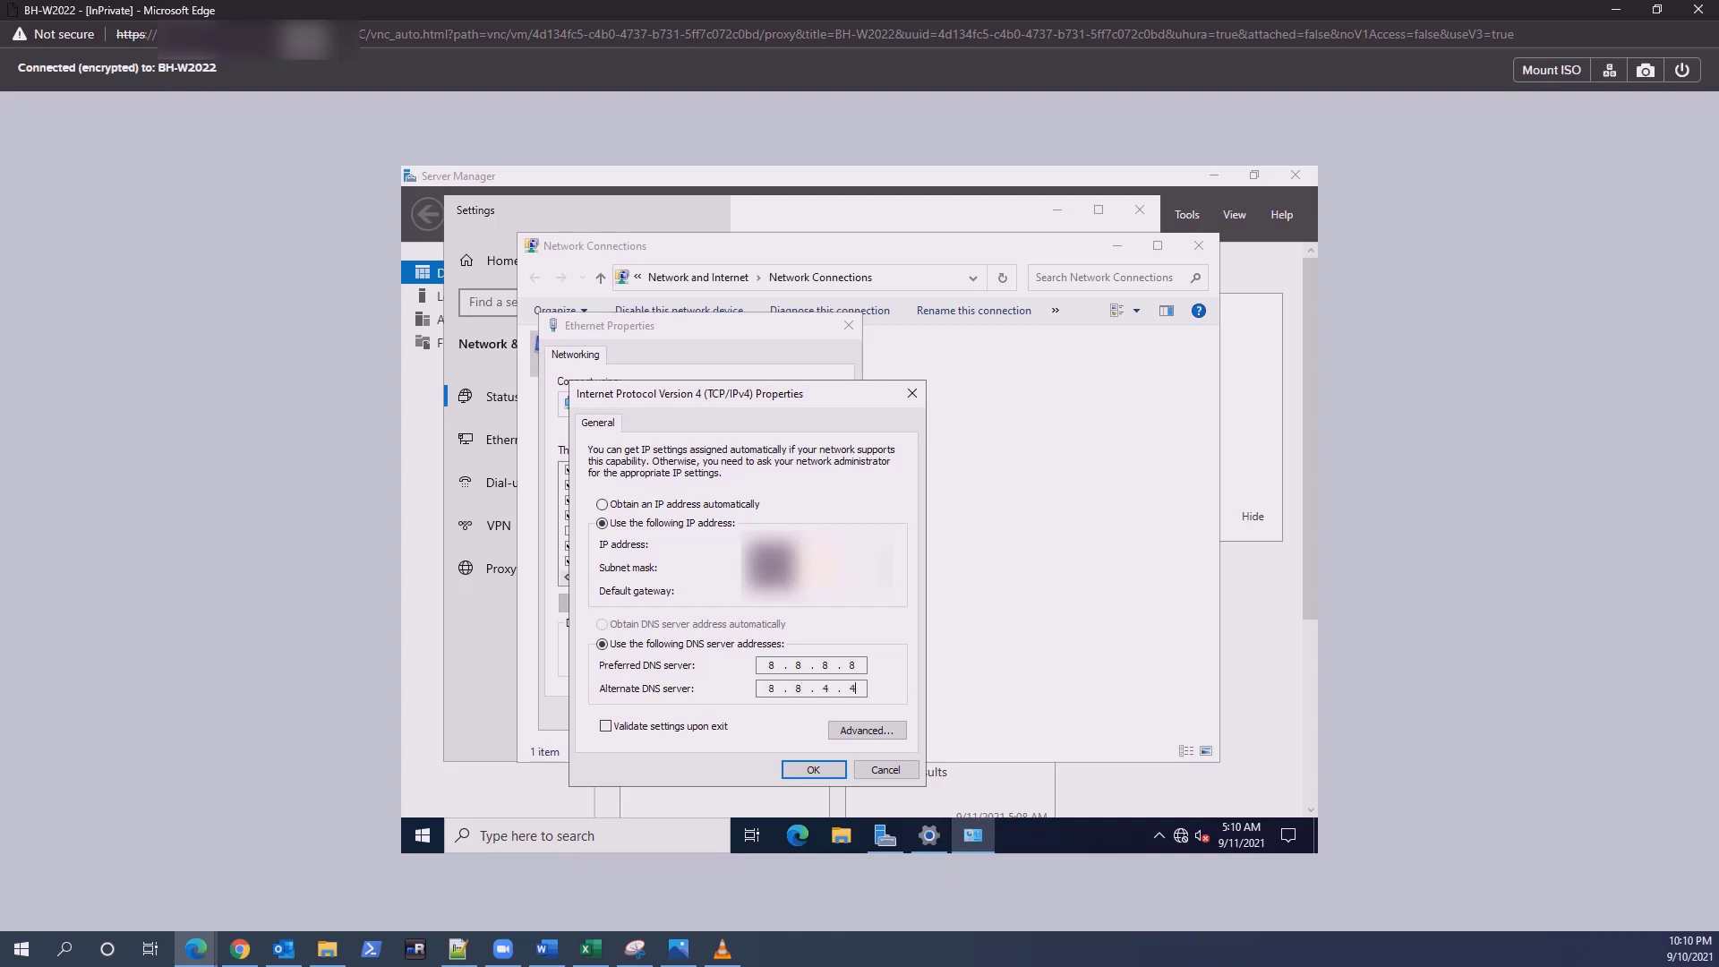
{"action": "left_click", "coordinate": [812, 768]}
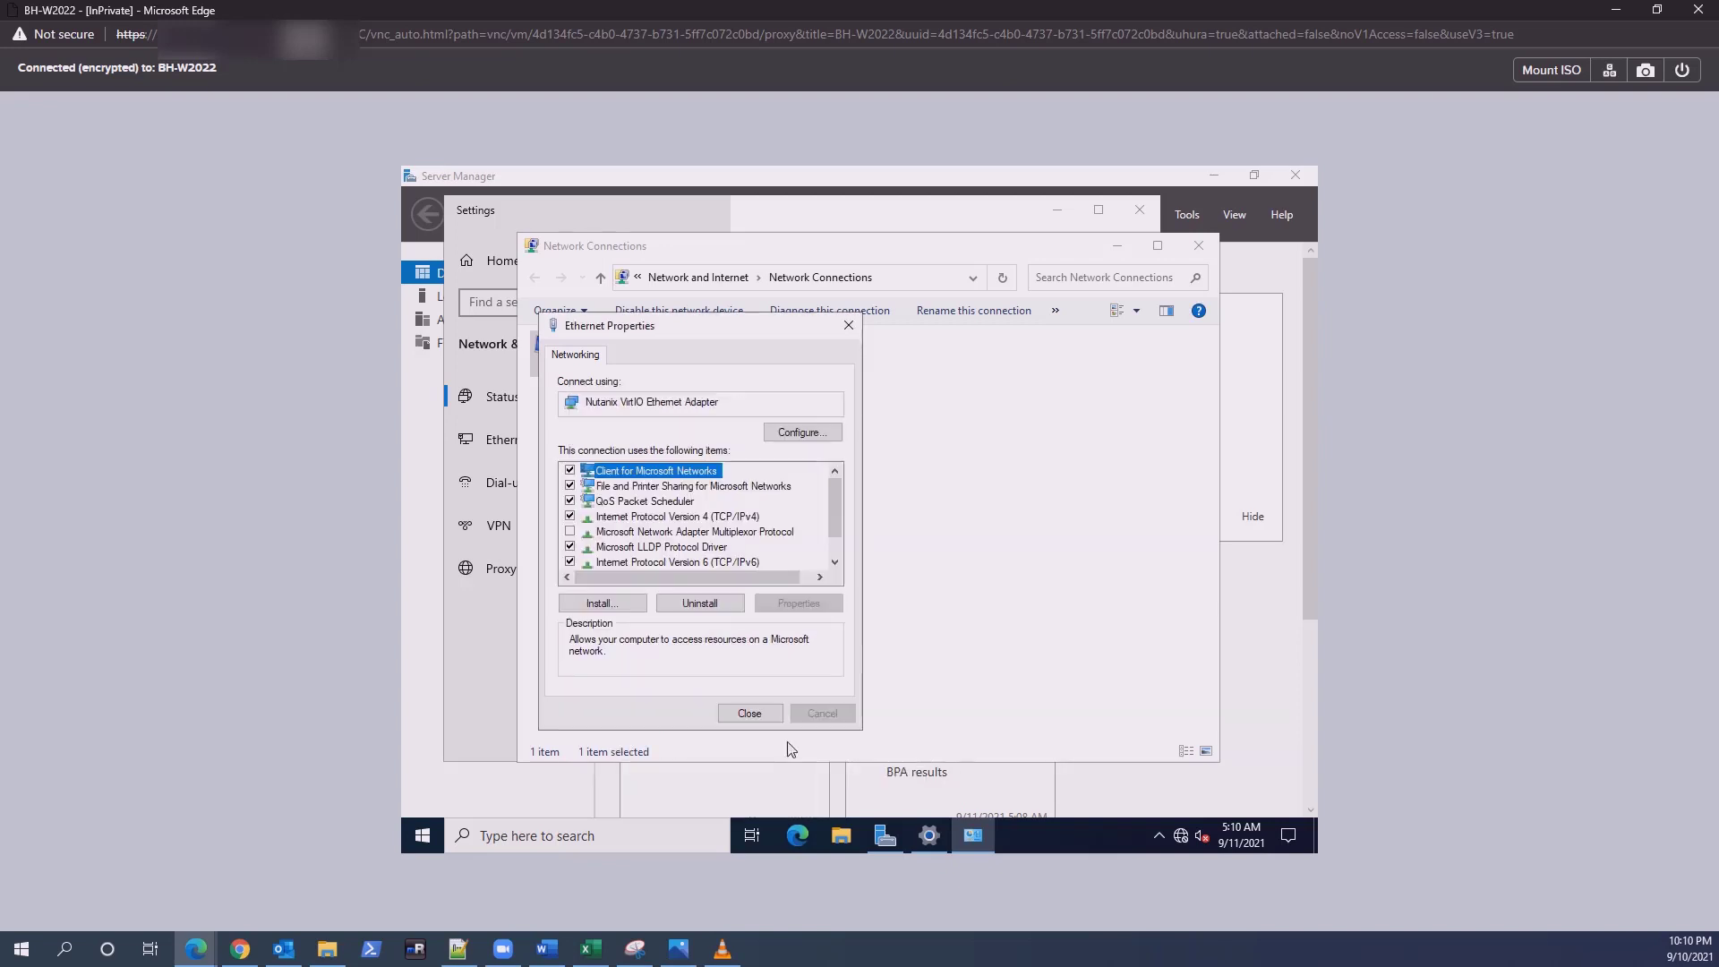
Close Ethernet Properties and dismiss the device setup notification
{"action": "left_click", "coordinate": [749, 713]}
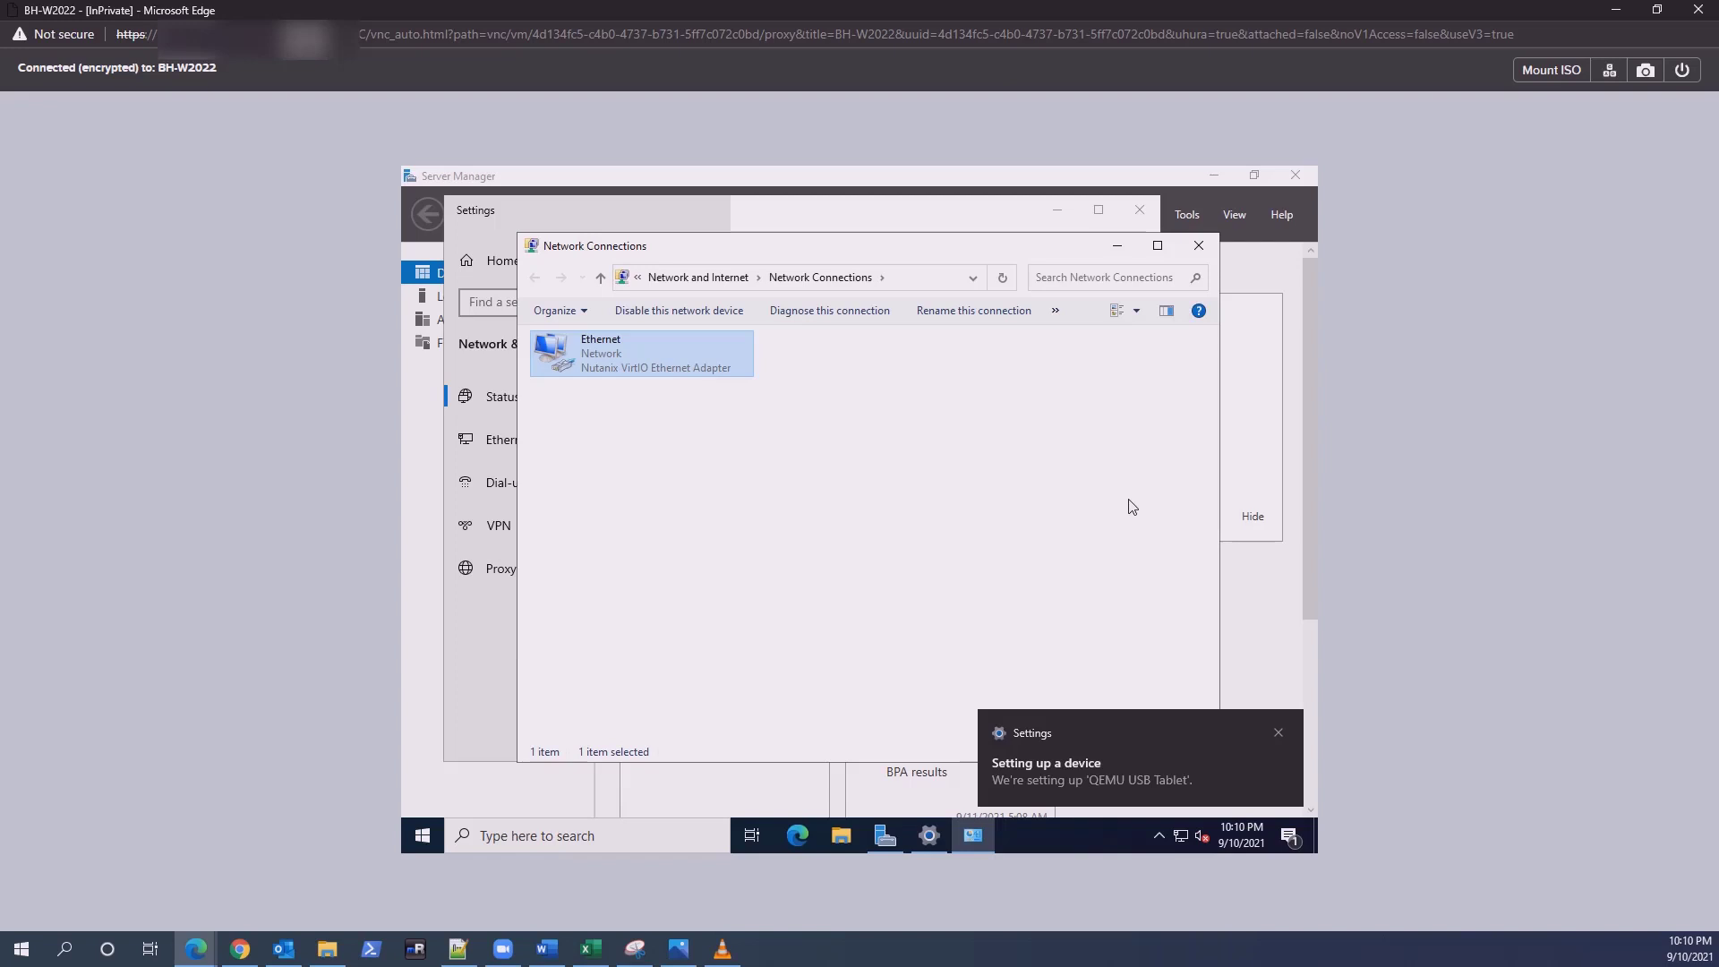
{"action": "left_click", "coordinate": [1278, 732]}
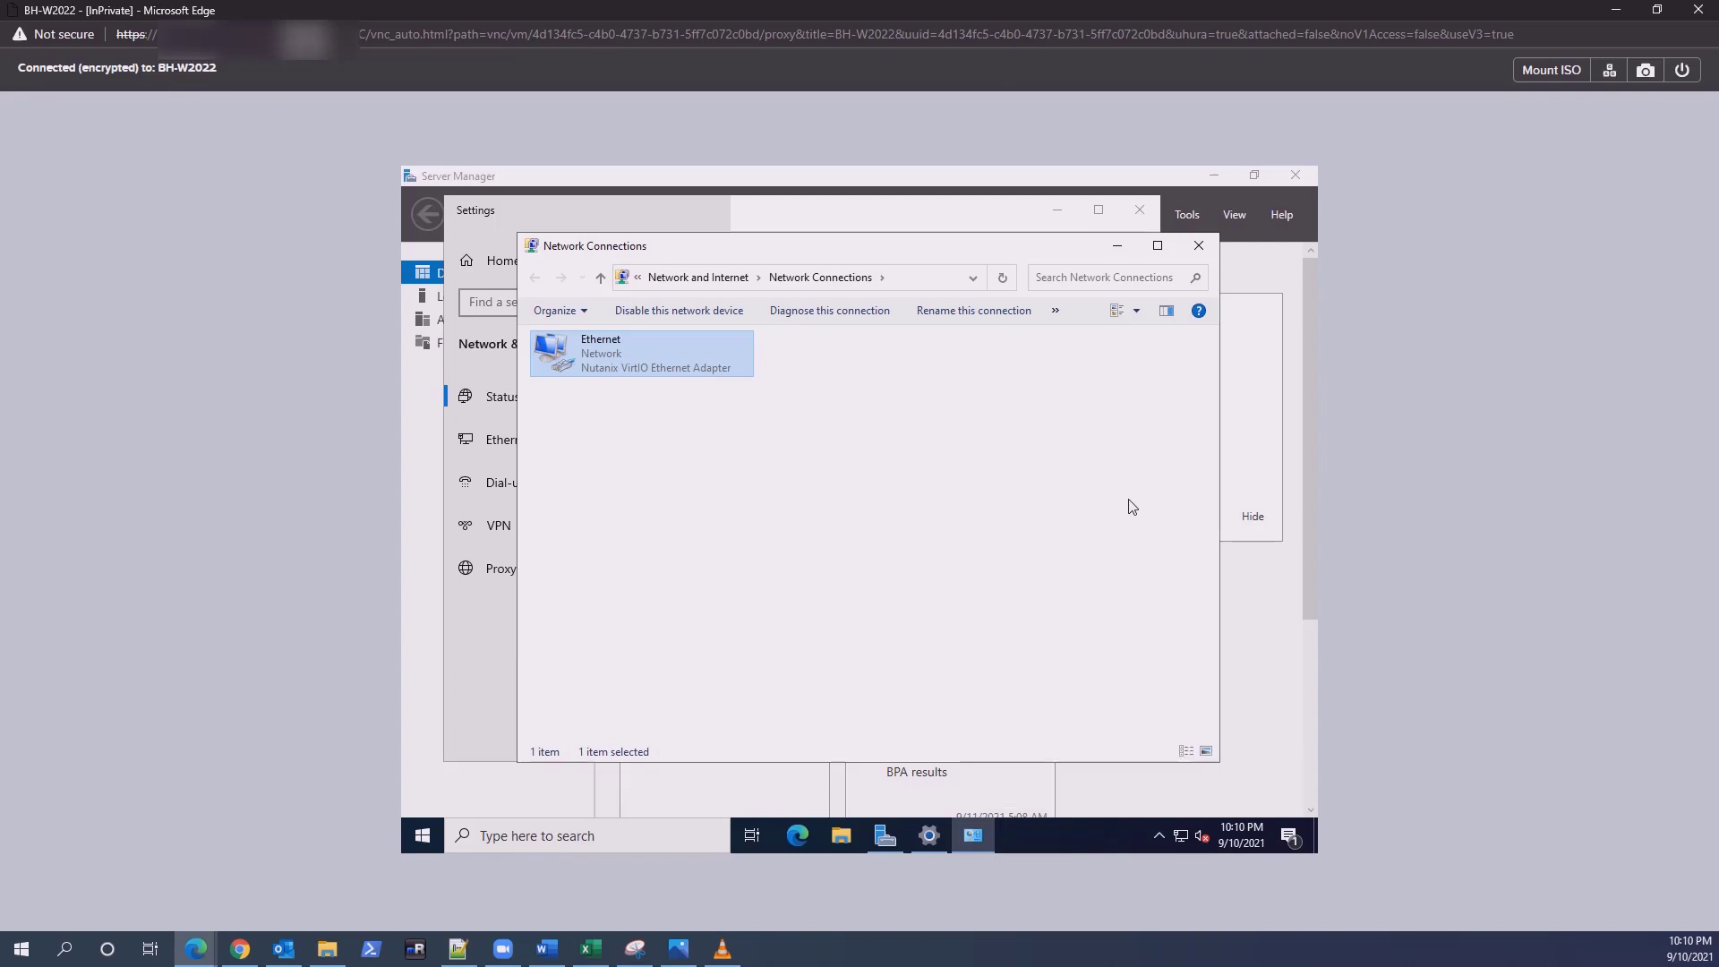